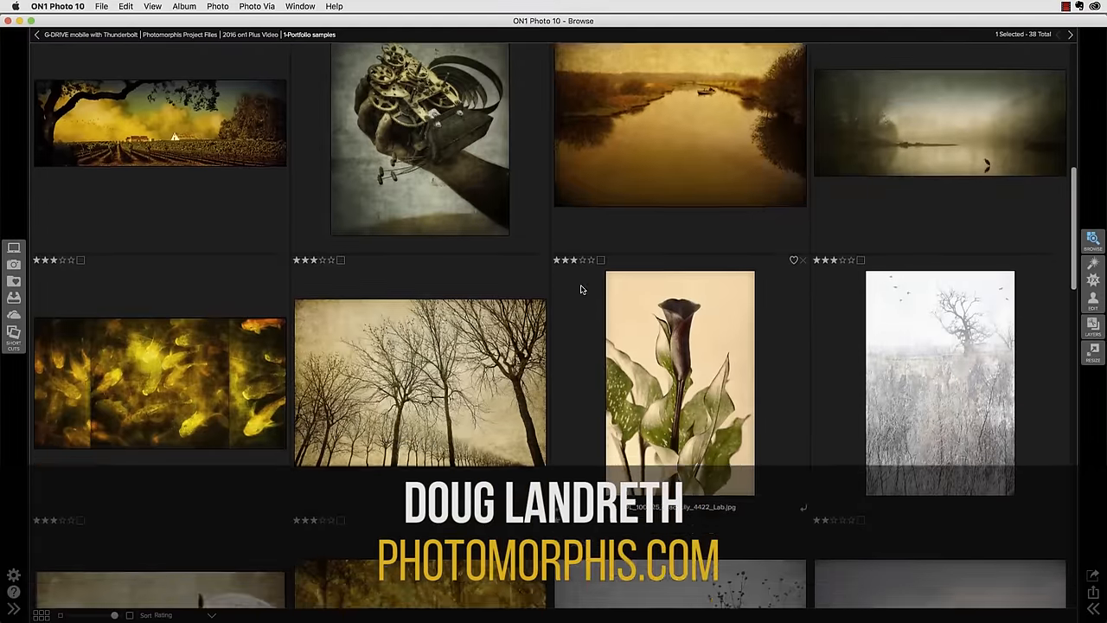
- Scroll down through the Photomorphis Secret Sauce presets panel in Effects
scroll(down, 3)
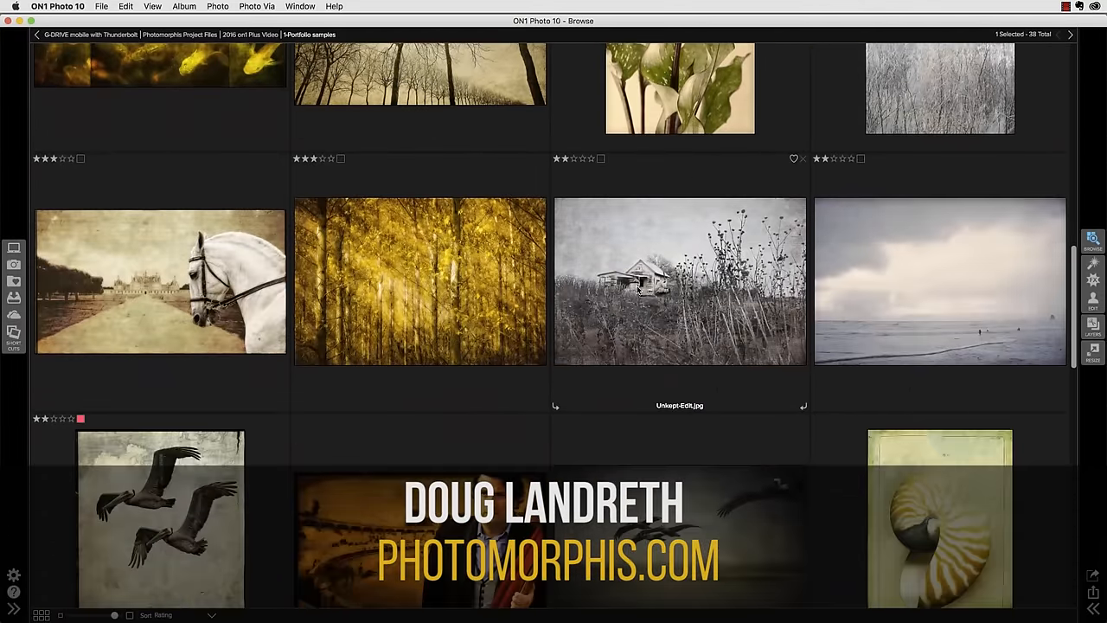
scroll(down, 3)
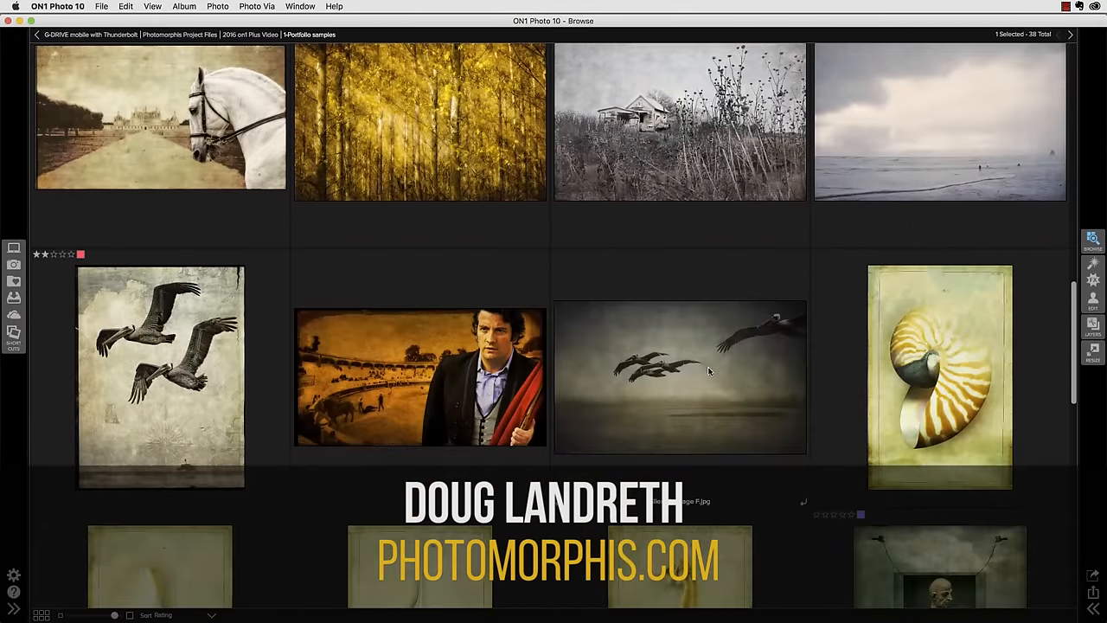
scroll(down, 3)
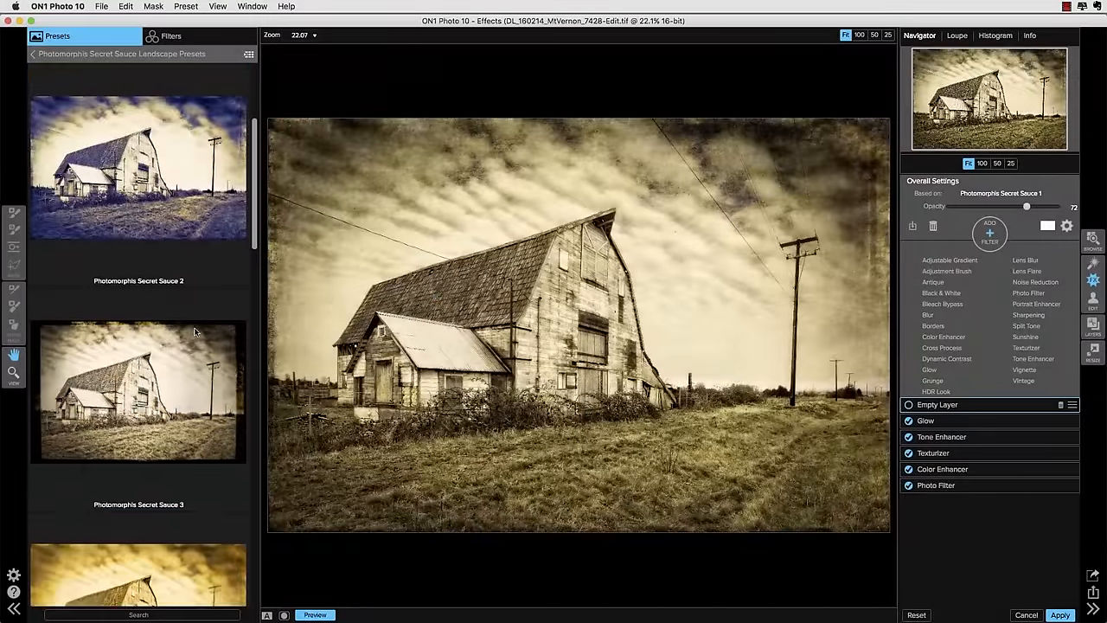
scroll(down, 3)
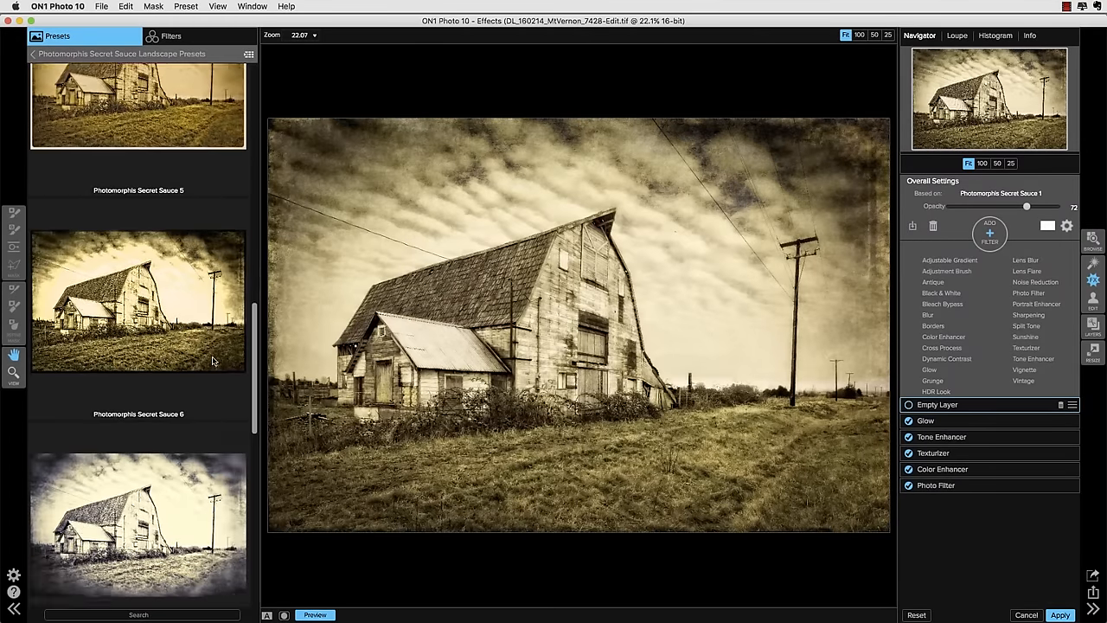
scroll(down, 3)
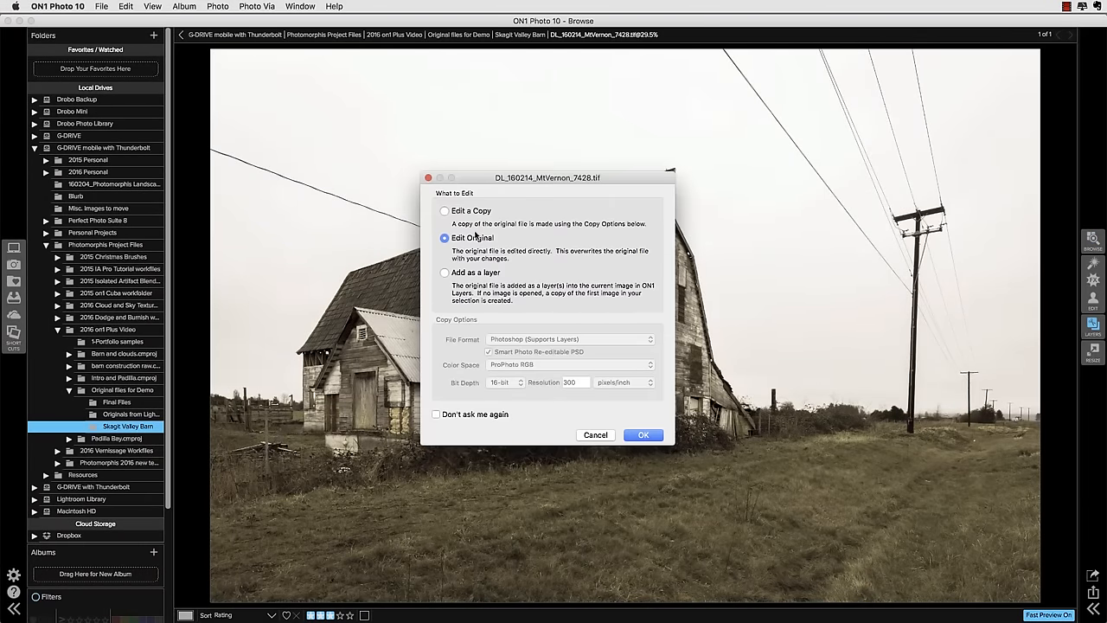
- Open the barn photo in Layers as an edited copy and duplicate its base layer
click(445, 211)
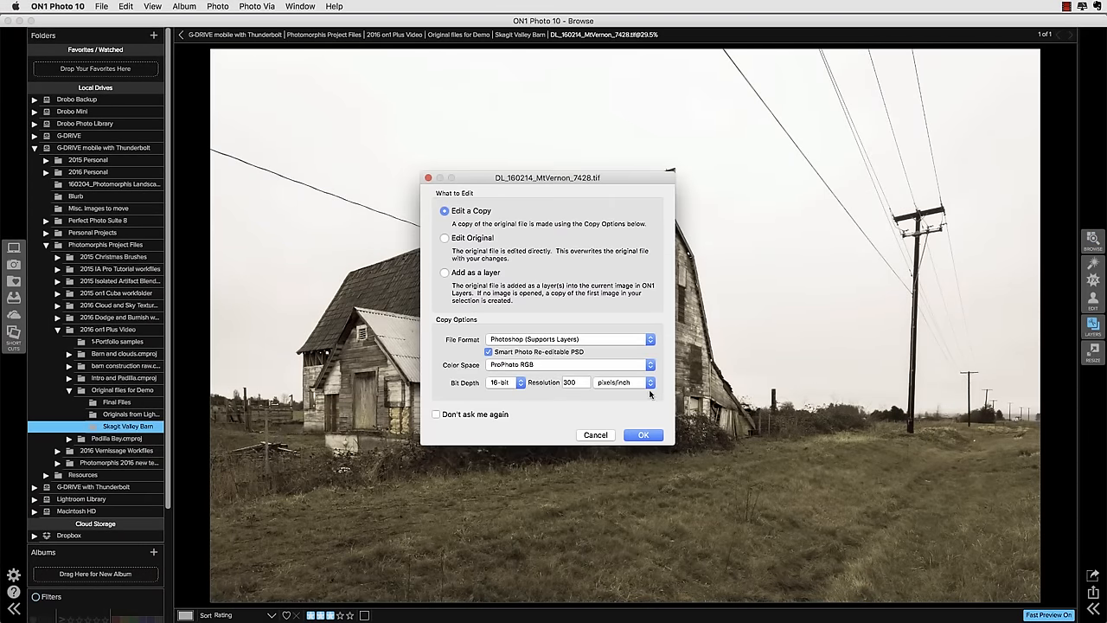
click(644, 435)
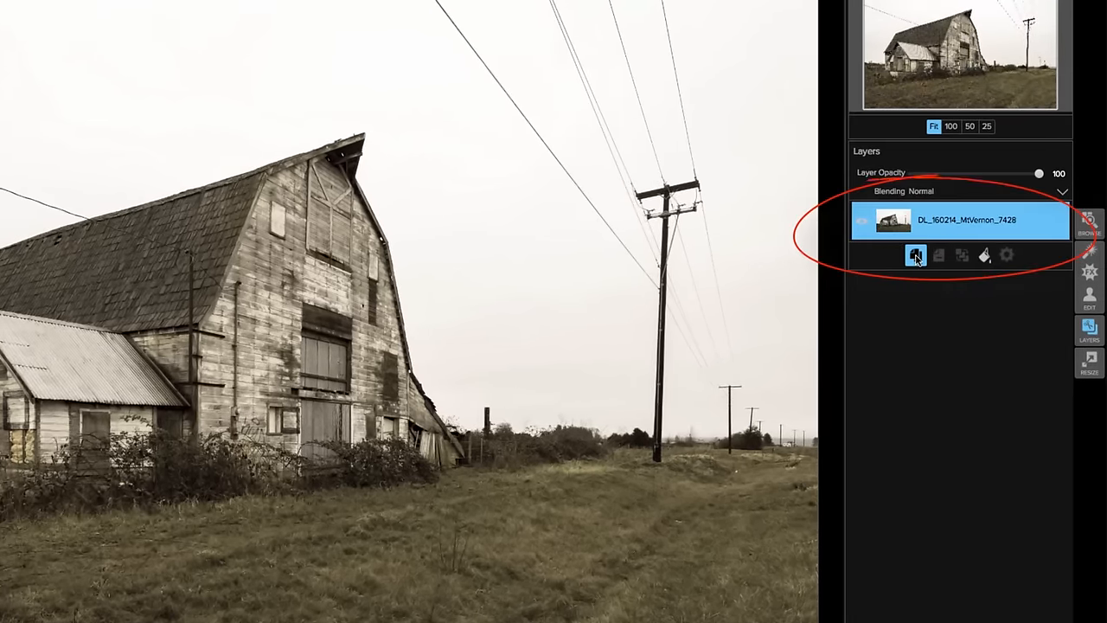
click(915, 254)
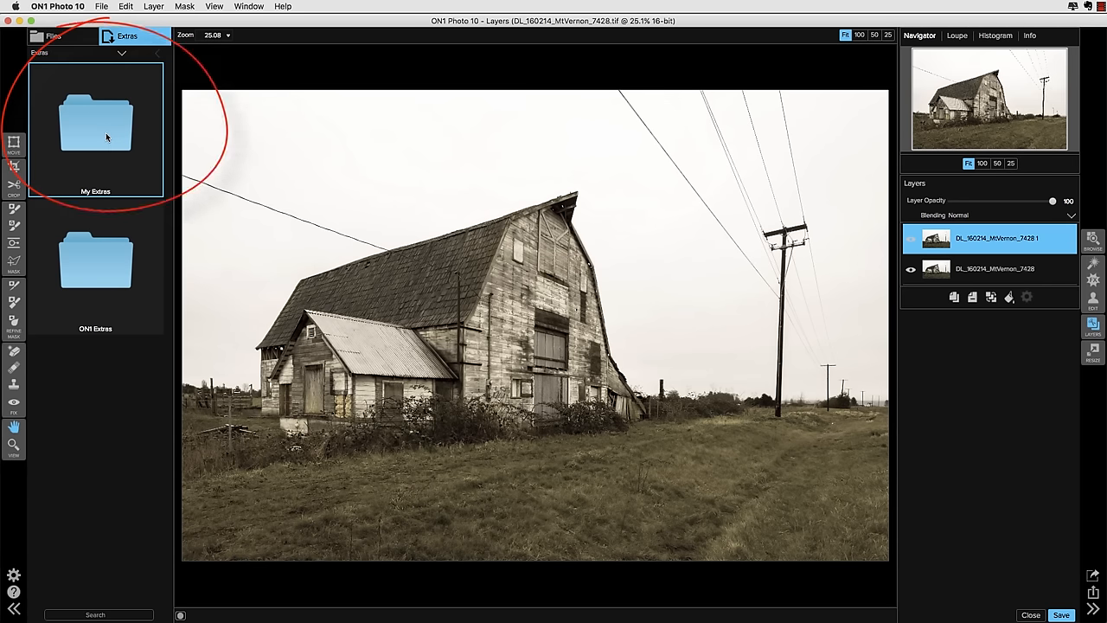
- Browse My Extras and open the Photomorphis Cloud and Sky Textures v2 folder
scroll(down, 3)
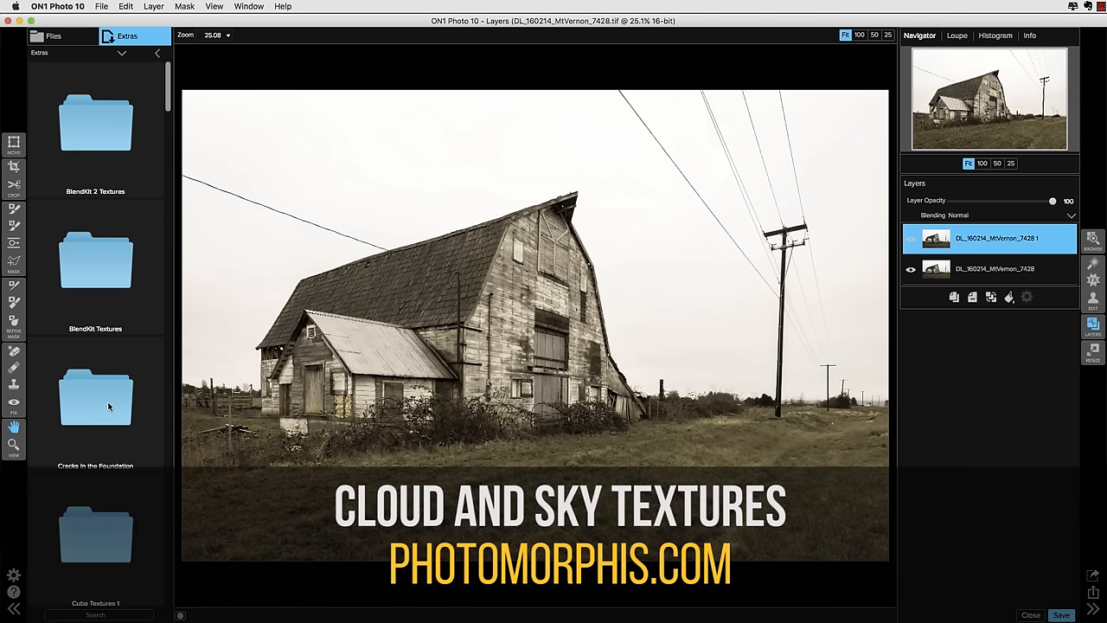
scroll(down, 3)
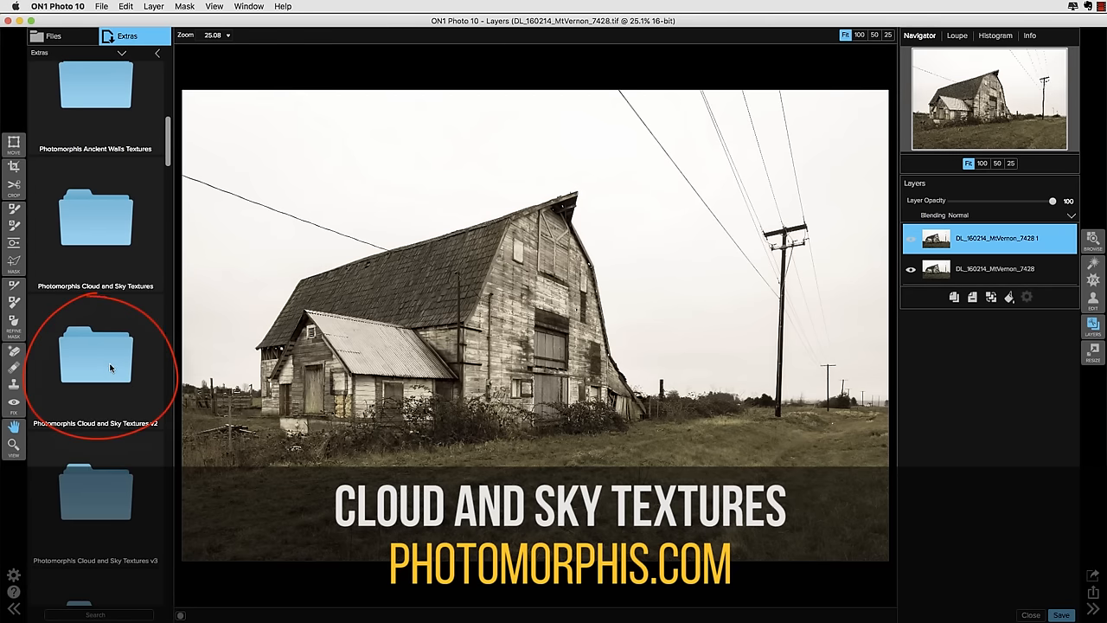
double_click(95, 355)
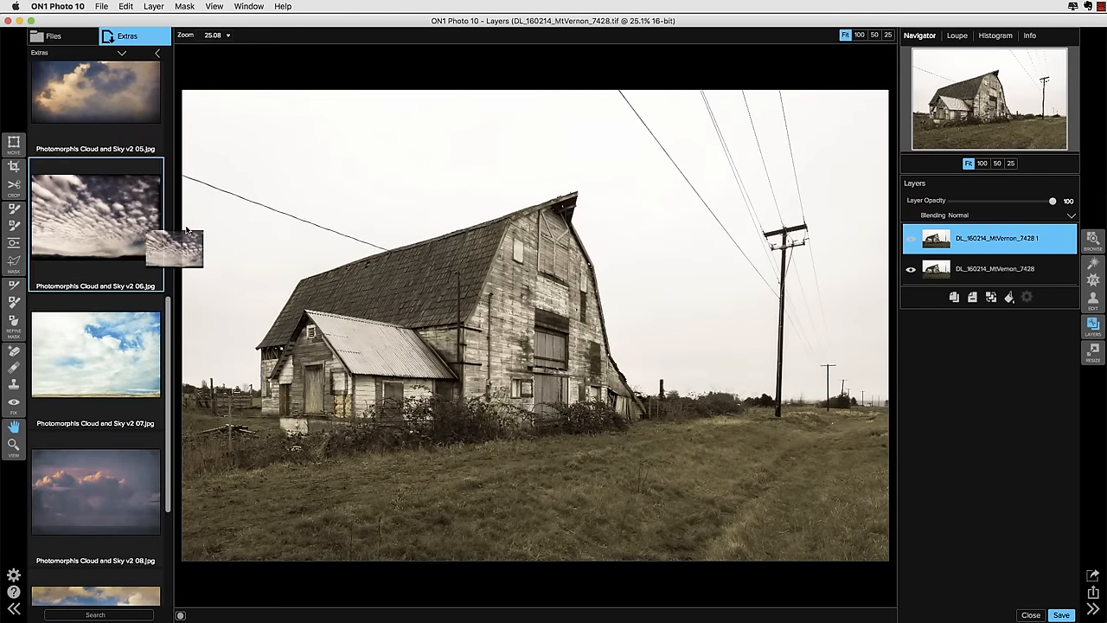
- Add the Cloud and Sky v2 06 texture as a new layer above the two barn layers
double_click(95, 208)
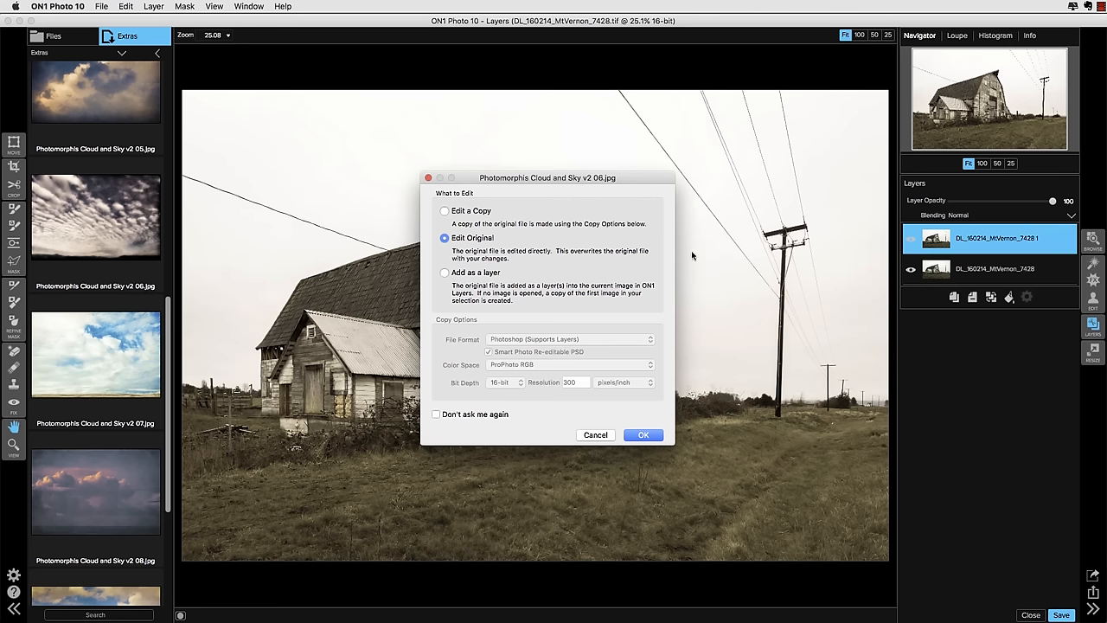
mouse_move(501, 319)
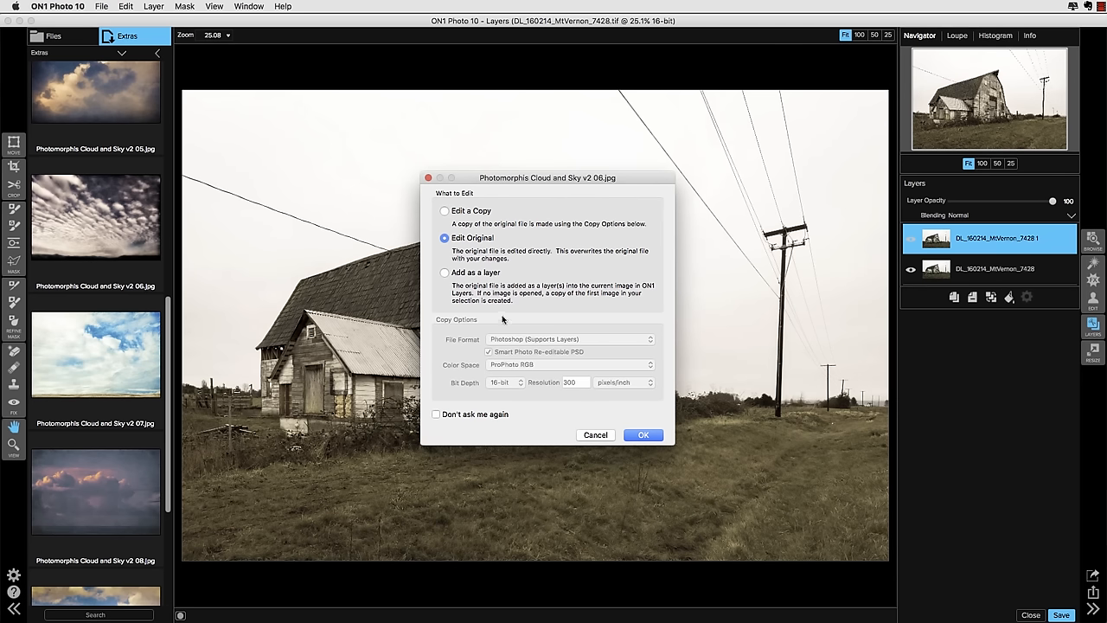
click(445, 273)
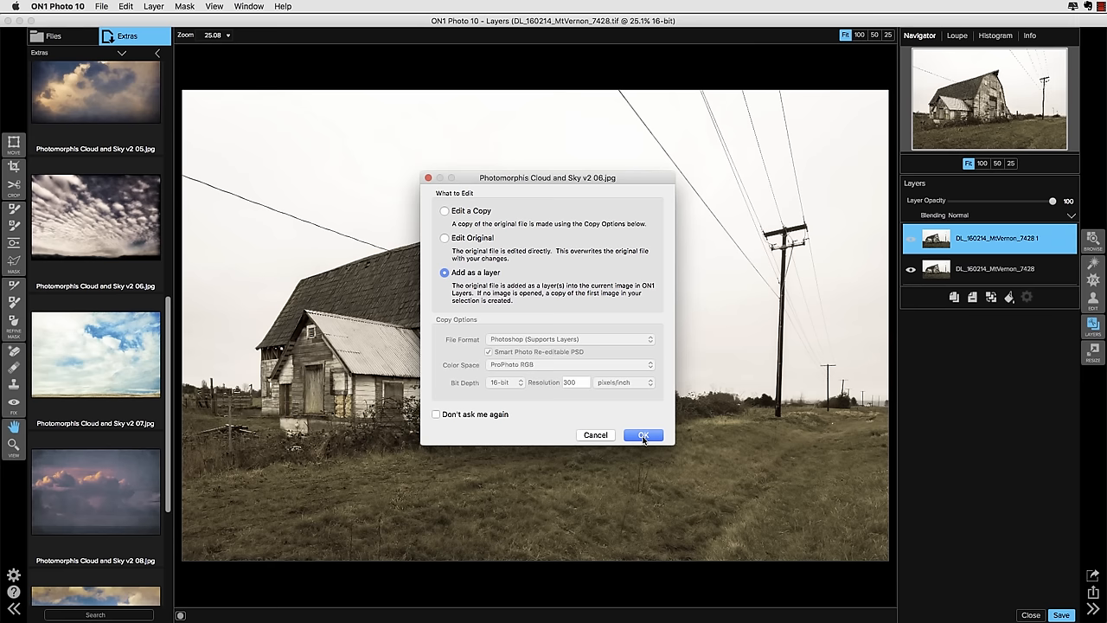
click(643, 436)
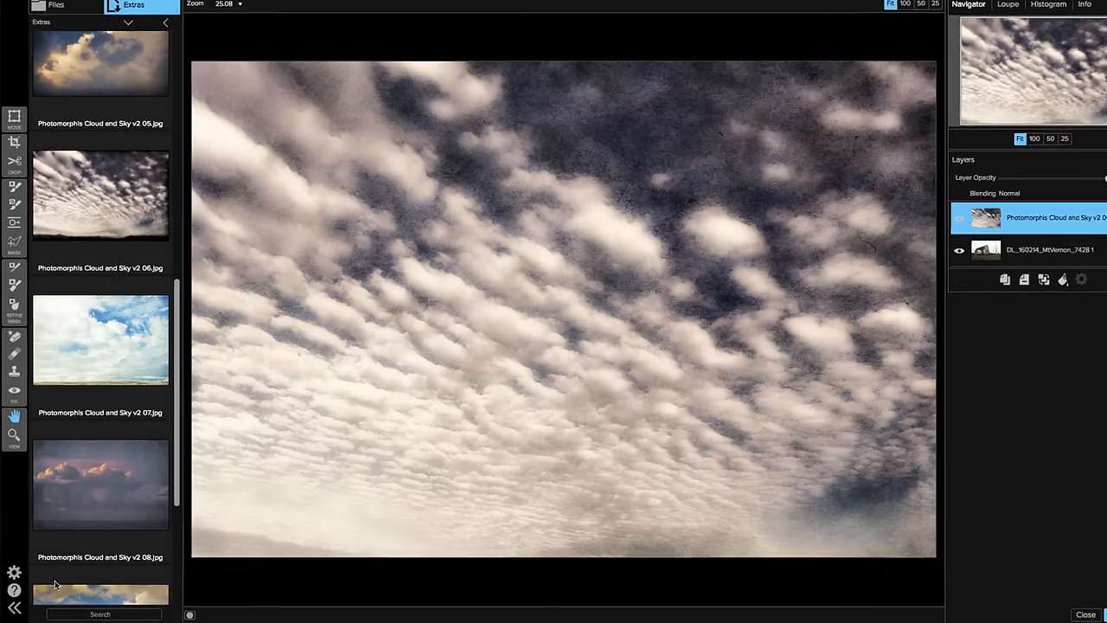
click(14, 606)
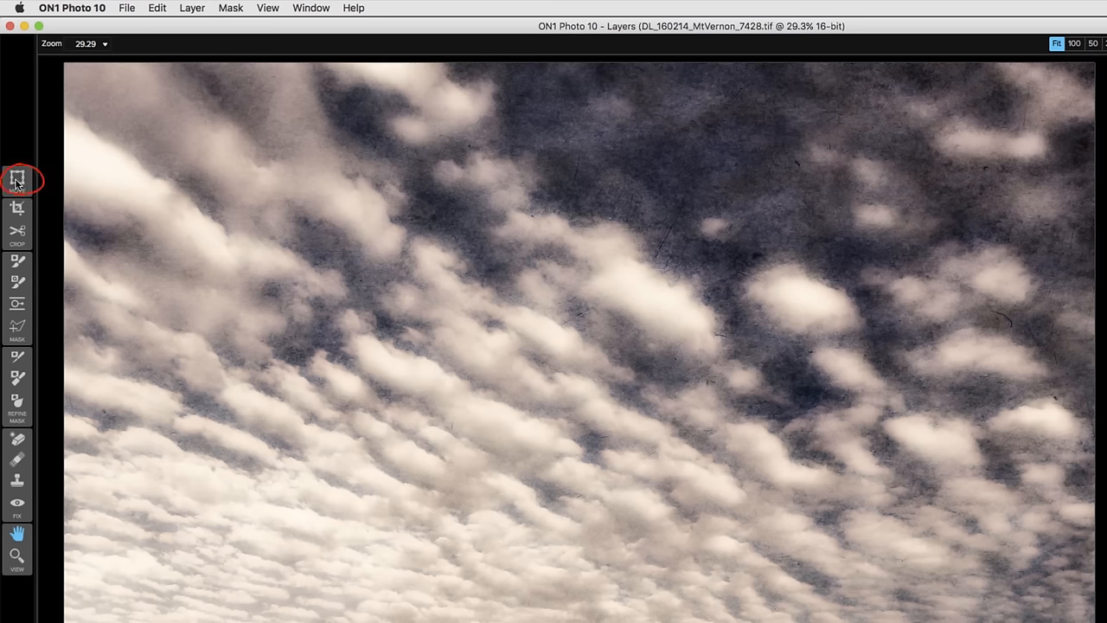
- Fit the cloud layer to canvas, set Multiply blending, stretch it wider over the sky and apply
click(17, 178)
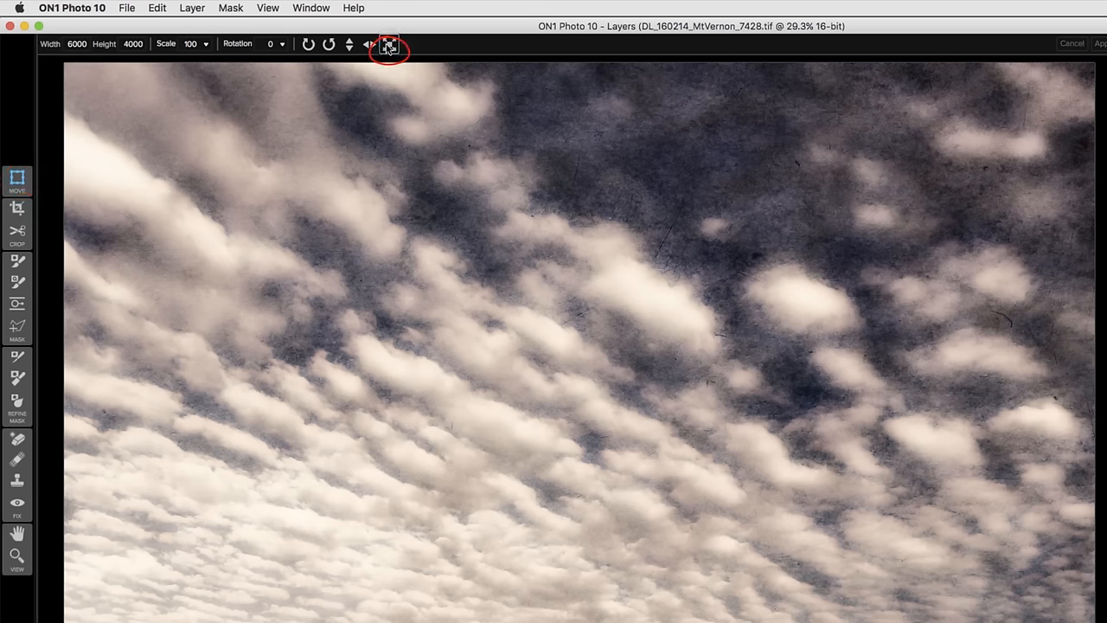
click(387, 45)
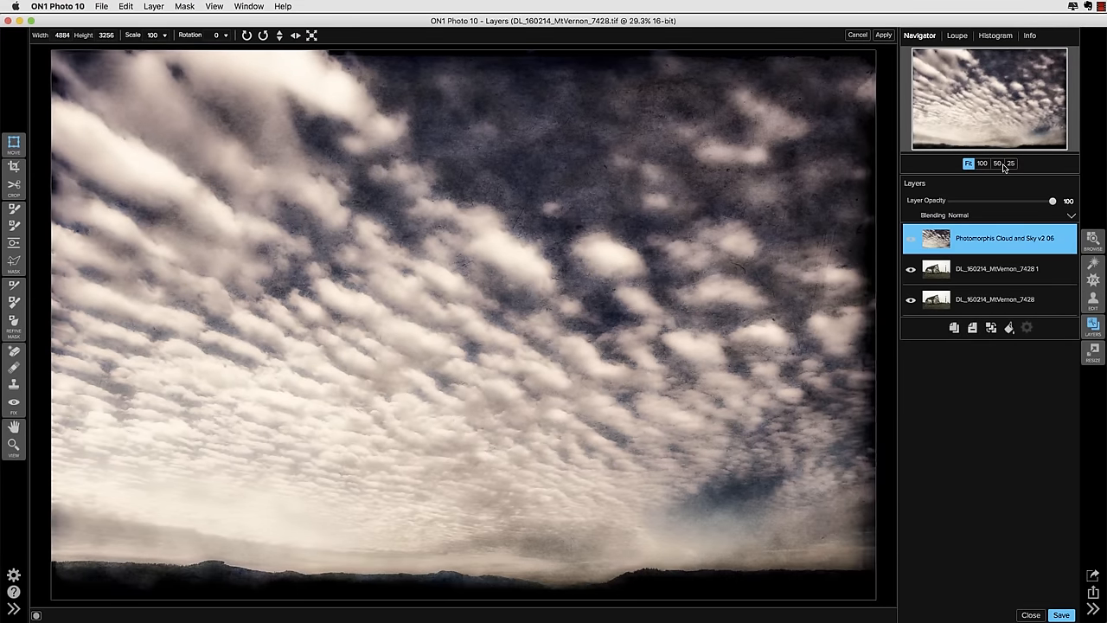
click(1010, 163)
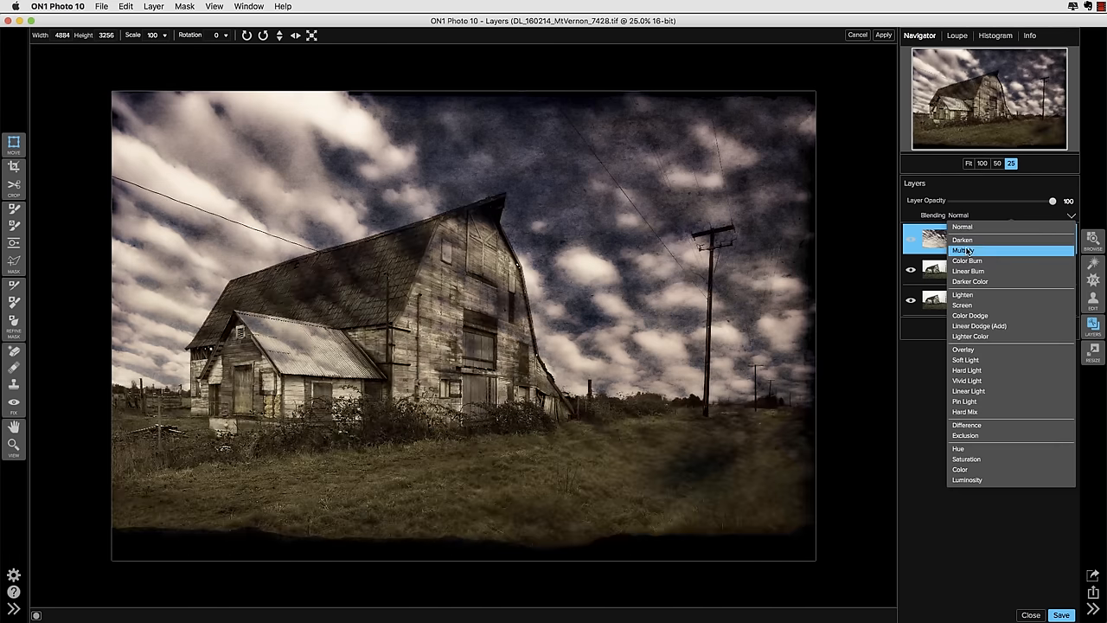
click(964, 249)
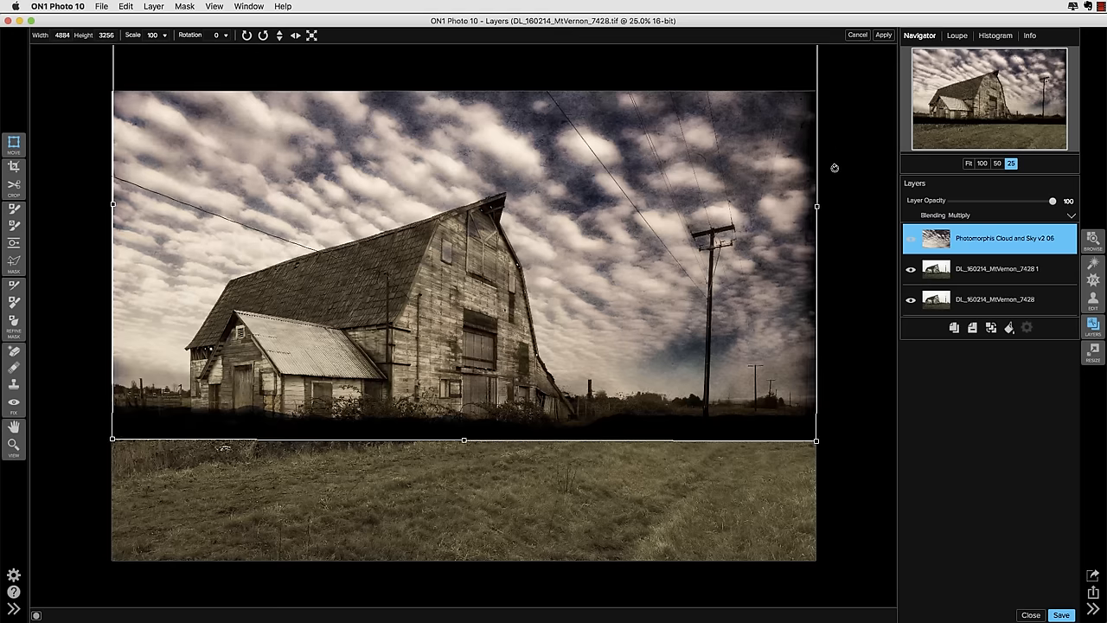
mouse_move(805, 253)
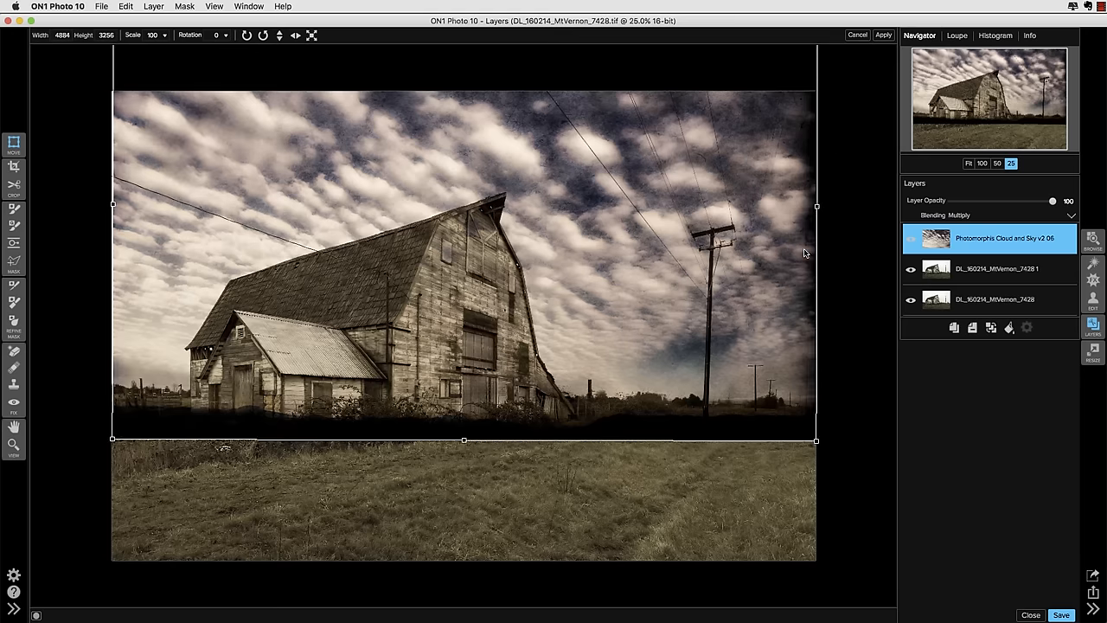
mouse_move(810, 242)
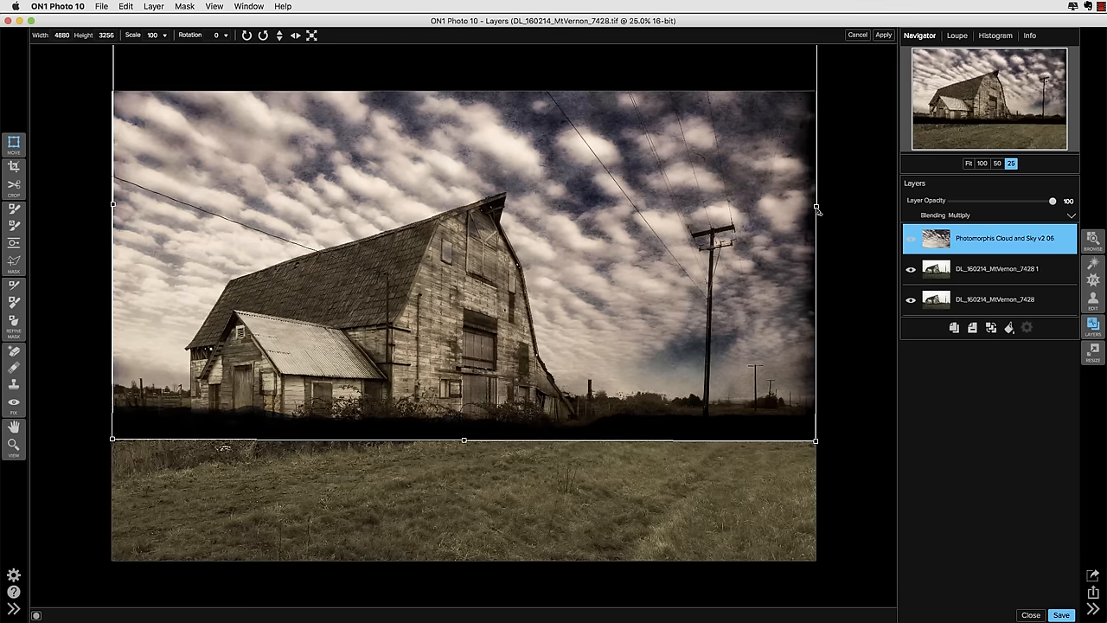
drag(815, 204, 836, 204)
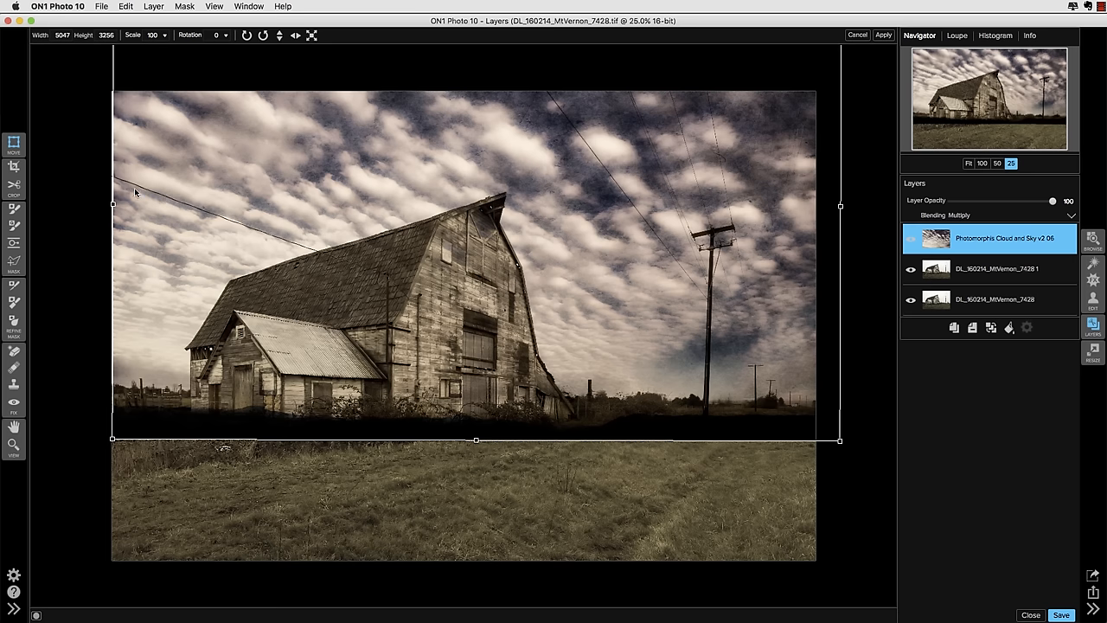
mouse_move(118, 208)
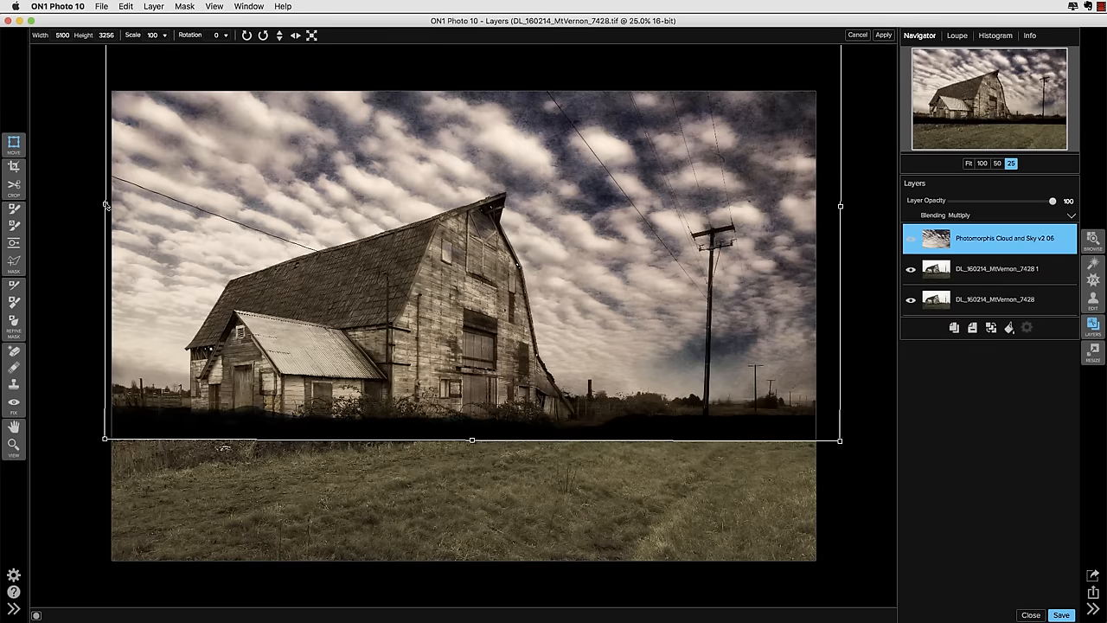
mouse_move(146, 211)
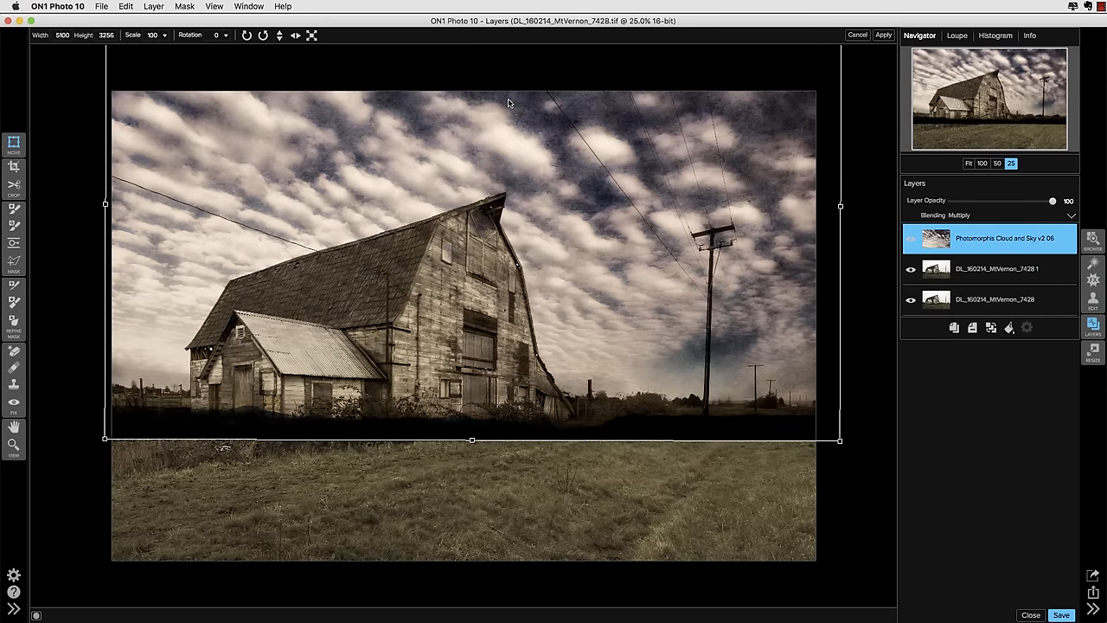
mouse_move(141, 142)
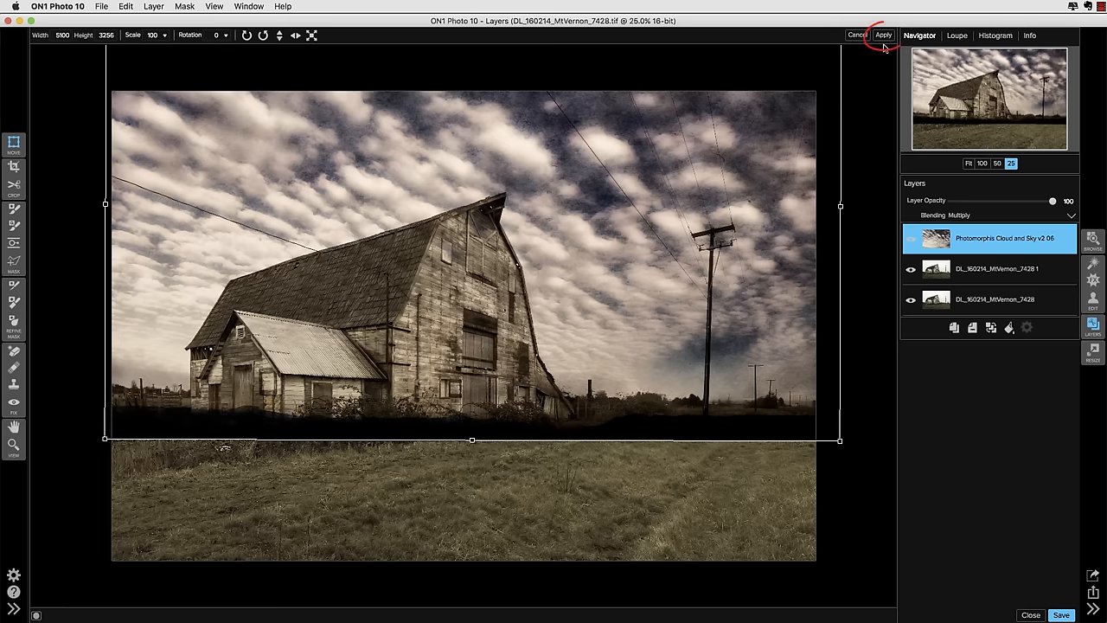
click(883, 35)
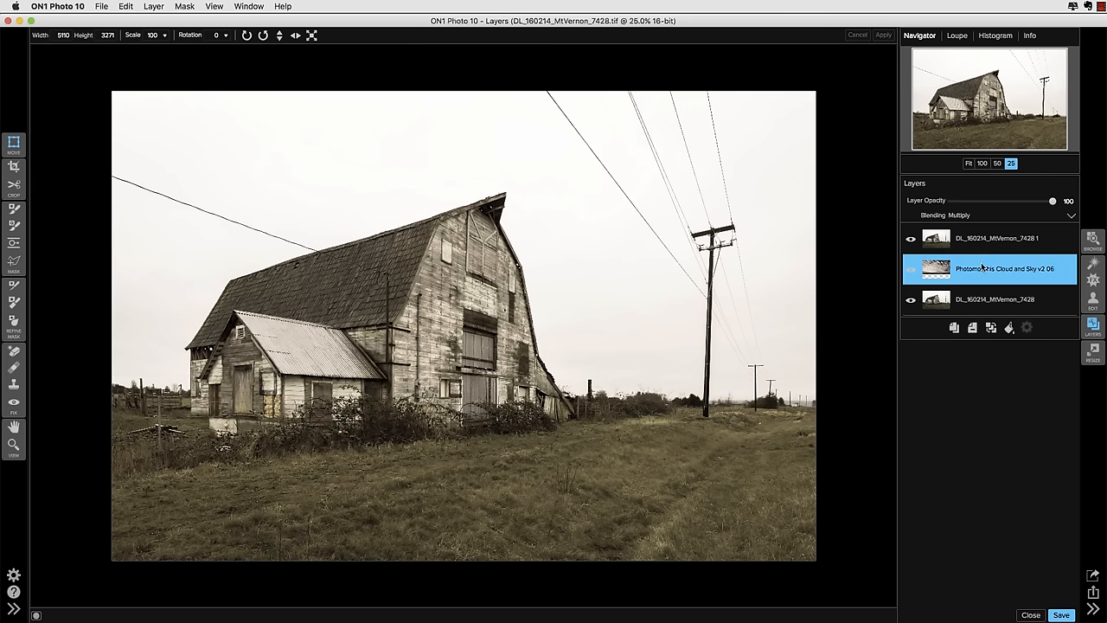
- On the top barn layer, paint the sky out of the mask with the Masking Brush
click(995, 238)
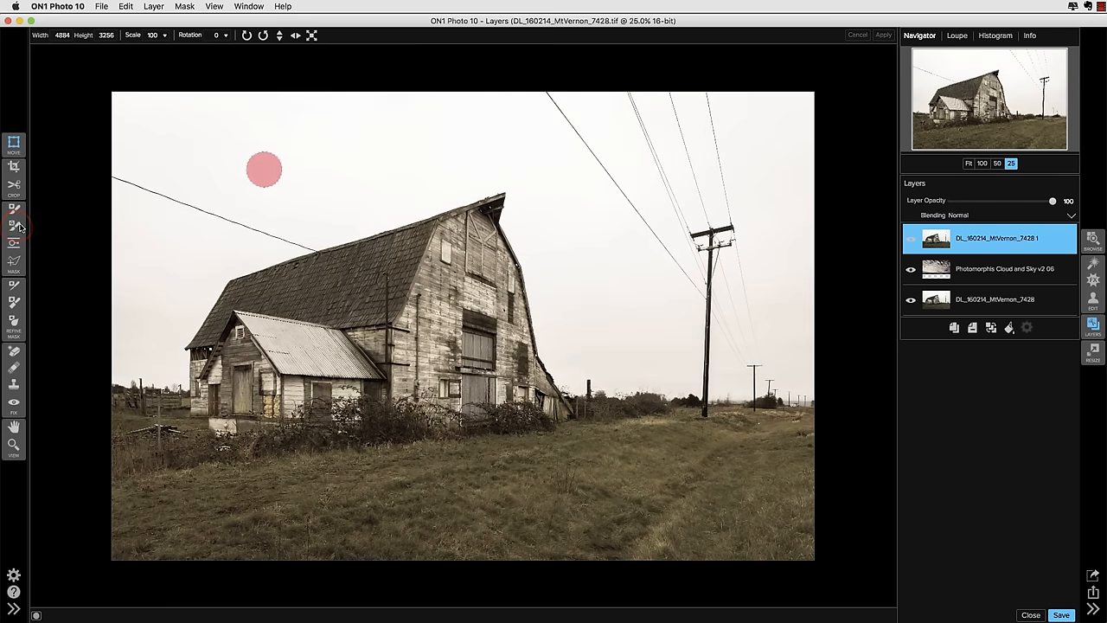
drag(263, 169, 623, 308)
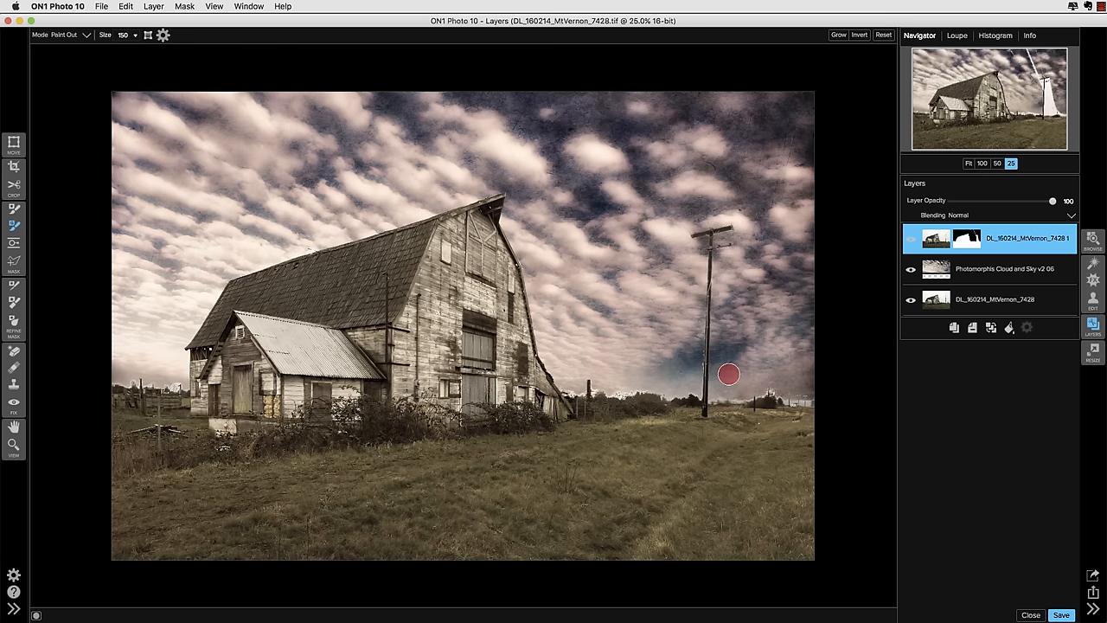
click(983, 163)
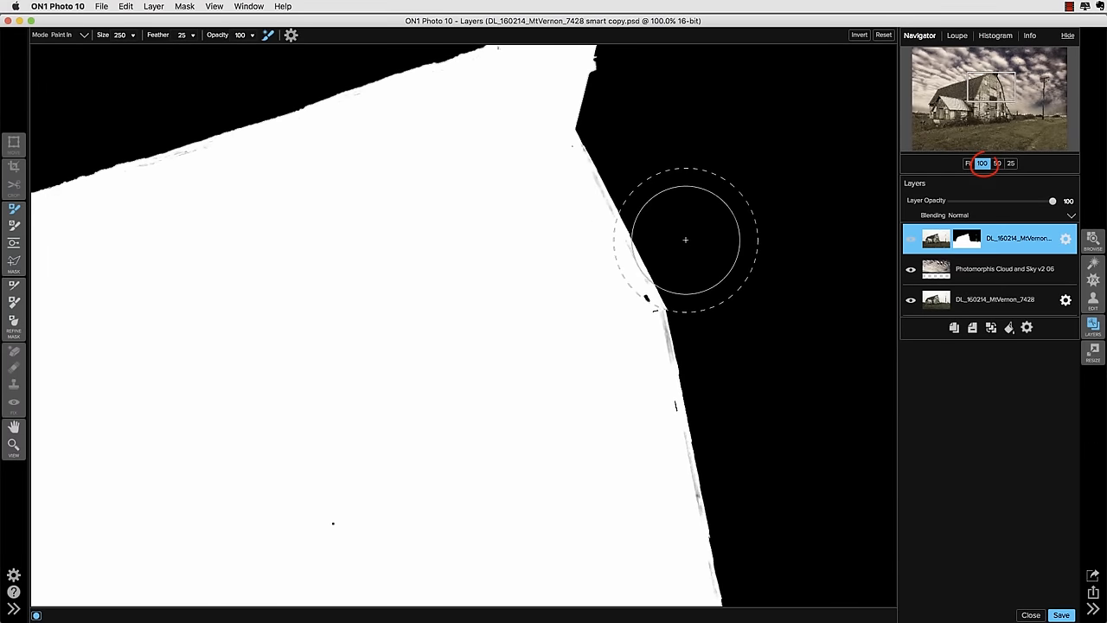
mouse_move(656, 305)
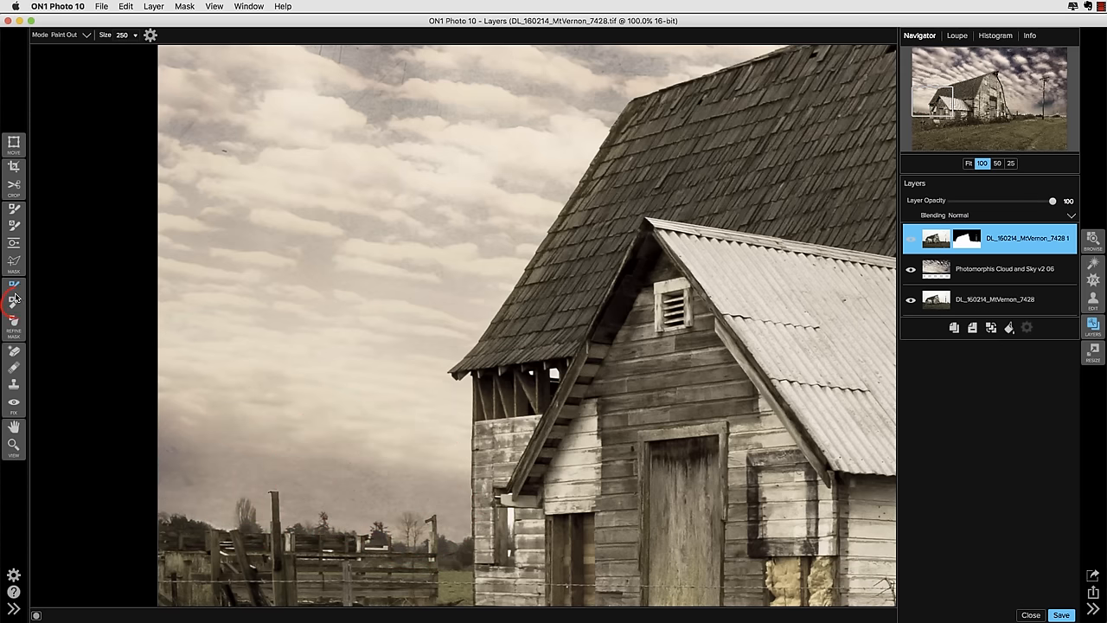
- Refine the mask edges, then paint out the top layer's sky near the roof, poles and power lines
click(14, 301)
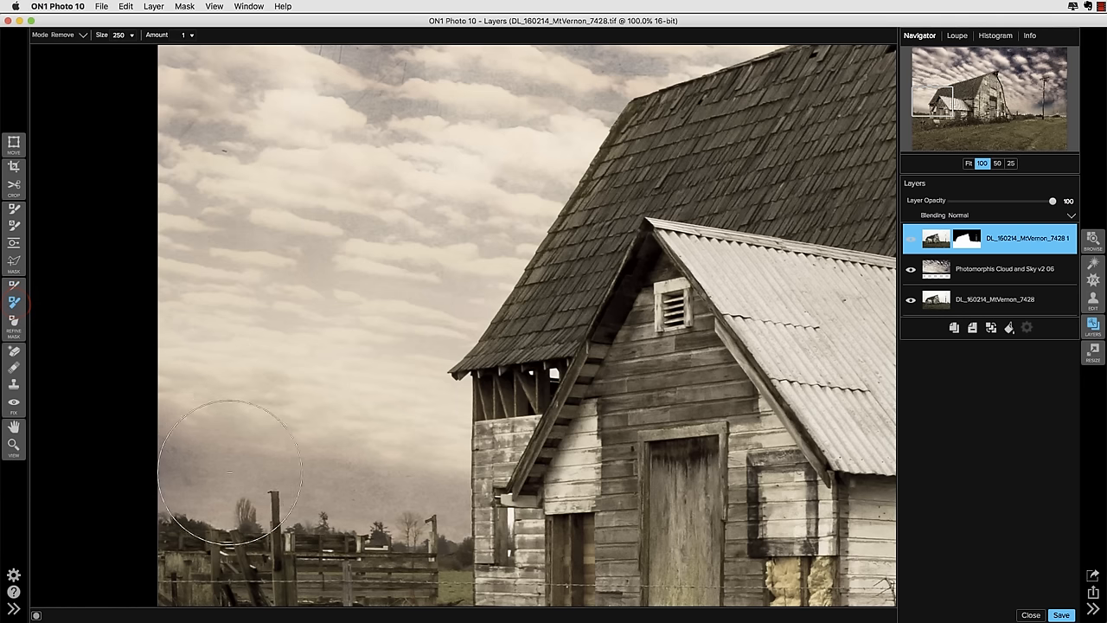
drag(228, 475, 407, 484)
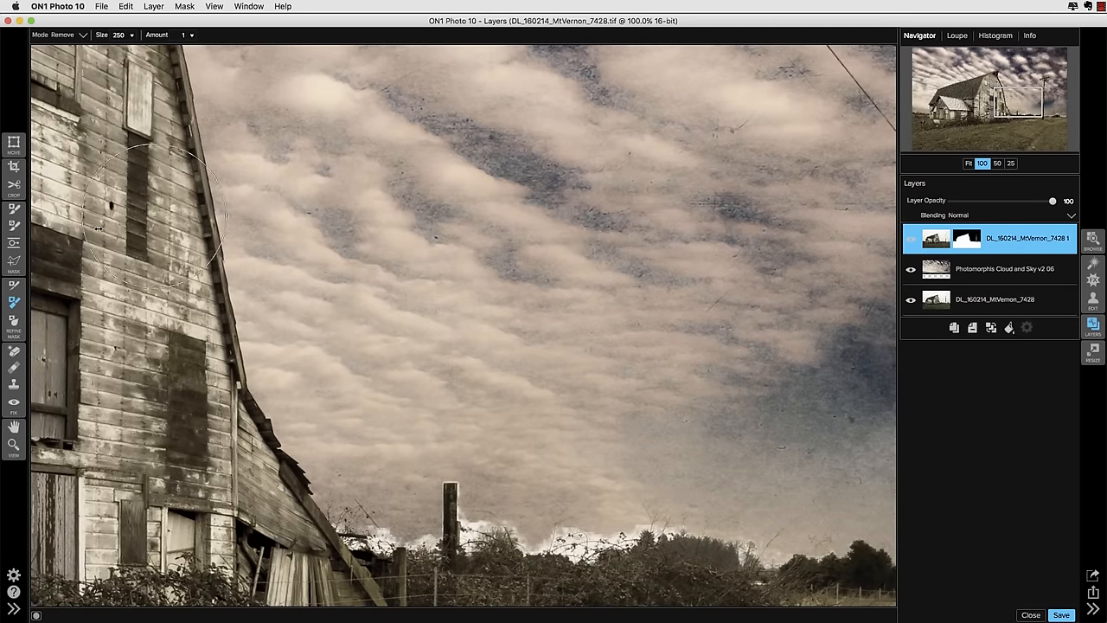
click(377, 463)
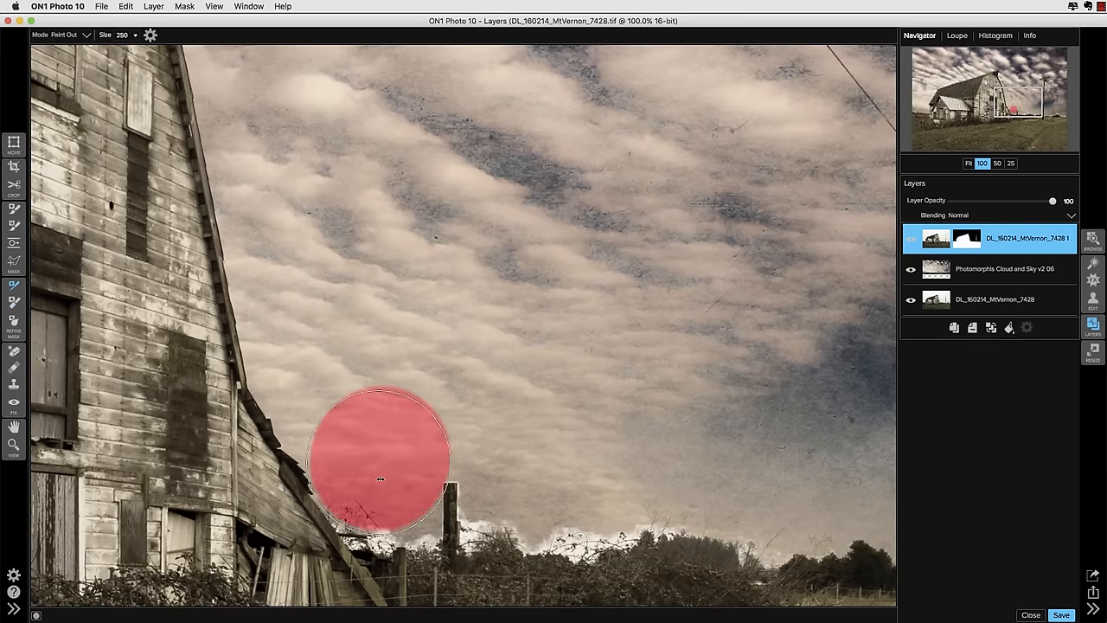
drag(379, 477, 621, 509)
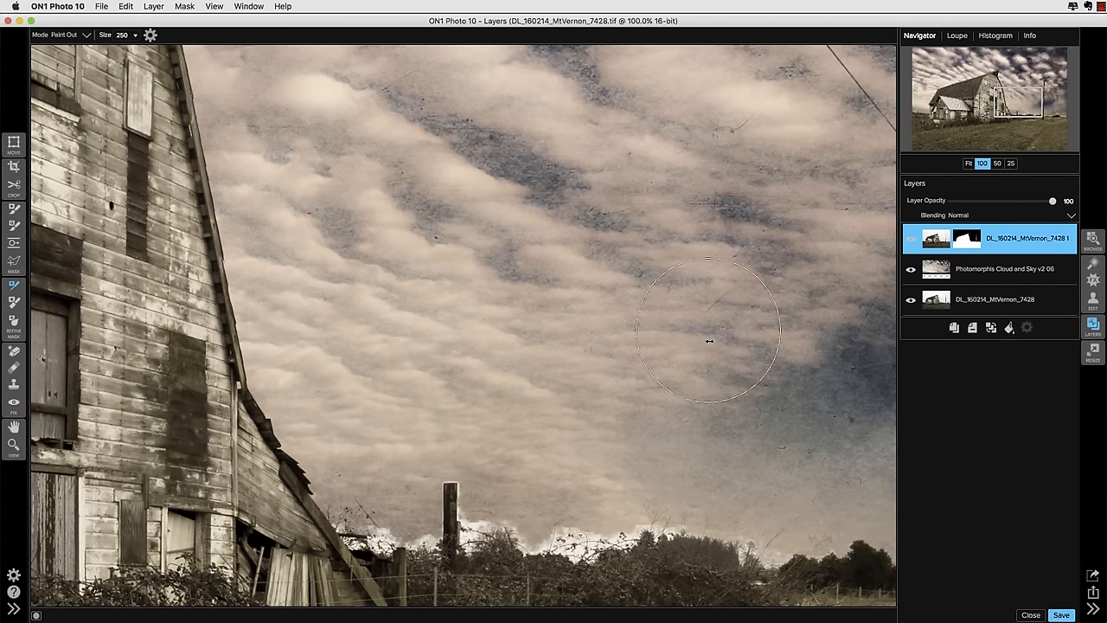
mouse_move(418, 488)
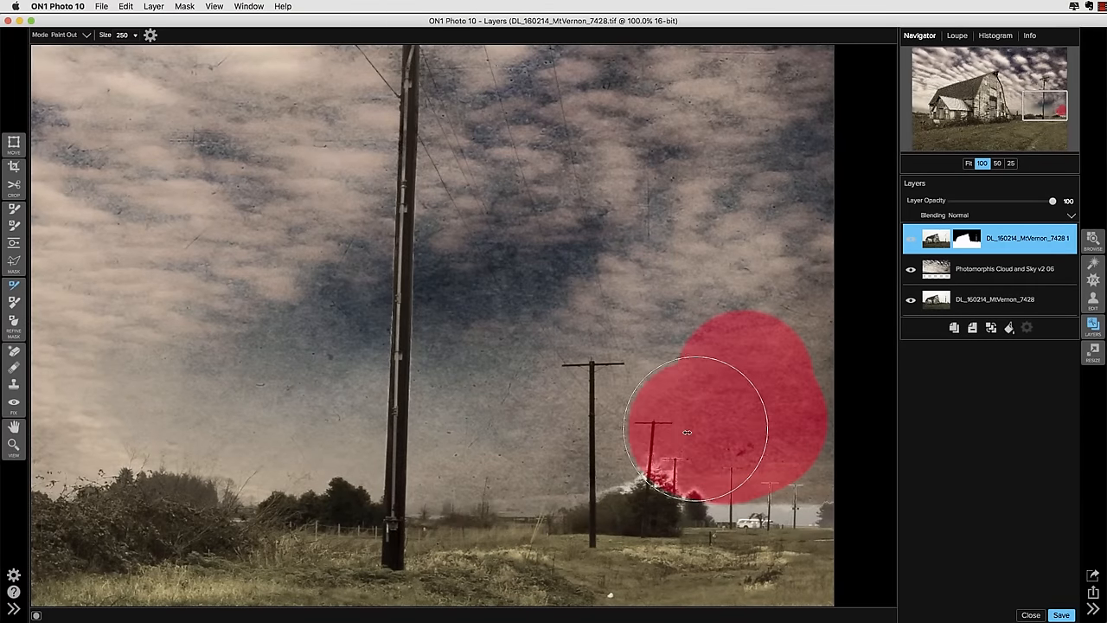
drag(689, 433, 812, 403)
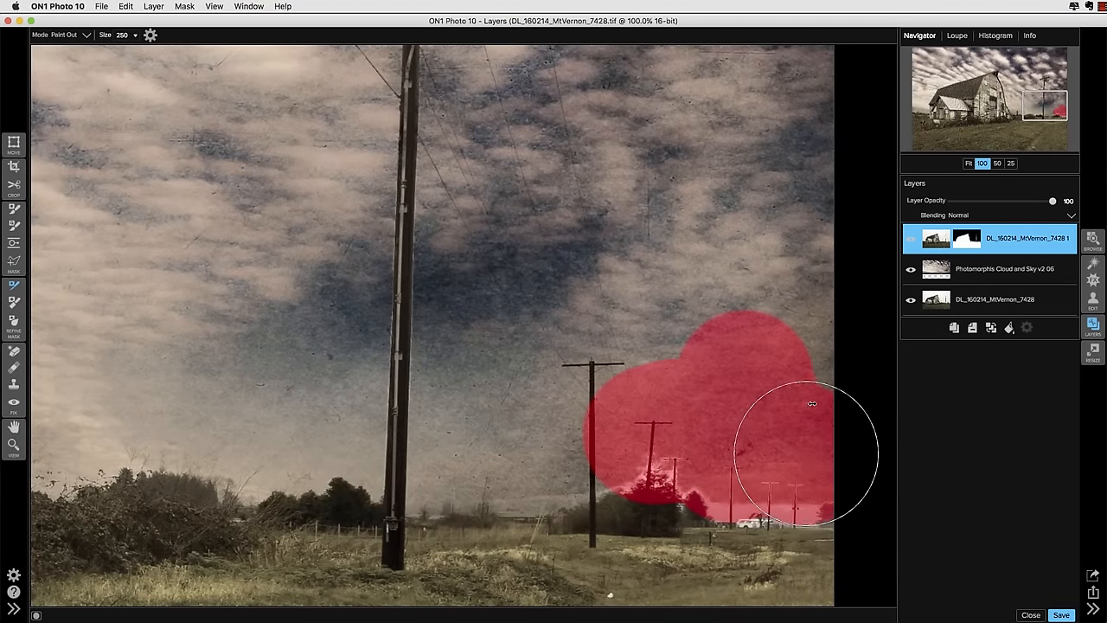
drag(811, 401, 668, 523)
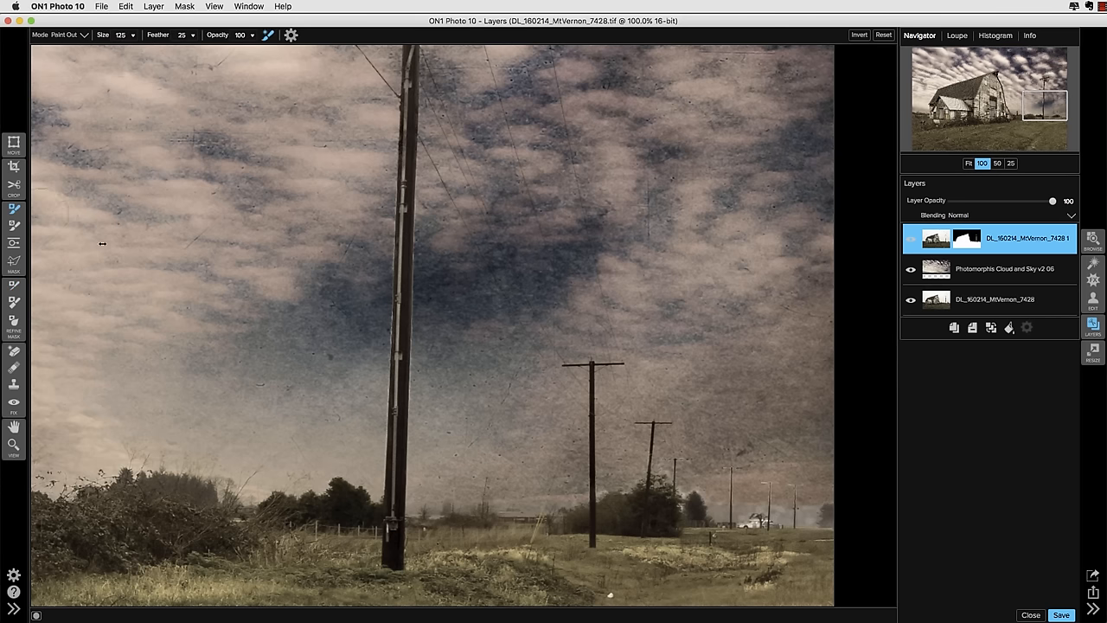
click(59, 35)
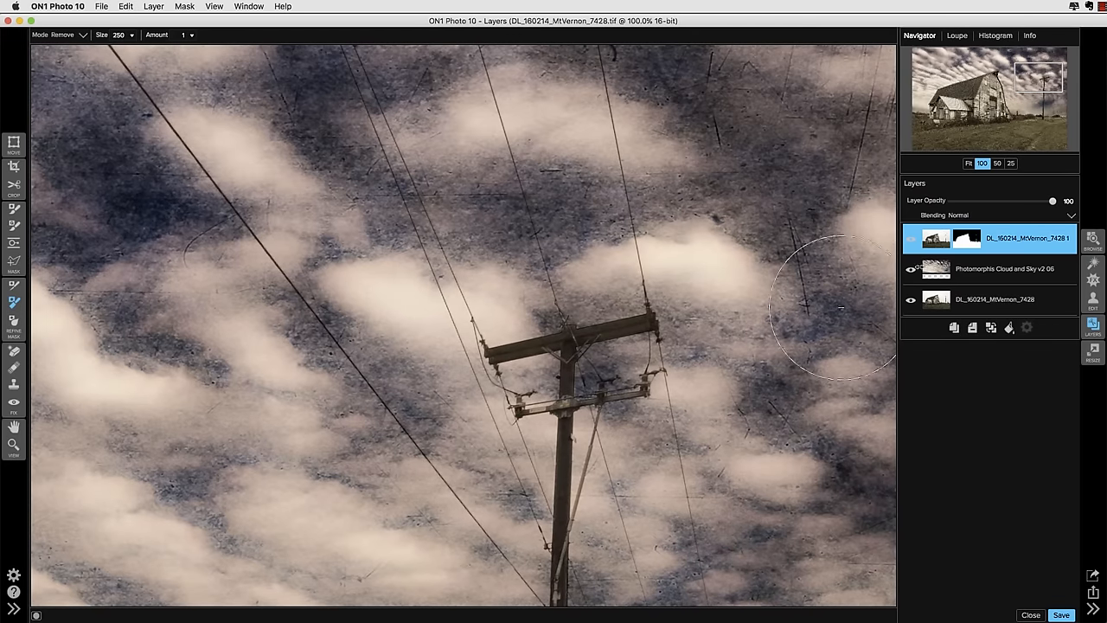
click(969, 163)
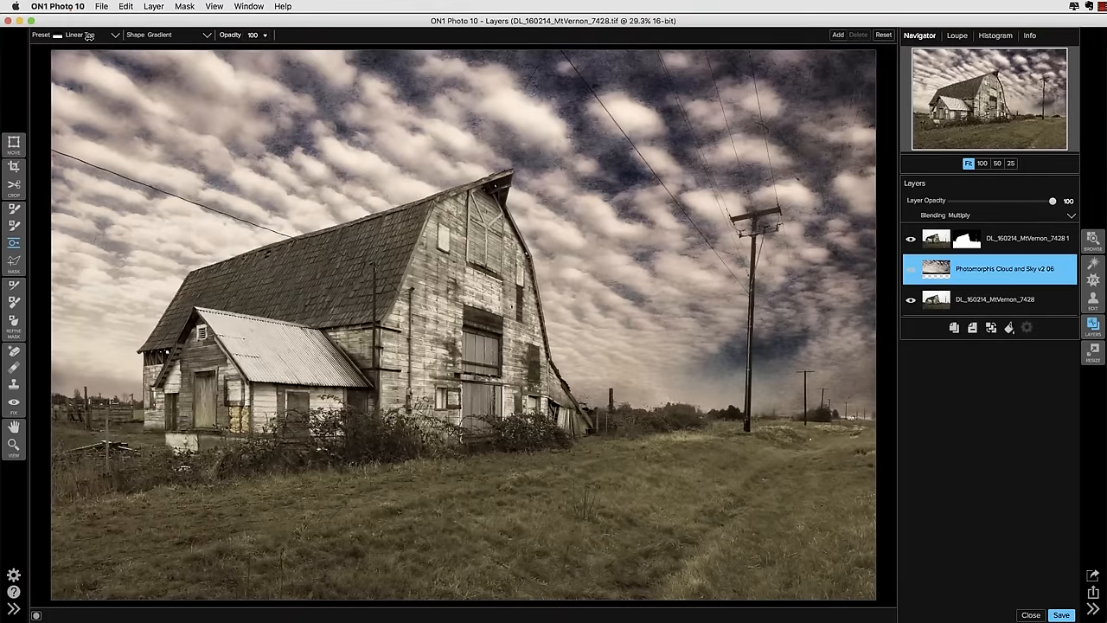
- Apply a linear gradient Masking Bug to fade the cloud layer toward the horizon
click(78, 35)
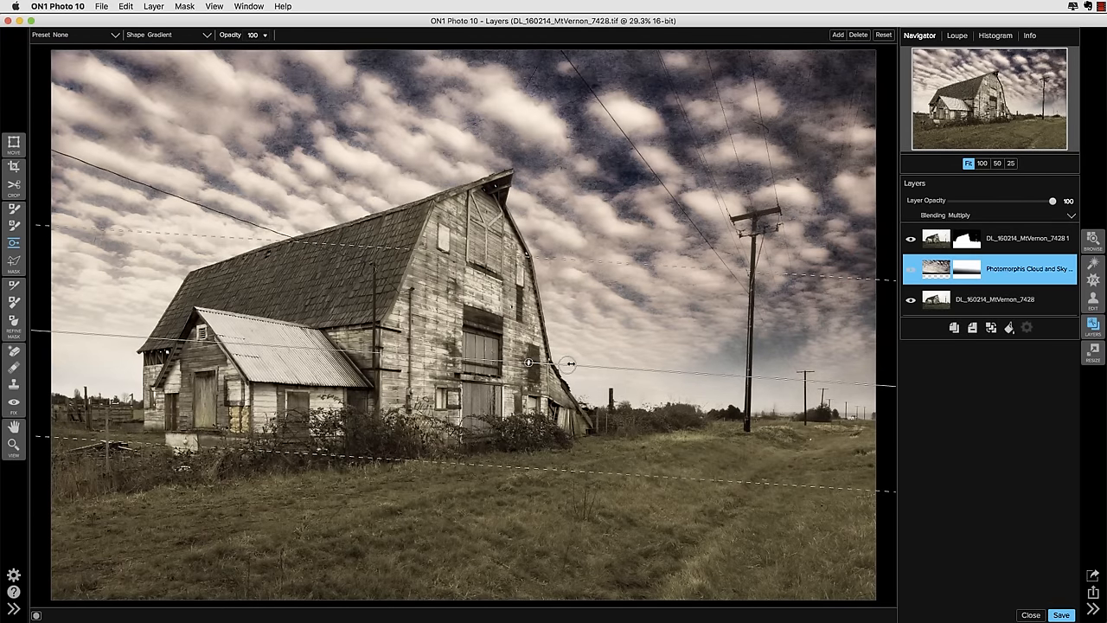
drag(568, 364, 568, 358)
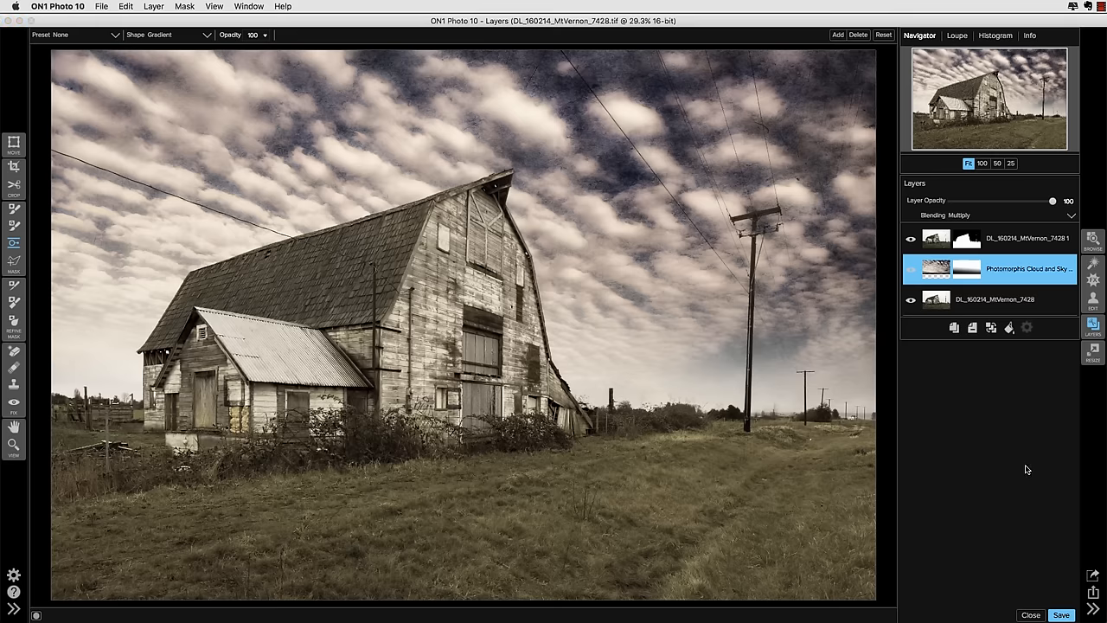
click(1063, 616)
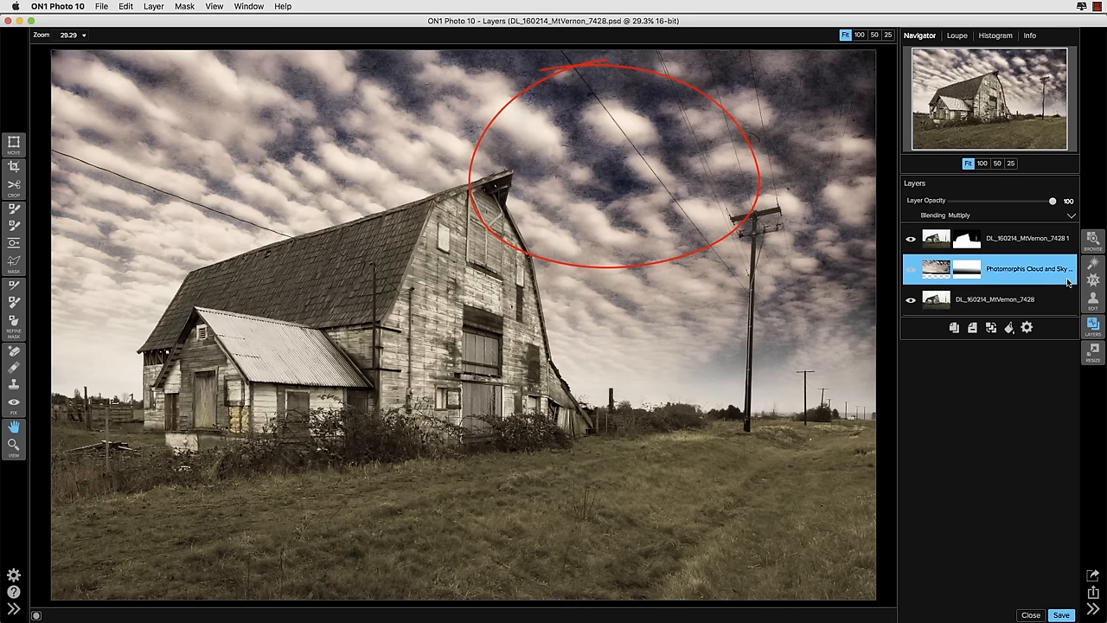
mouse_move(1071, 278)
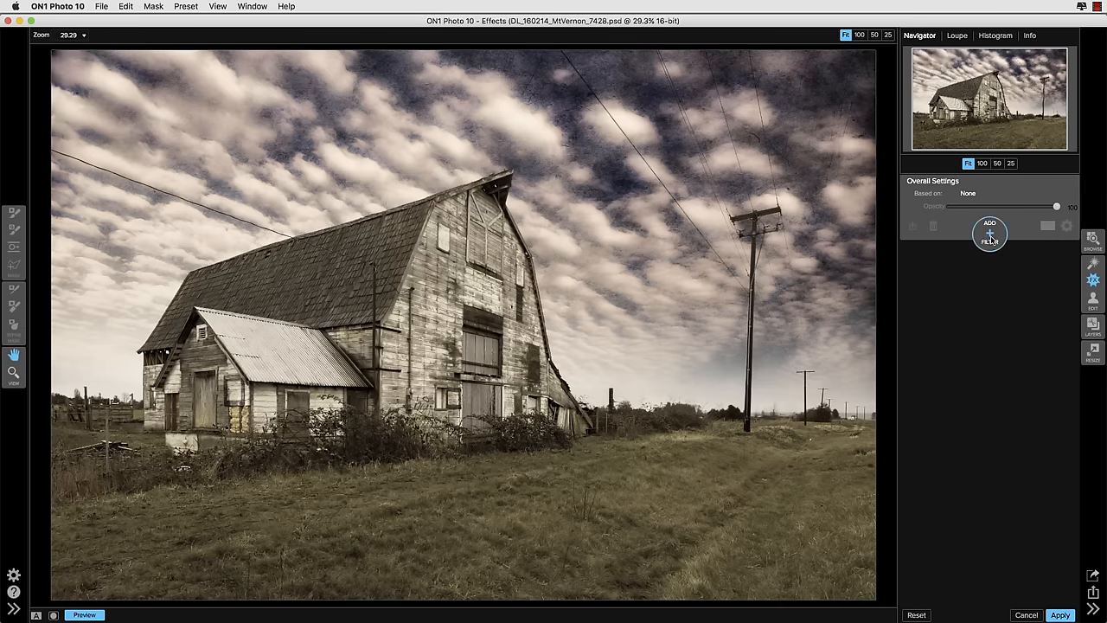
- Add a Color Enhancer filter and shift its Tint and Vibrance
click(990, 234)
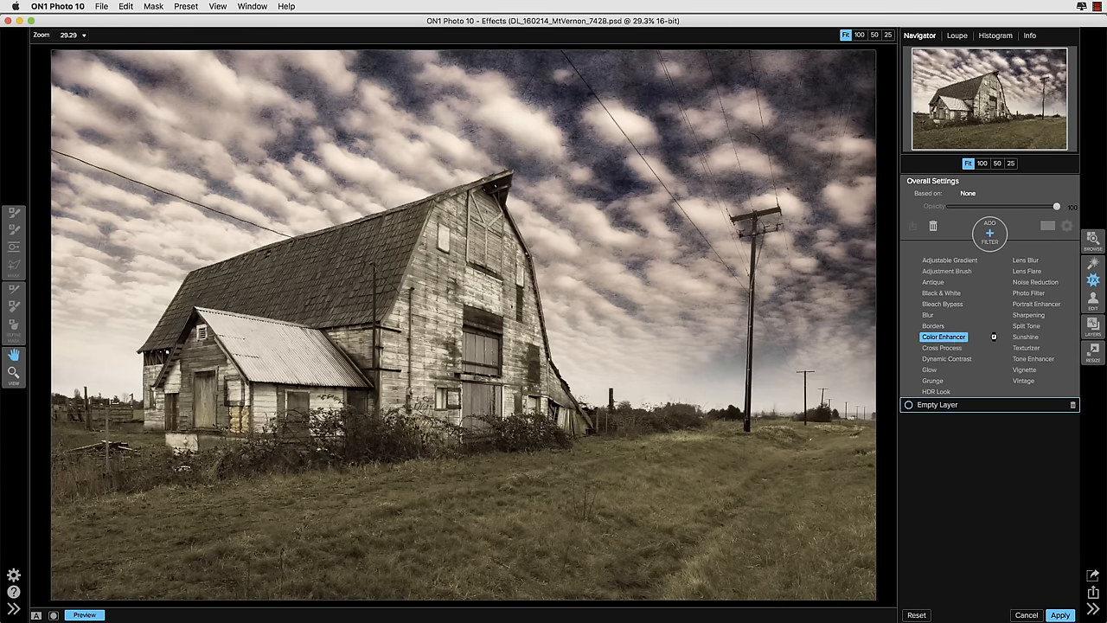
click(944, 336)
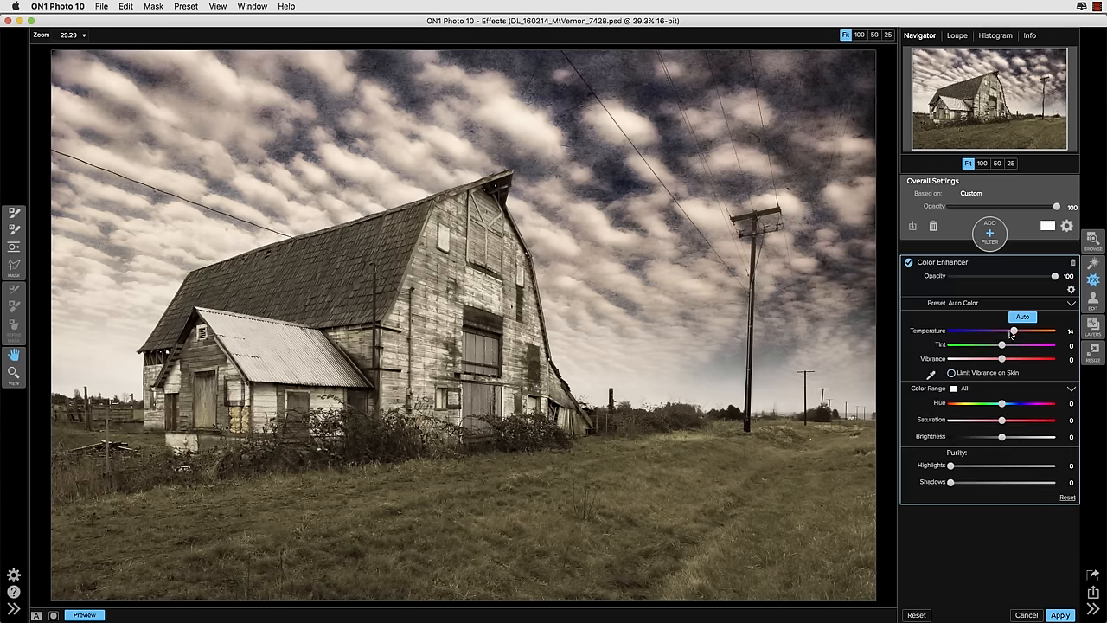
drag(1002, 346, 986, 346)
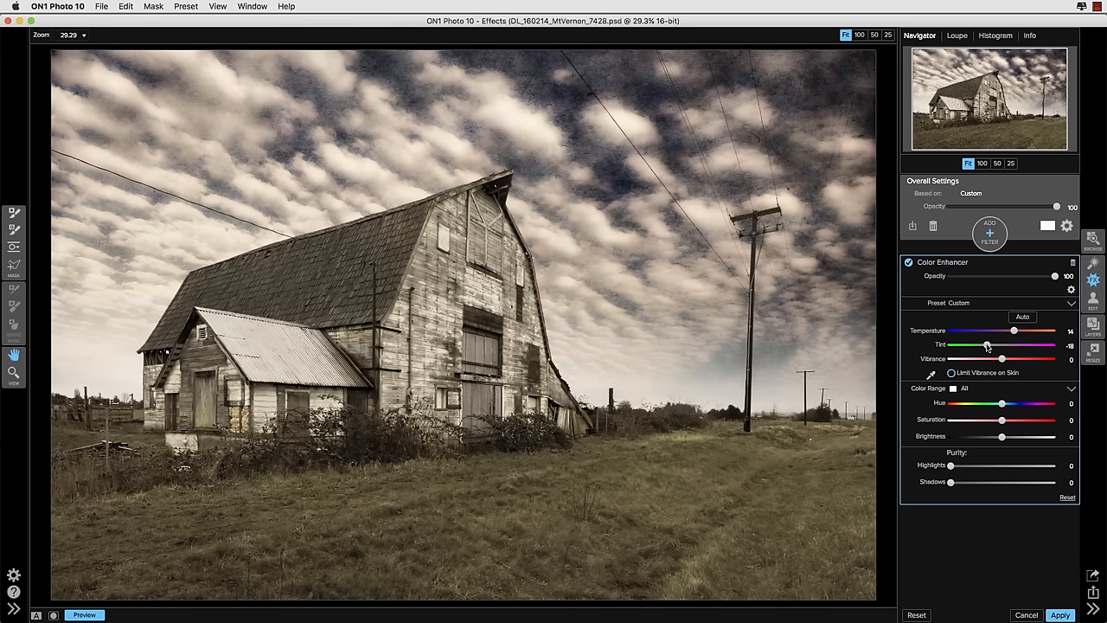
drag(978, 346, 994, 346)
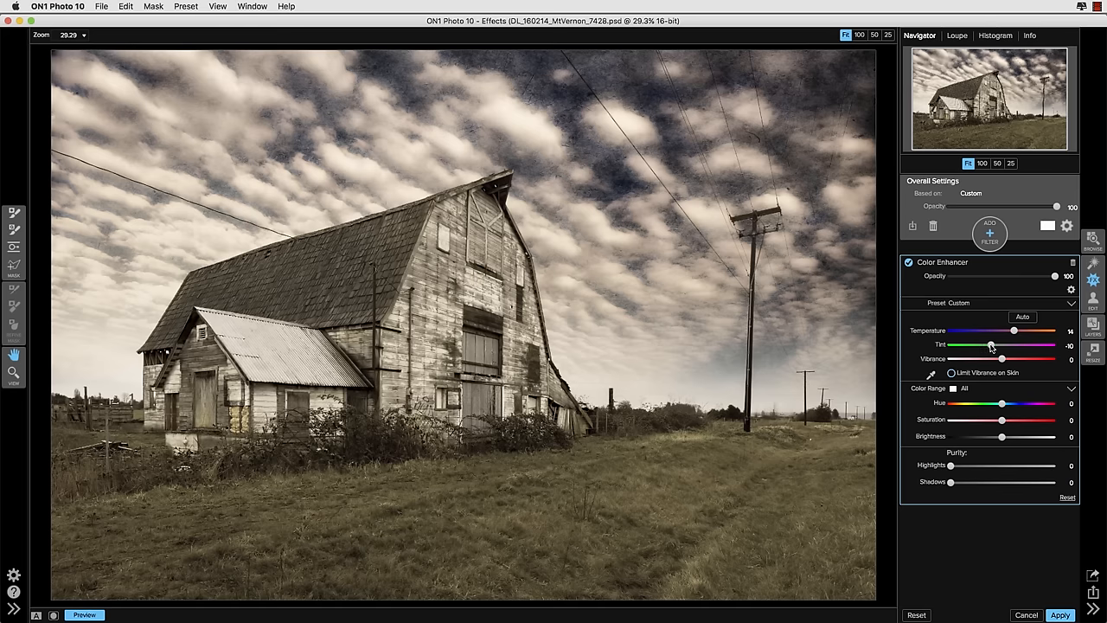
drag(990, 346, 983, 346)
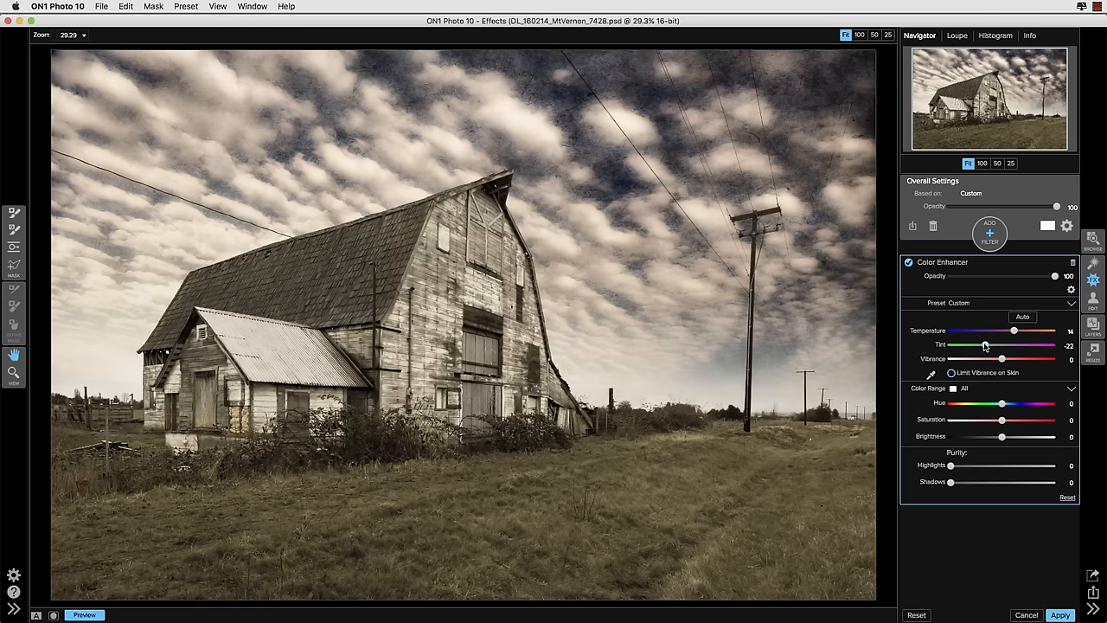
drag(984, 346, 978, 346)
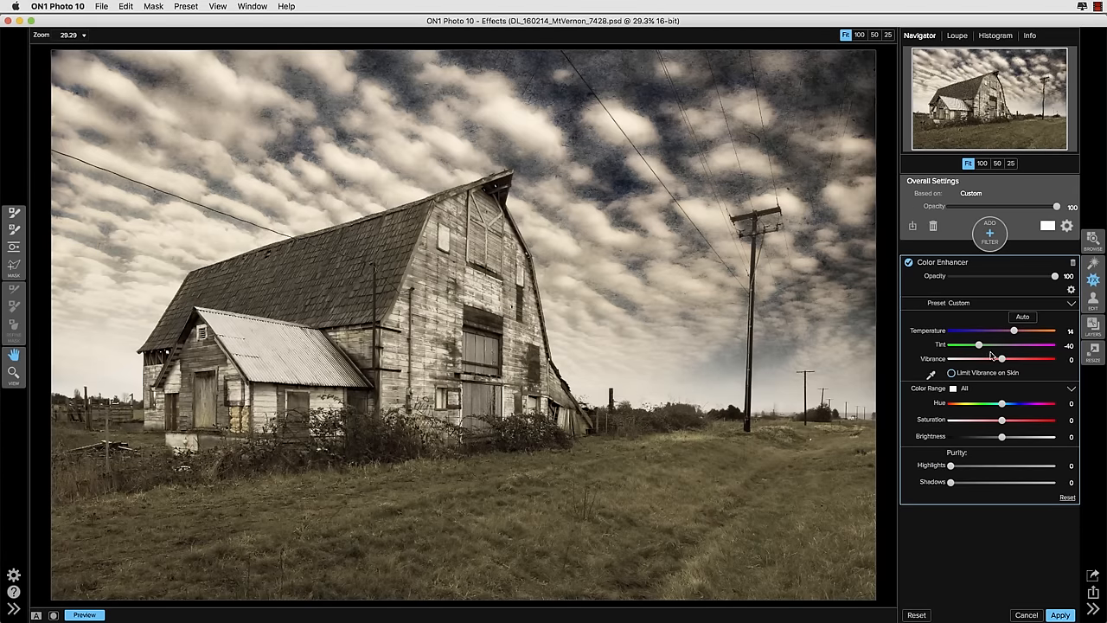
mouse_move(1008, 346)
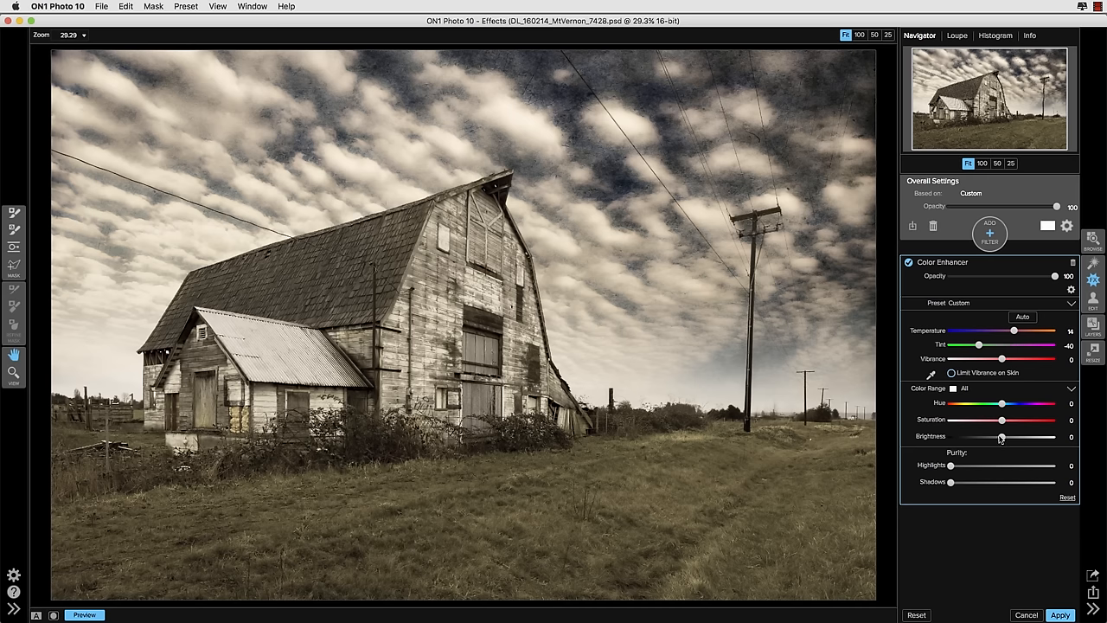
- Give the Color Enhancer a small Brightness boost
drag(1000, 436, 1004, 436)
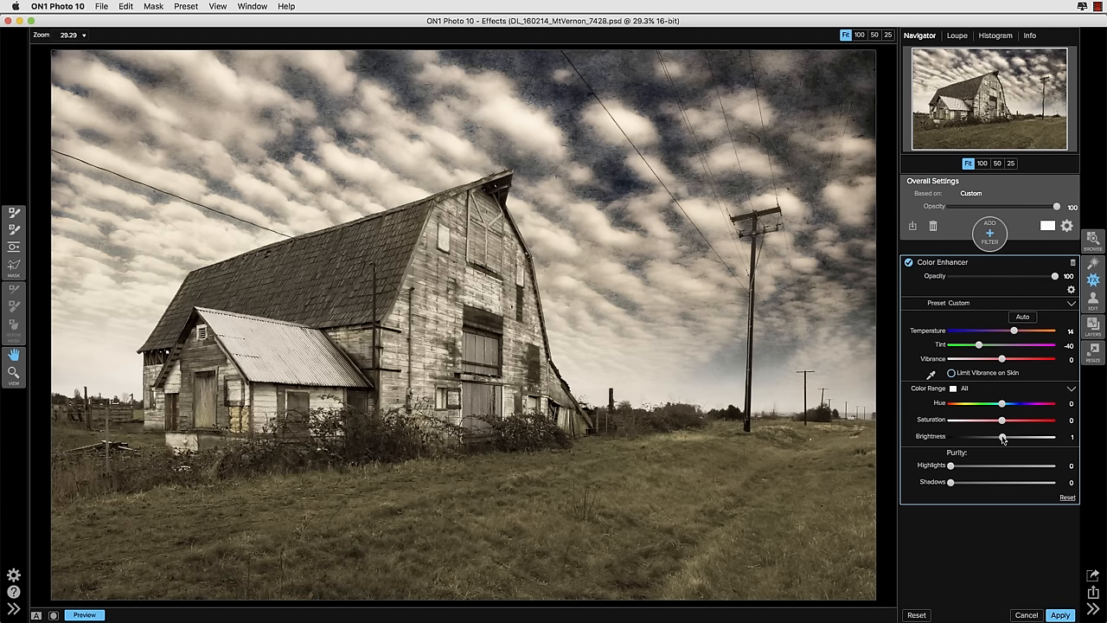
drag(1002, 436, 1012, 436)
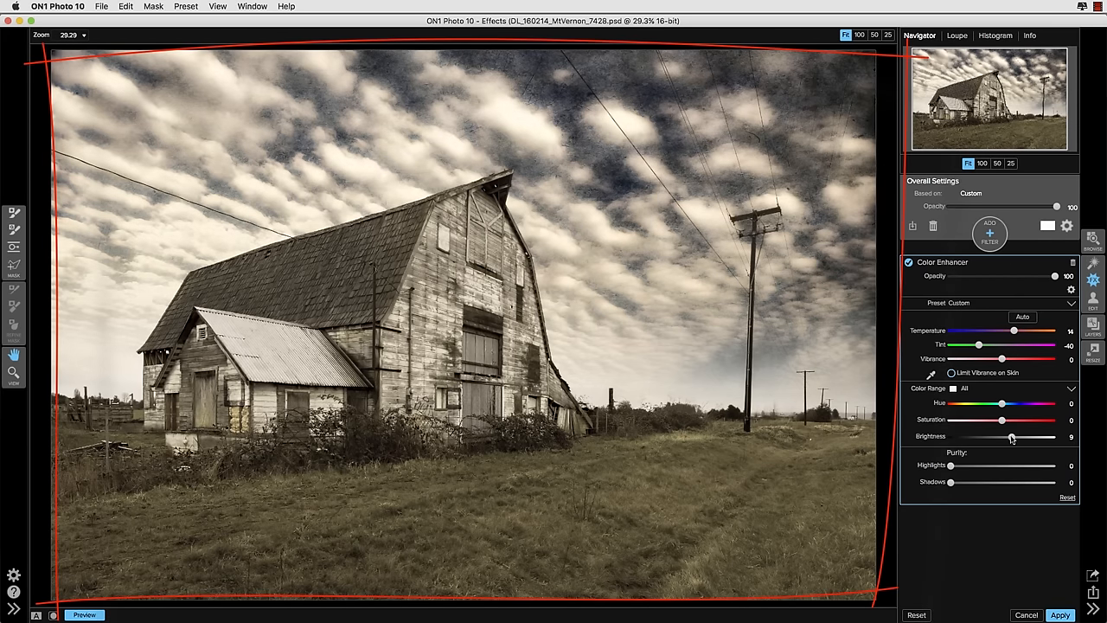
drag(1012, 436, 1007, 436)
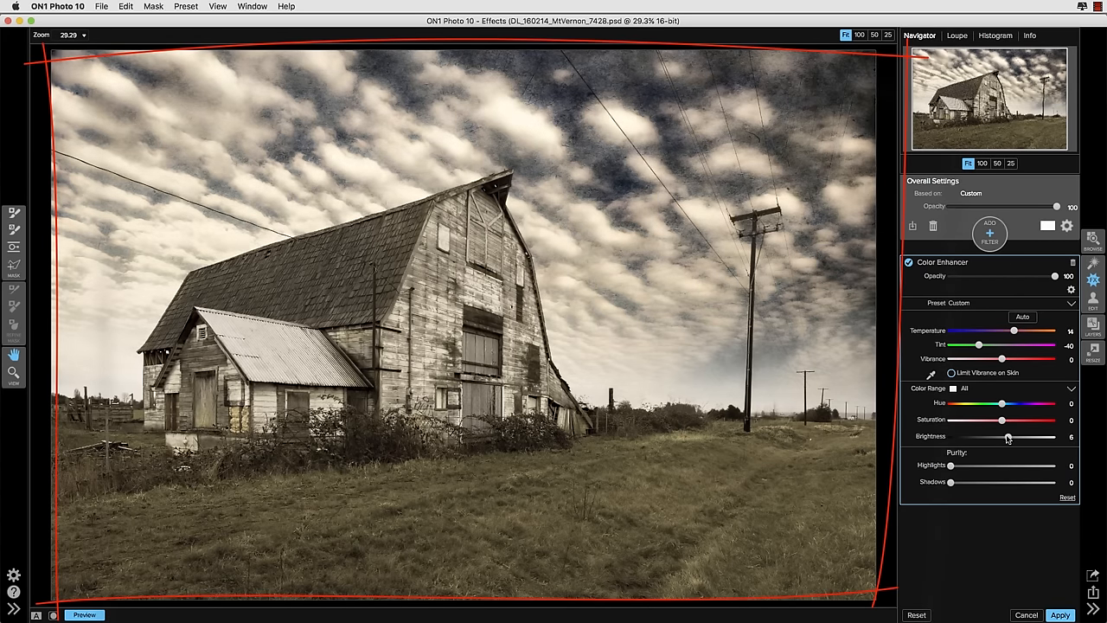
drag(1012, 436, 1007, 436)
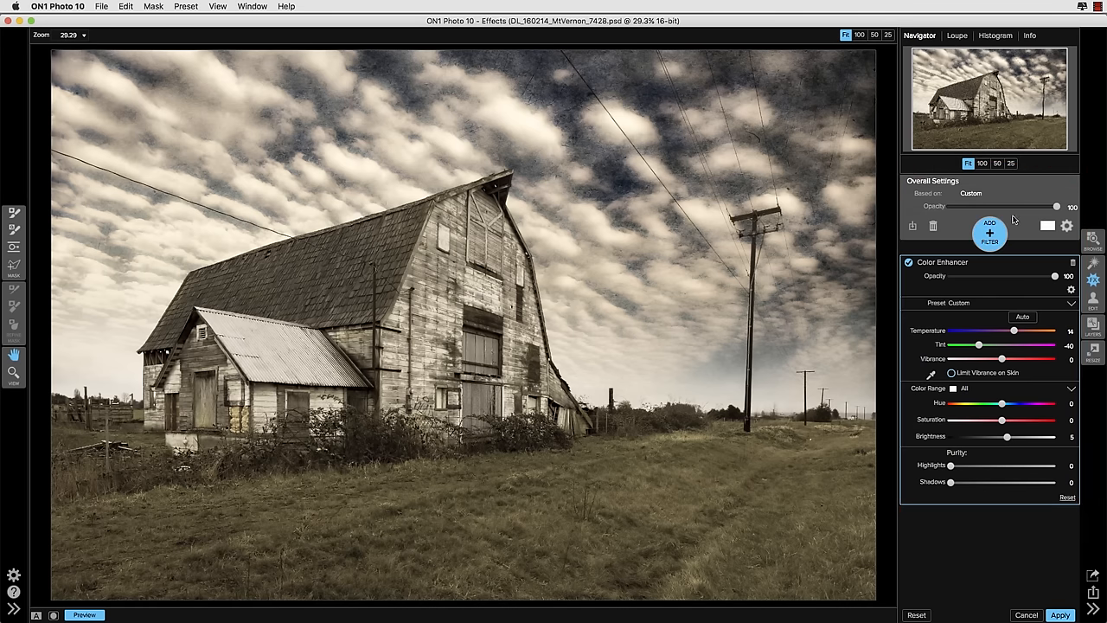
- Add a Tone Enhancer filter and adjust its Shadows, Highlights and Brightness sliders
click(990, 232)
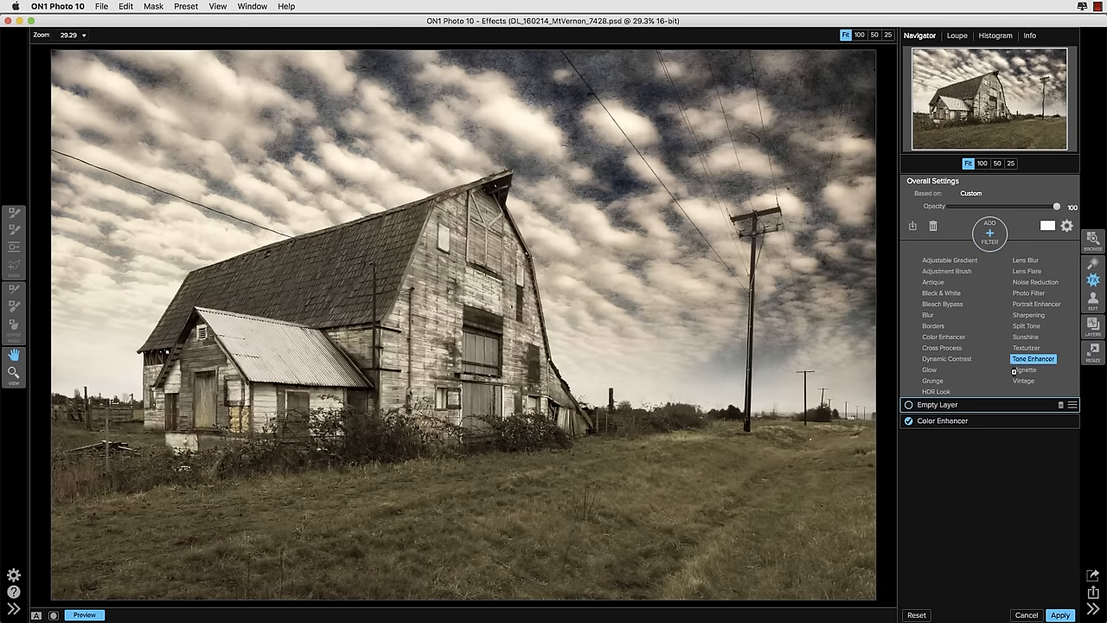
click(1033, 358)
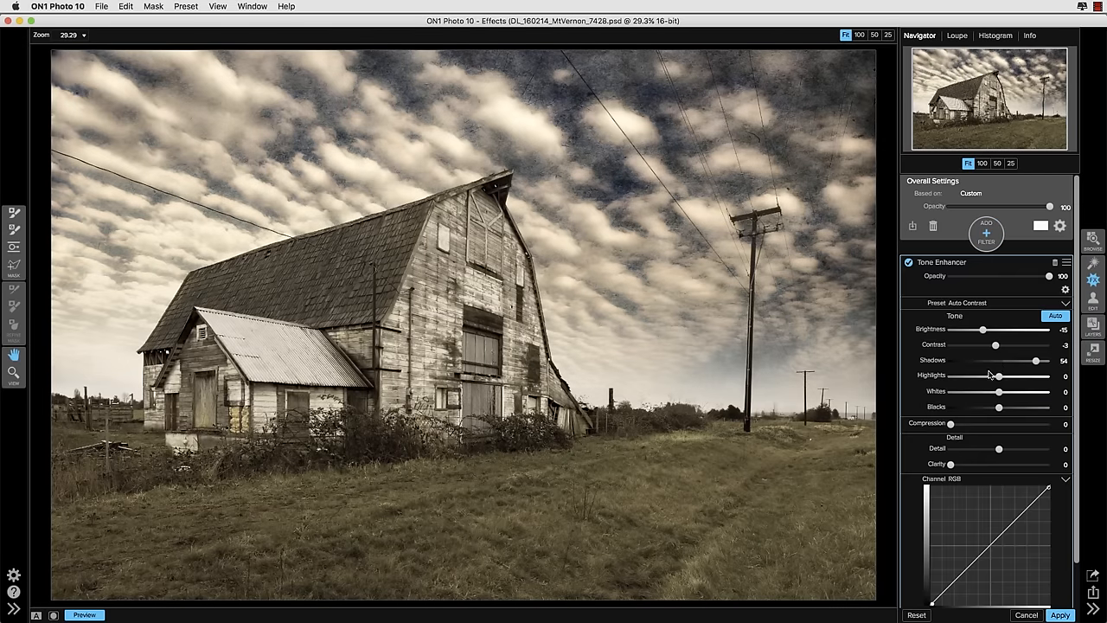
drag(983, 329, 1018, 328)
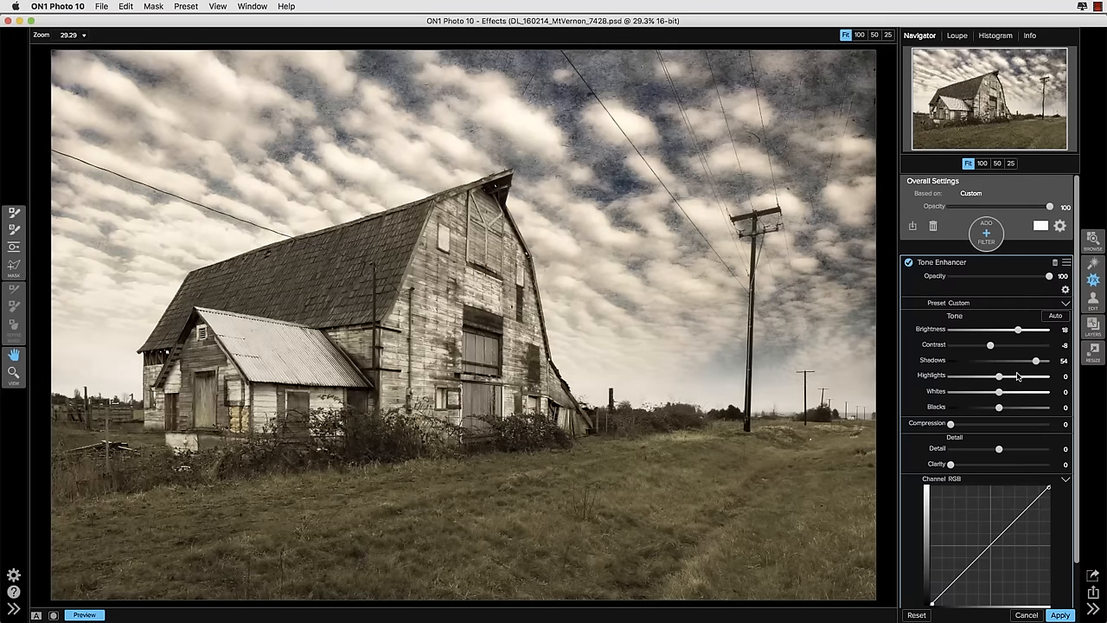
drag(998, 376, 993, 375)
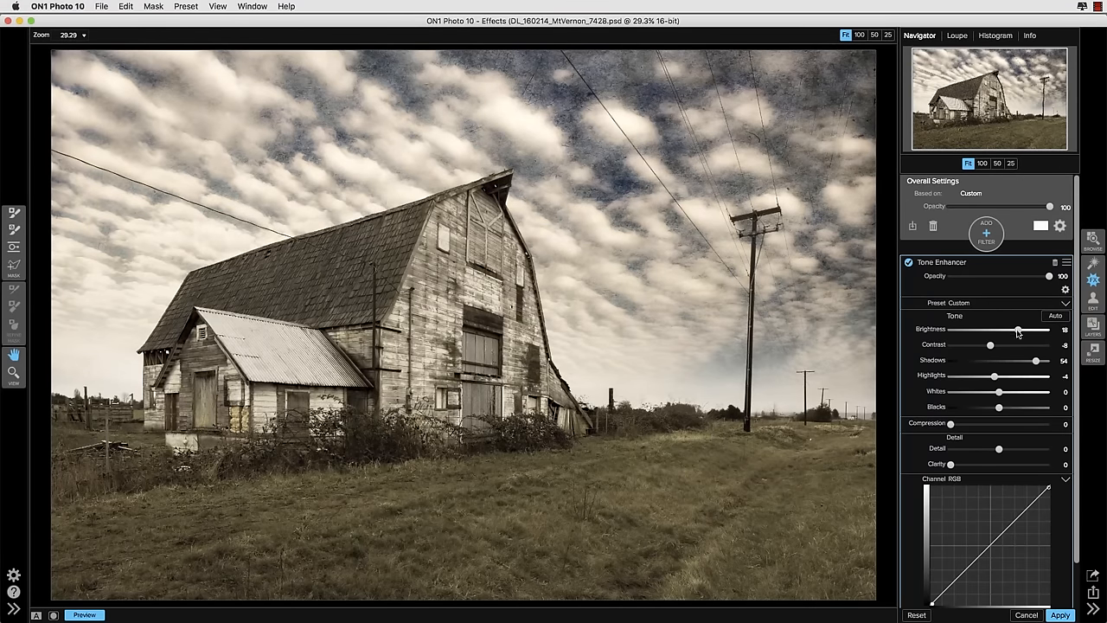
drag(1018, 329, 1023, 329)
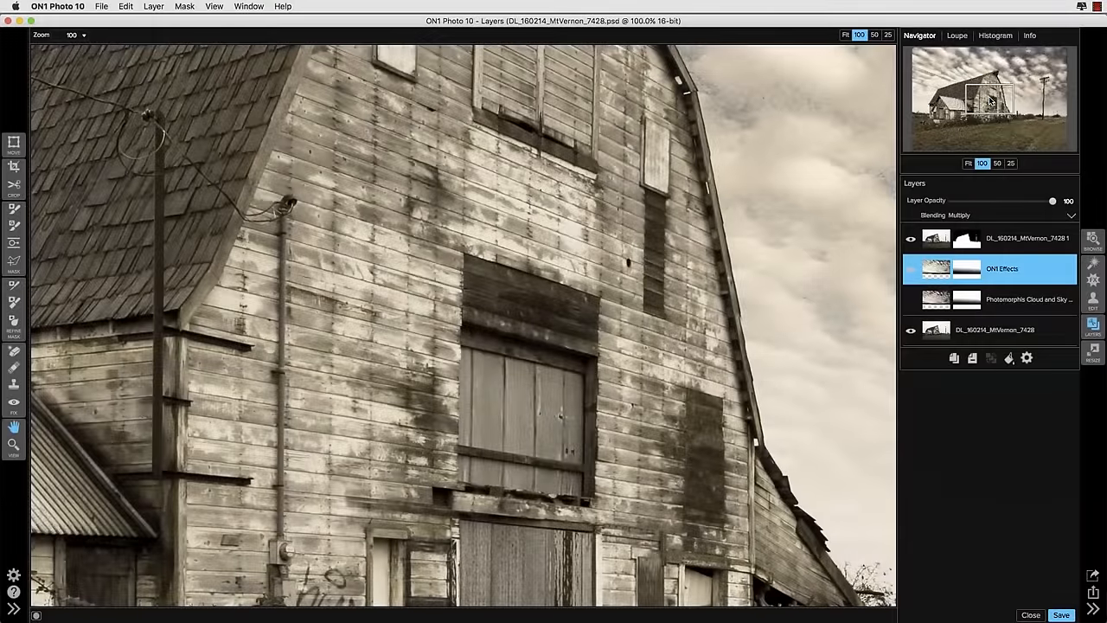
- Pan the 100% view up to the sky and power lines under the Multiply-blended Effects layer
drag(990, 102, 993, 78)
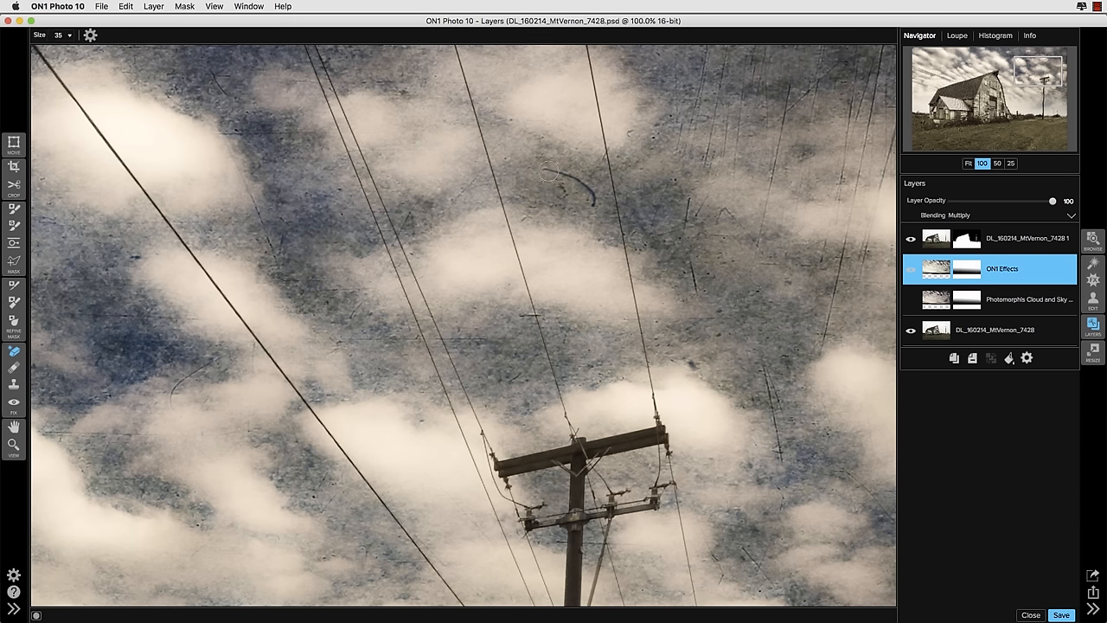
- Fit the whole barn composite in view to see the textured sky above the barn and field
drag(540, 169, 596, 204)
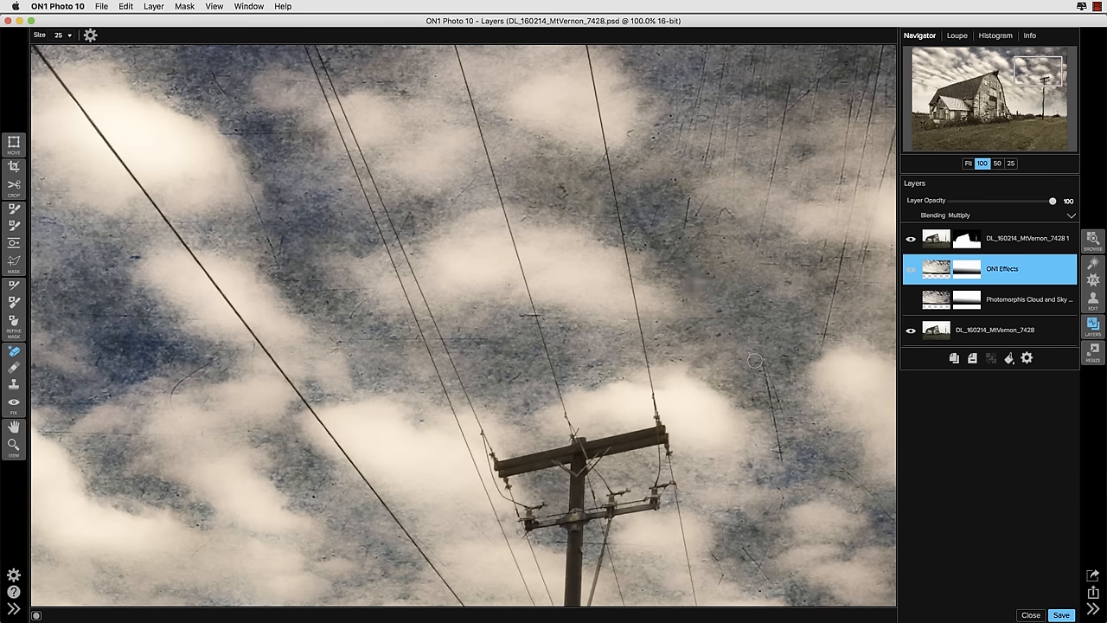
click(969, 162)
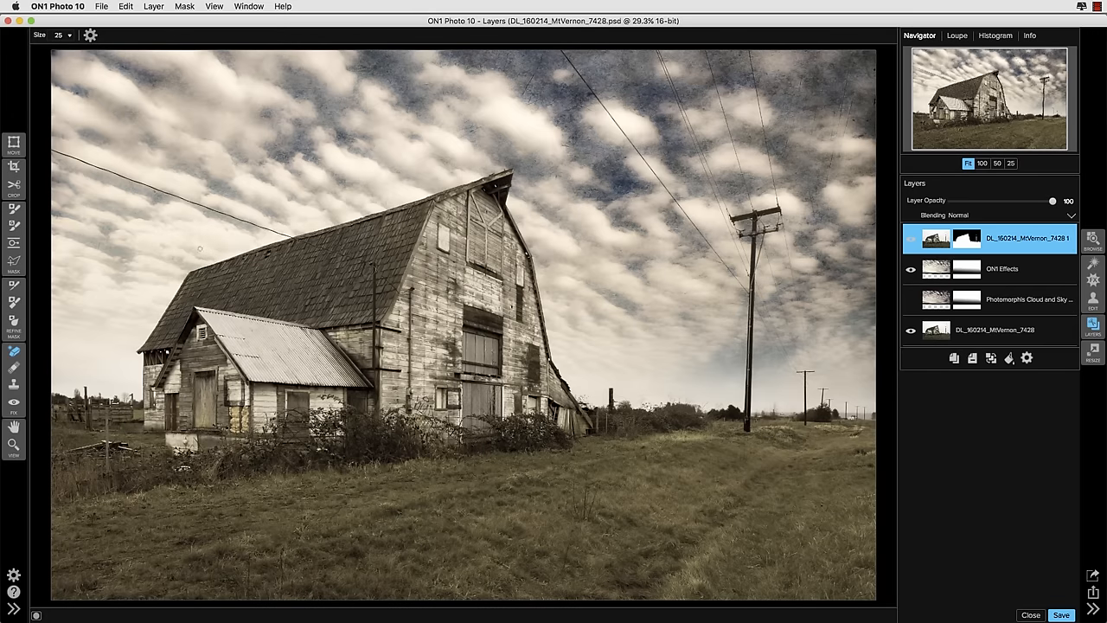
- Create a New Stamped Layer merging the composite and rename it 'composit'
click(152, 7)
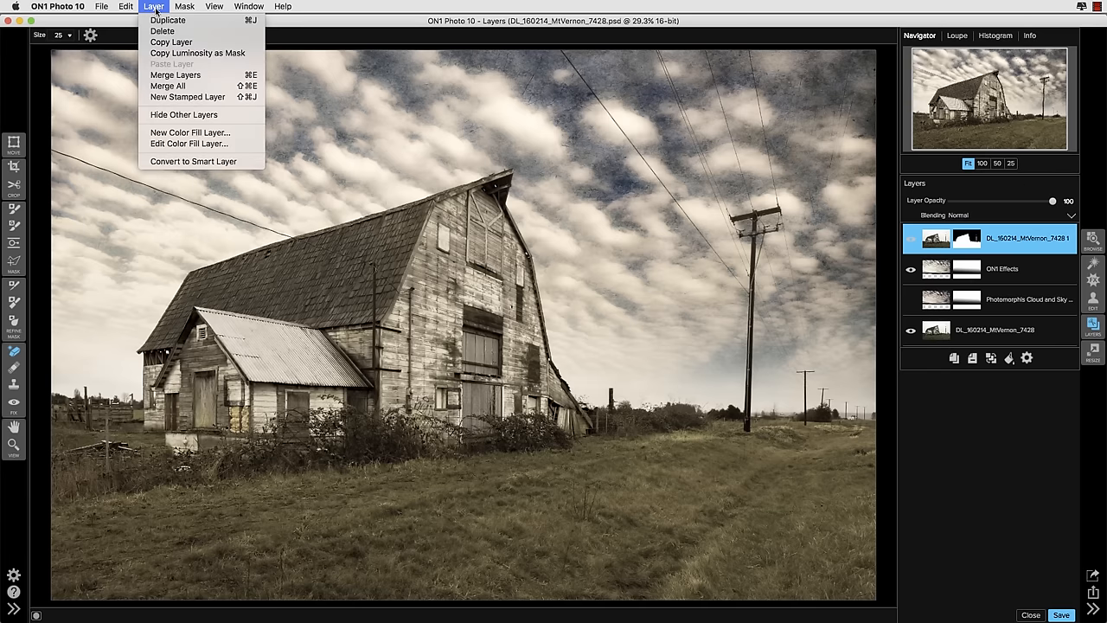
click(372, 155)
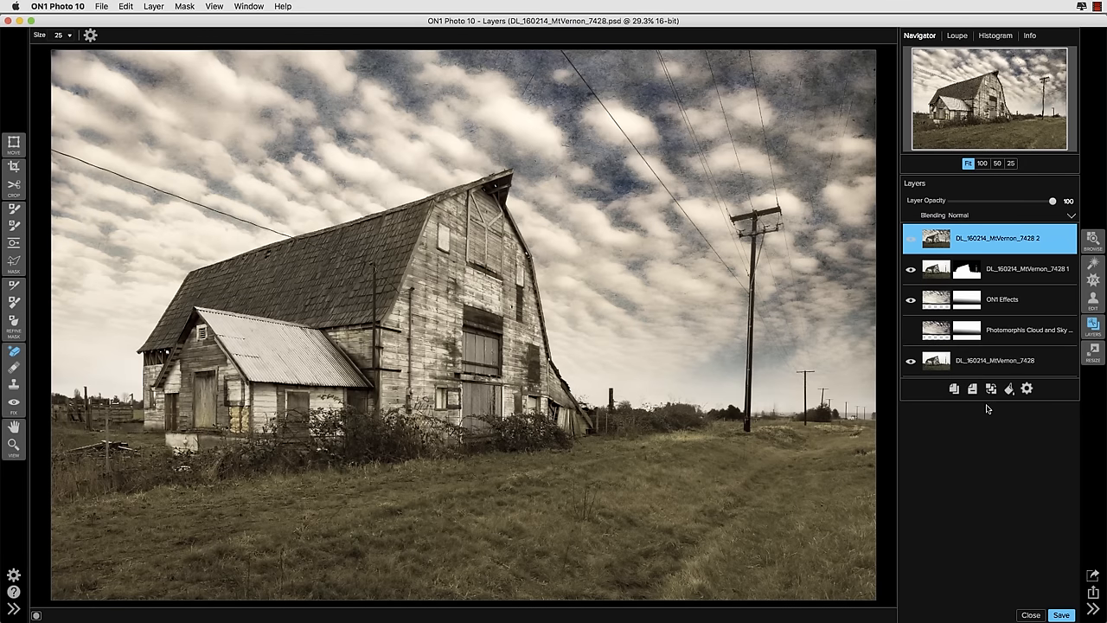
double_click(996, 239)
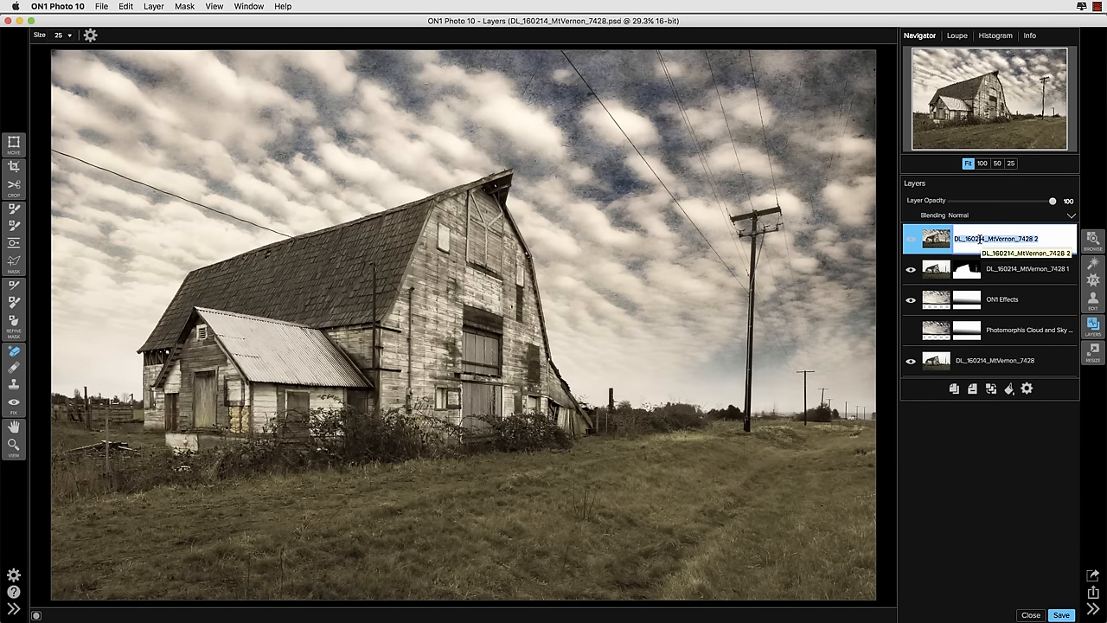
text(composit)
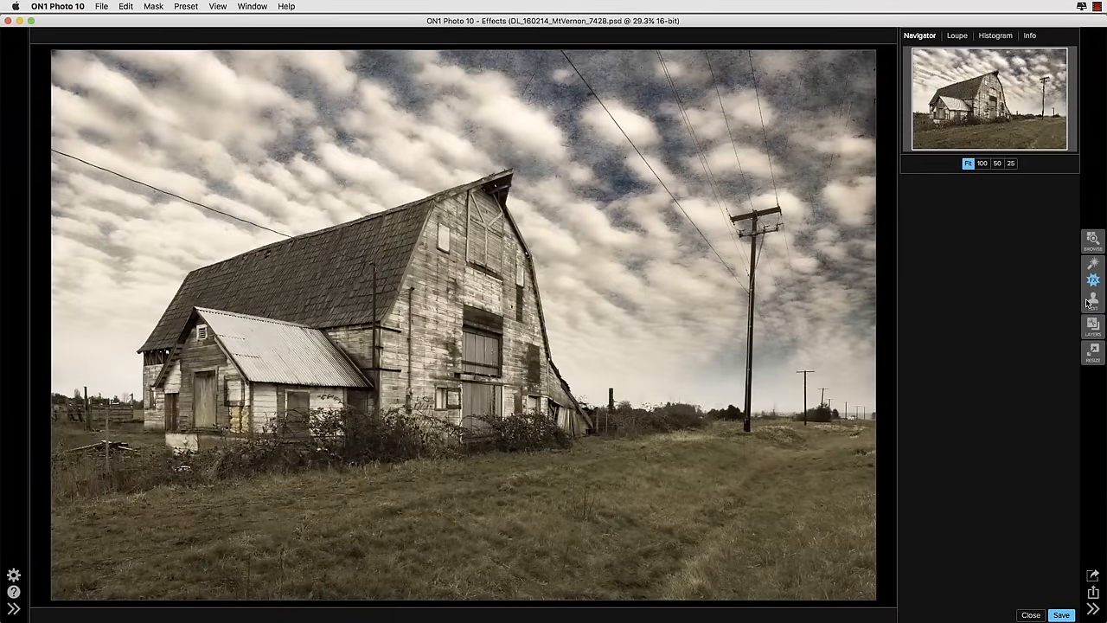
- Browse Presets to the Photomorphis Secret Sauce Landscape Presets category
click(1093, 297)
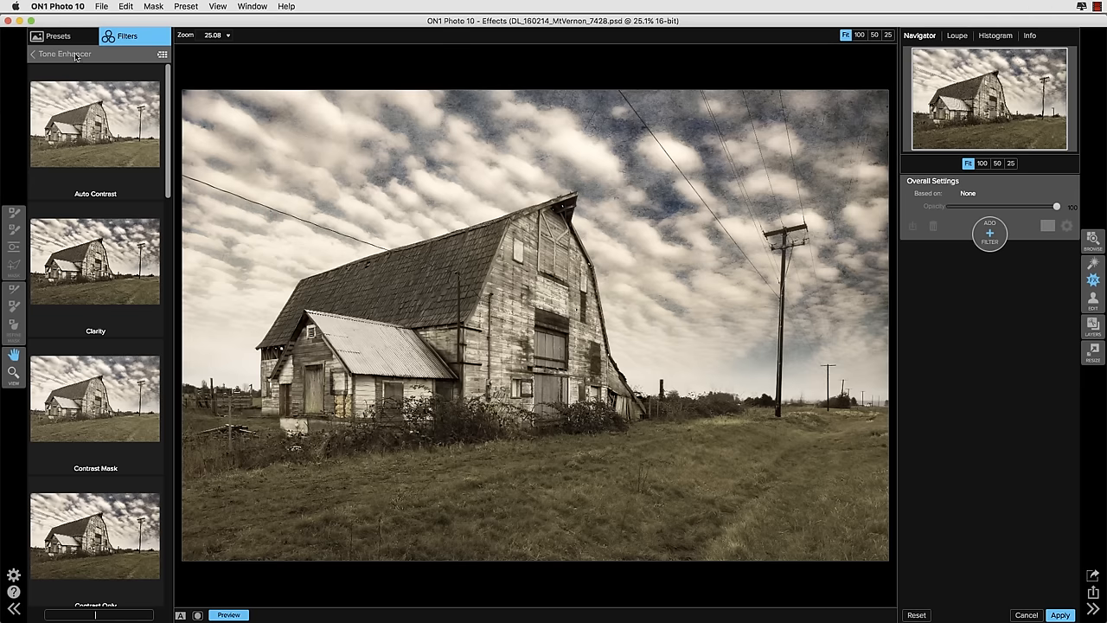
click(59, 34)
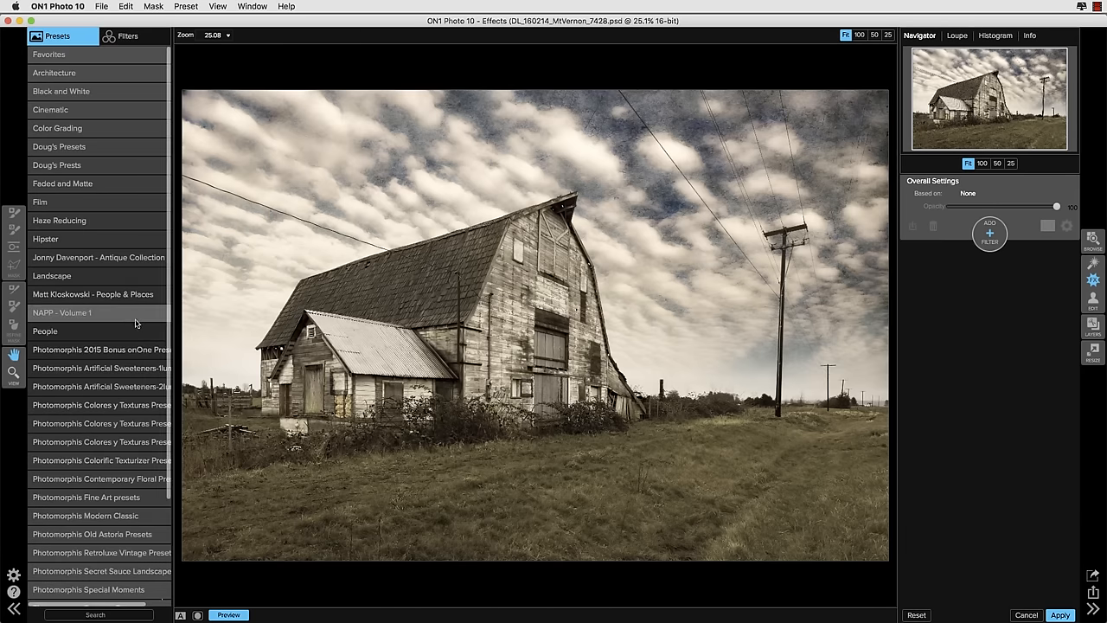
scroll(down, 3)
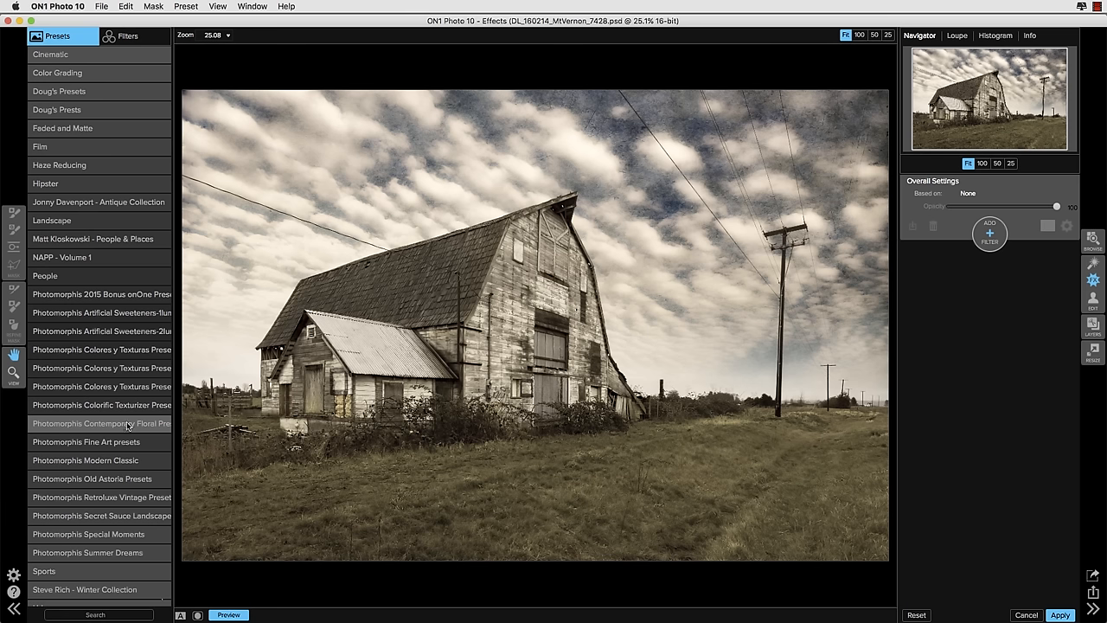
mouse_move(128, 498)
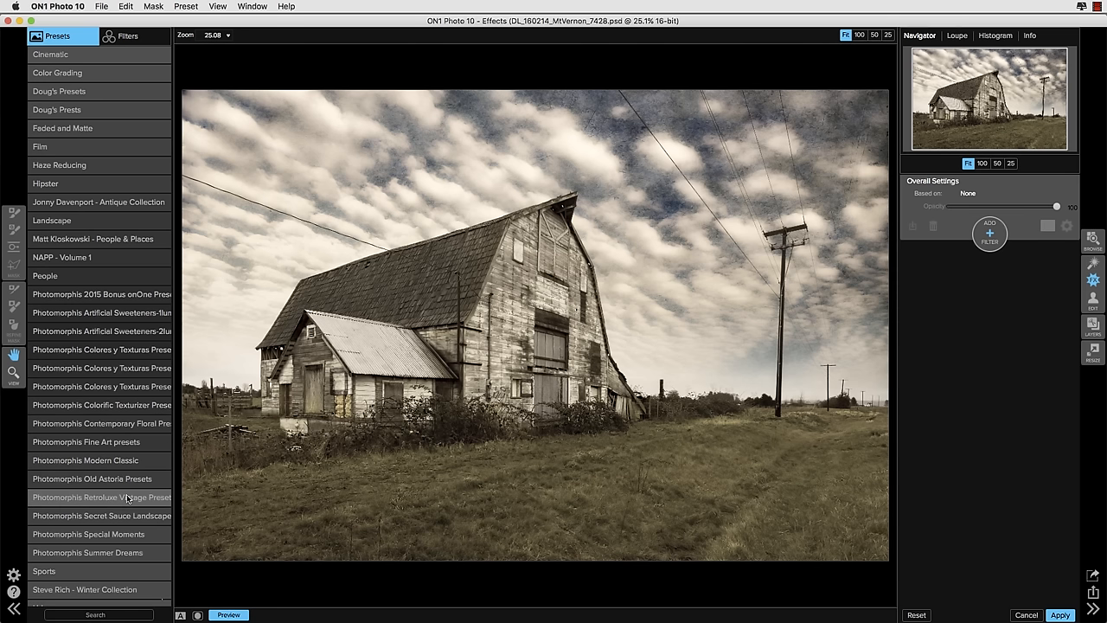
click(101, 533)
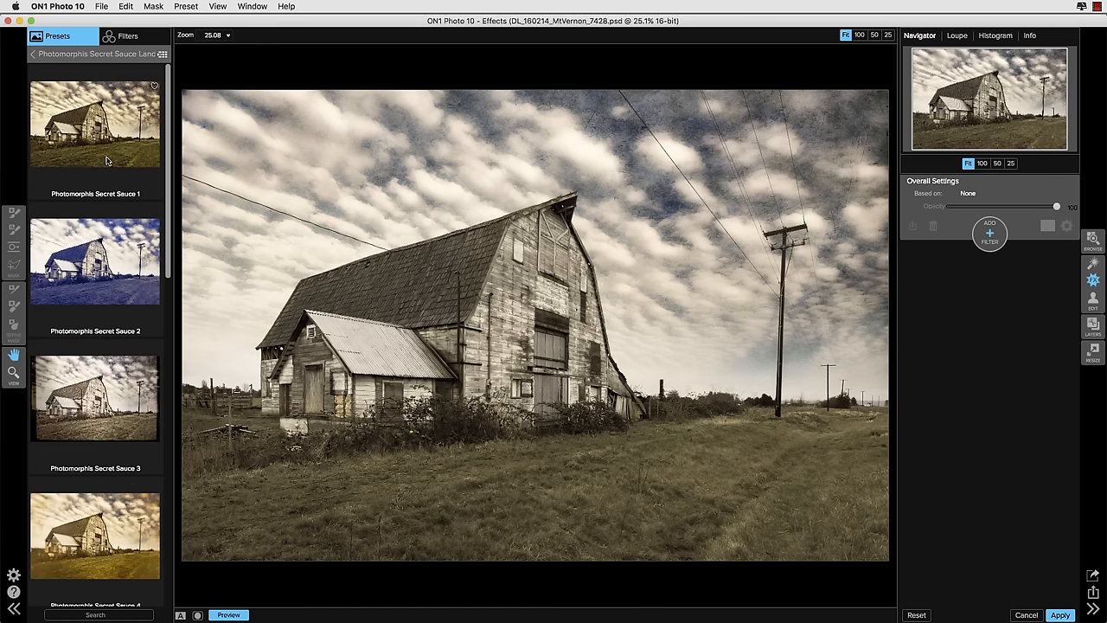
- Apply Photomorphis Secret Sauce 1 to the merged barn layer, then browse the other preset thumbnails
click(95, 121)
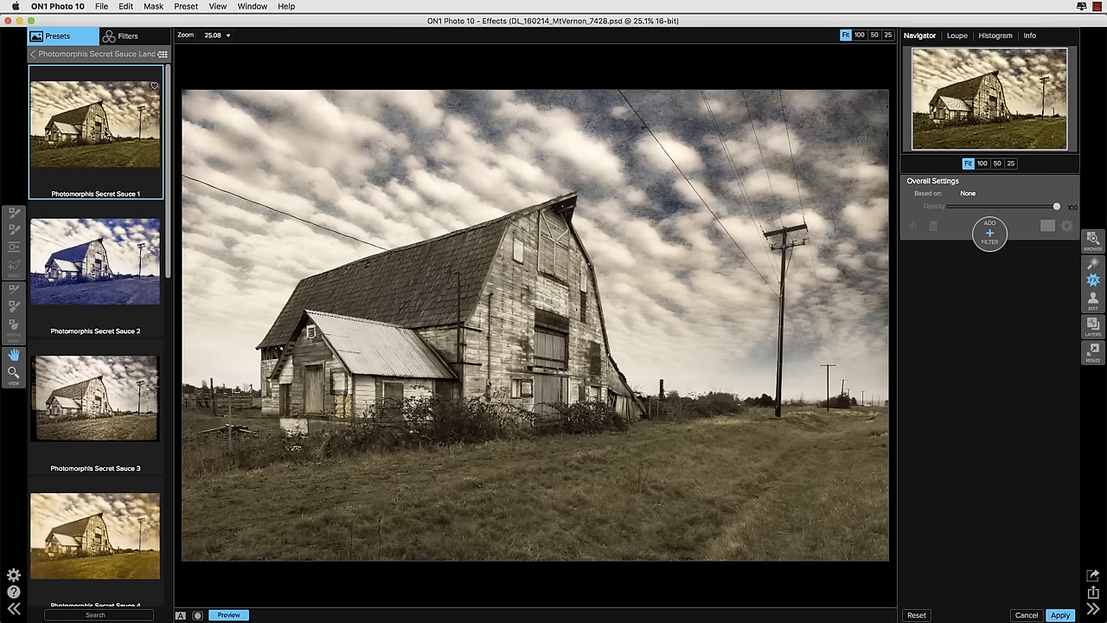
click(96, 121)
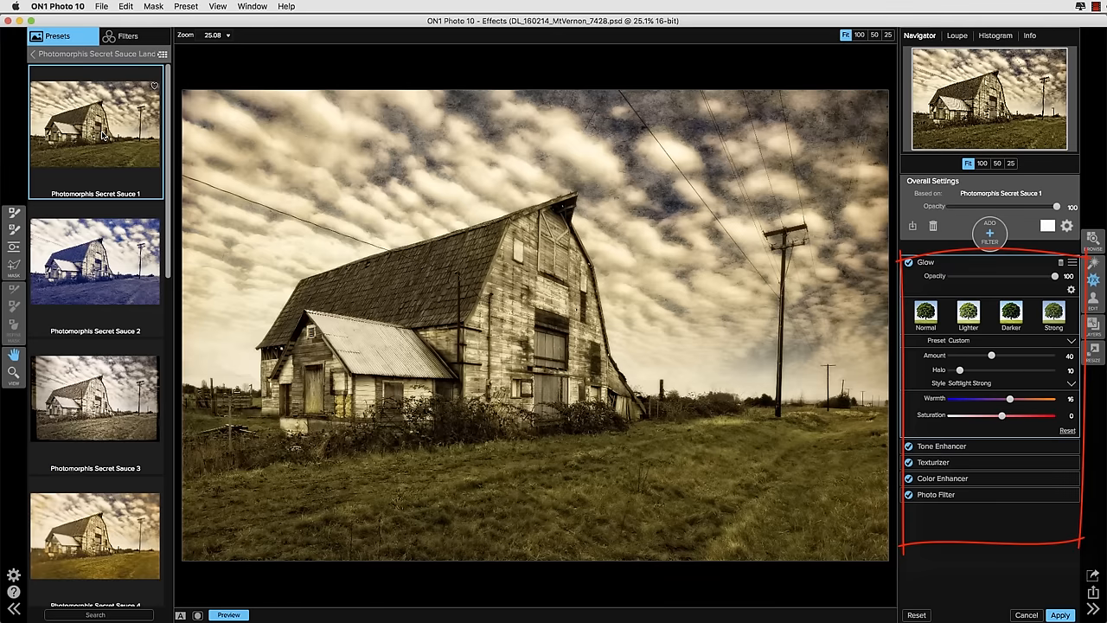
mouse_move(99, 156)
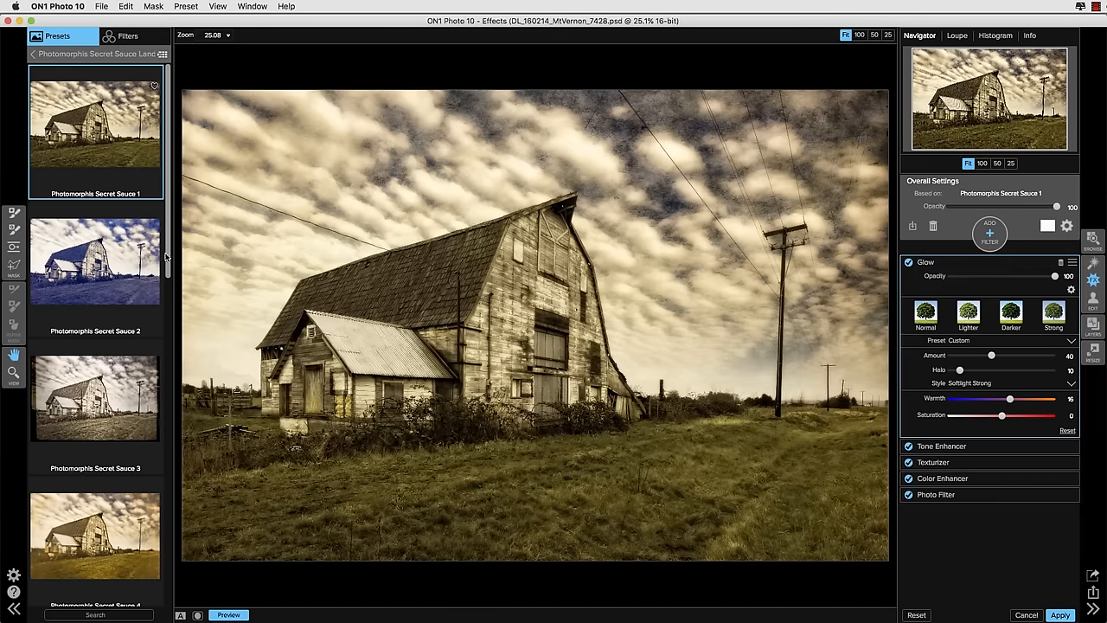
scroll(down, 3)
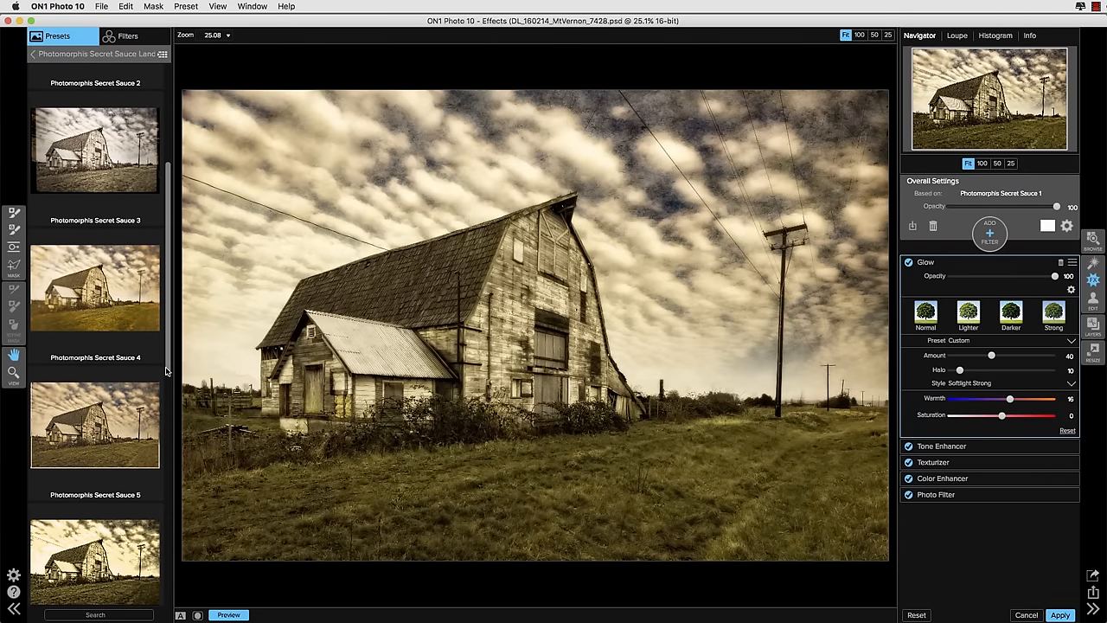
scroll(down, 3)
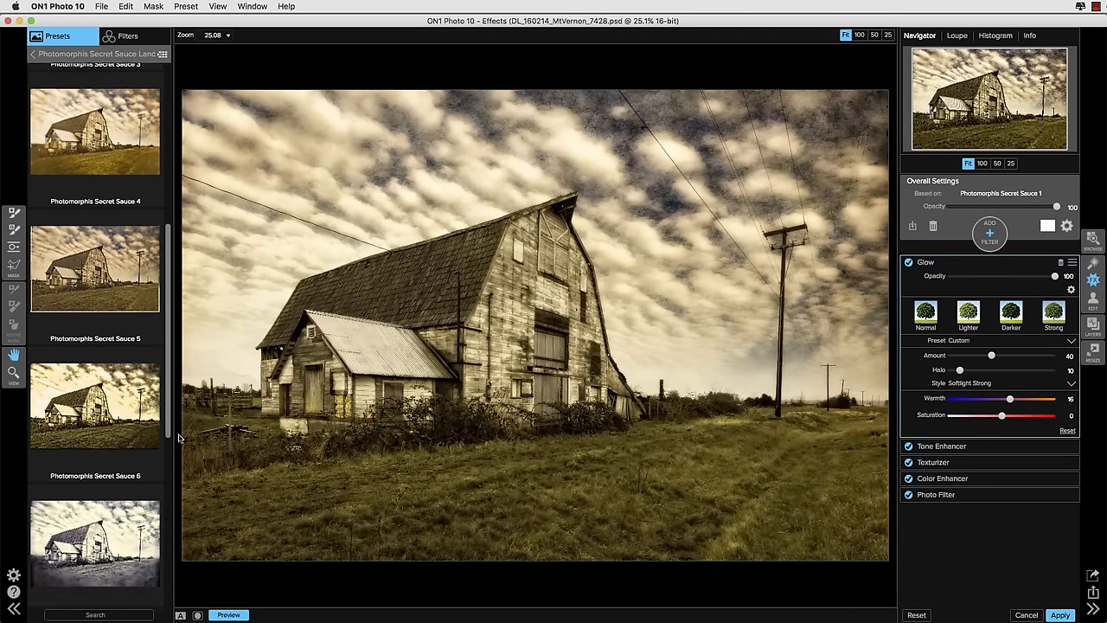
scroll(down, 3)
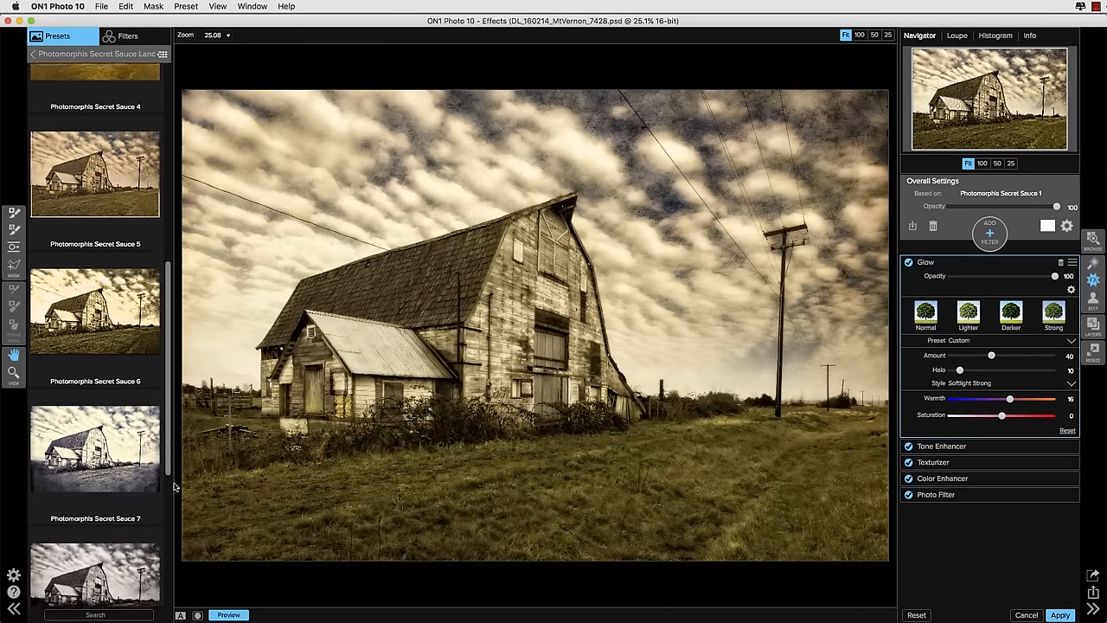
scroll(down, 3)
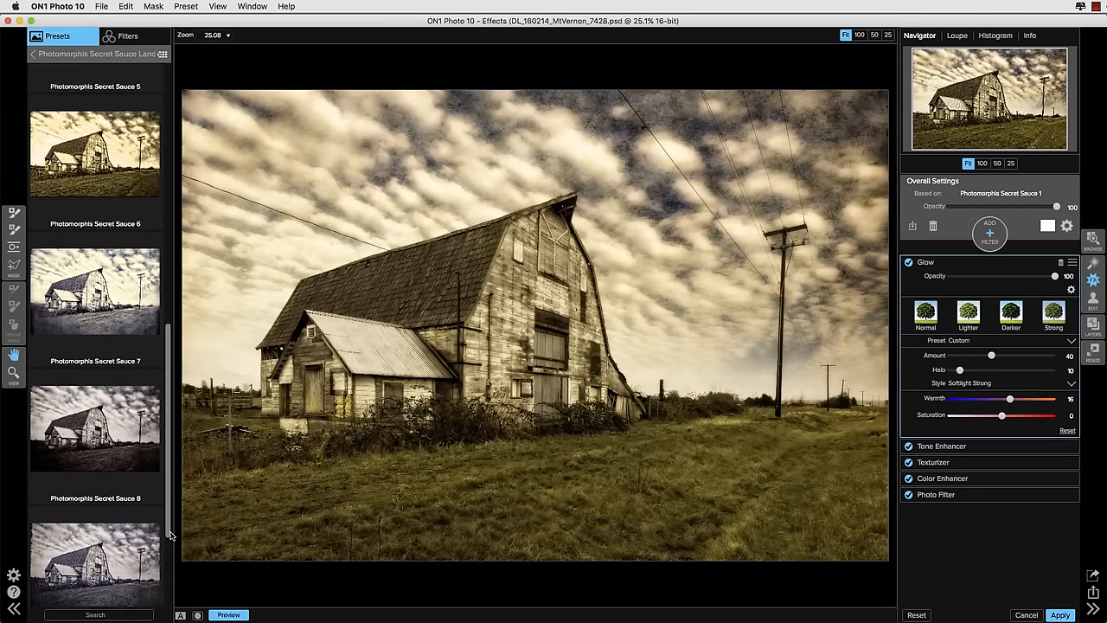
scroll(down, 3)
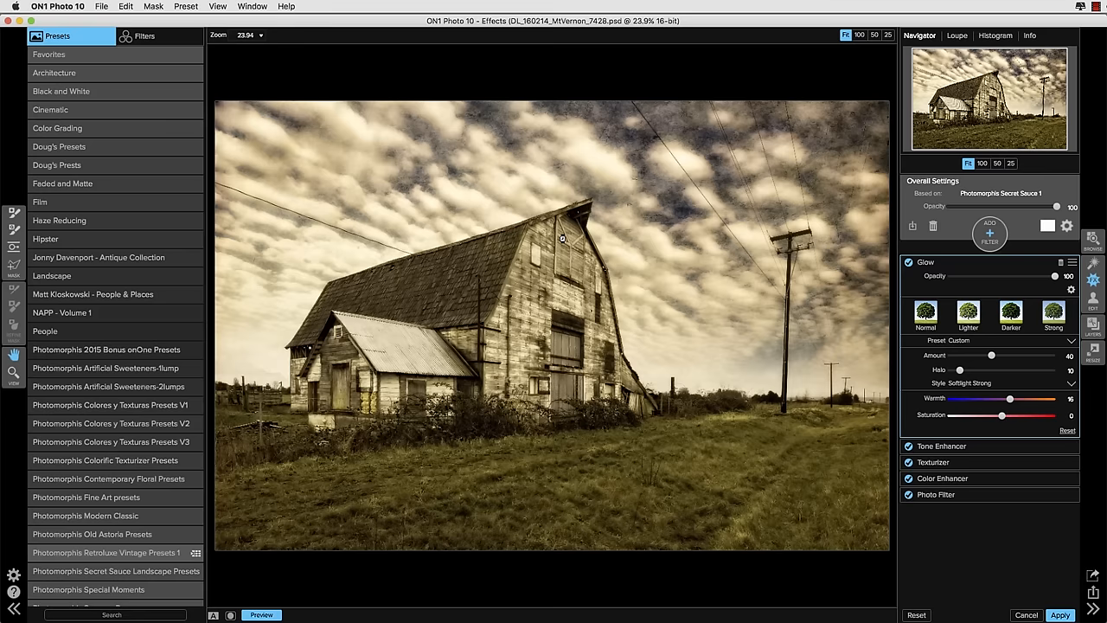
- Apply the Historical Decay preset from the Photomorphis Old Astoria category
click(106, 552)
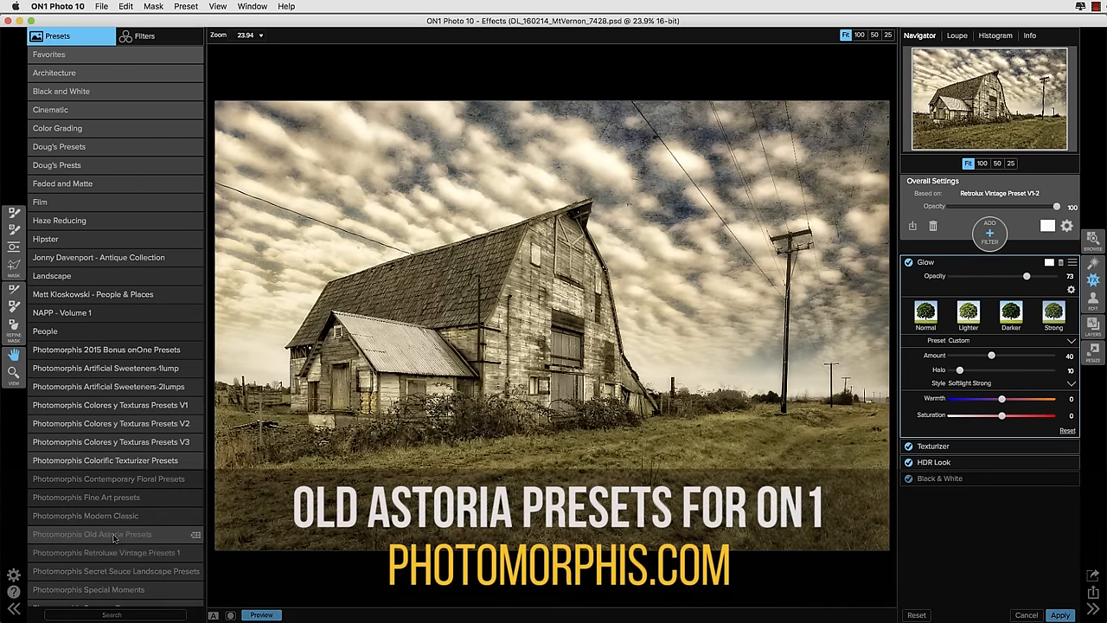
click(92, 533)
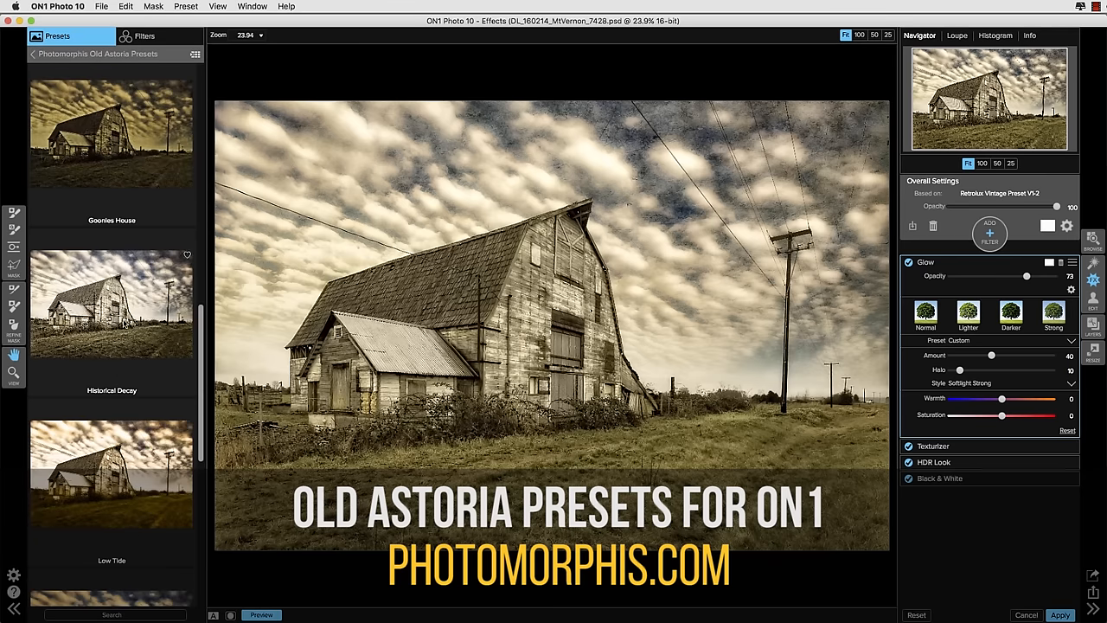
click(111, 303)
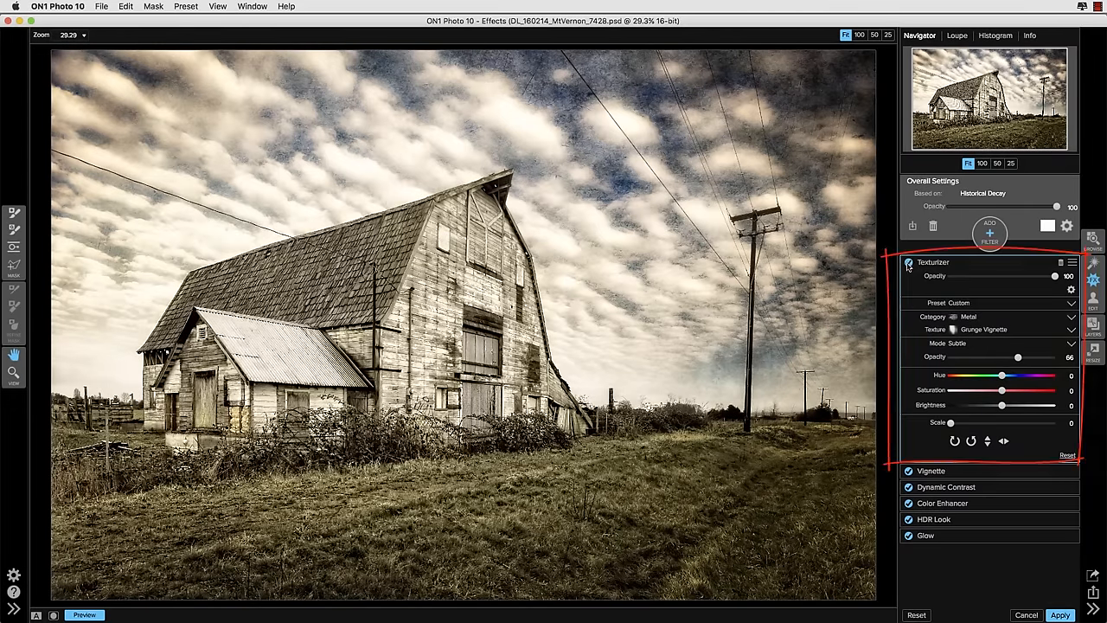
- Set the Texturizer to the Photomorphis Quiet Landscape collection and pick Quiet Landscape Texture 05
click(908, 263)
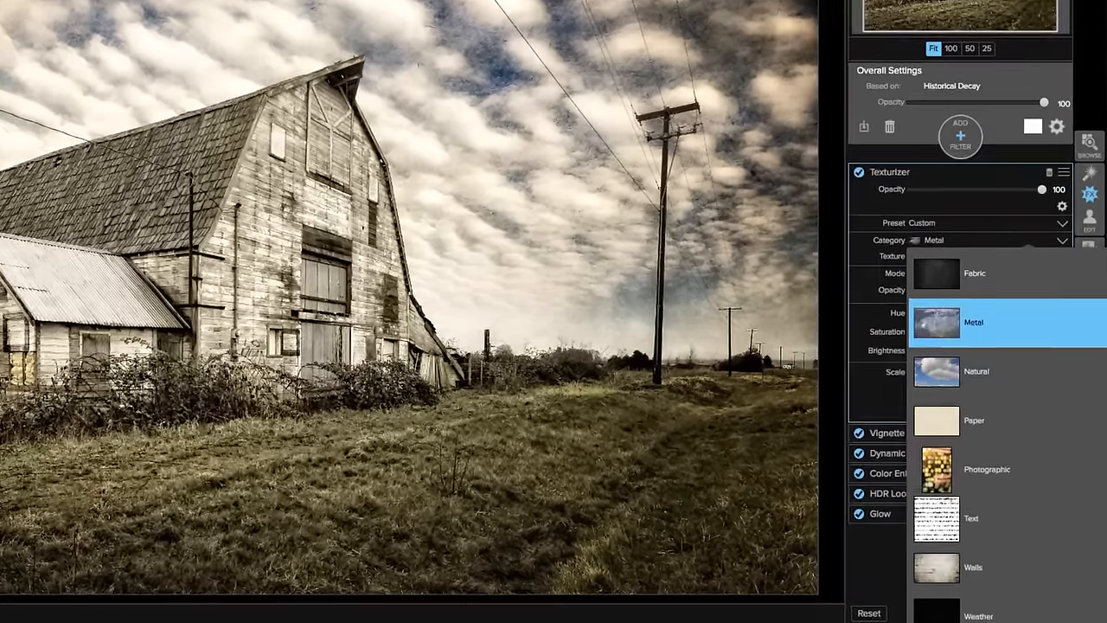
scroll(down, 3)
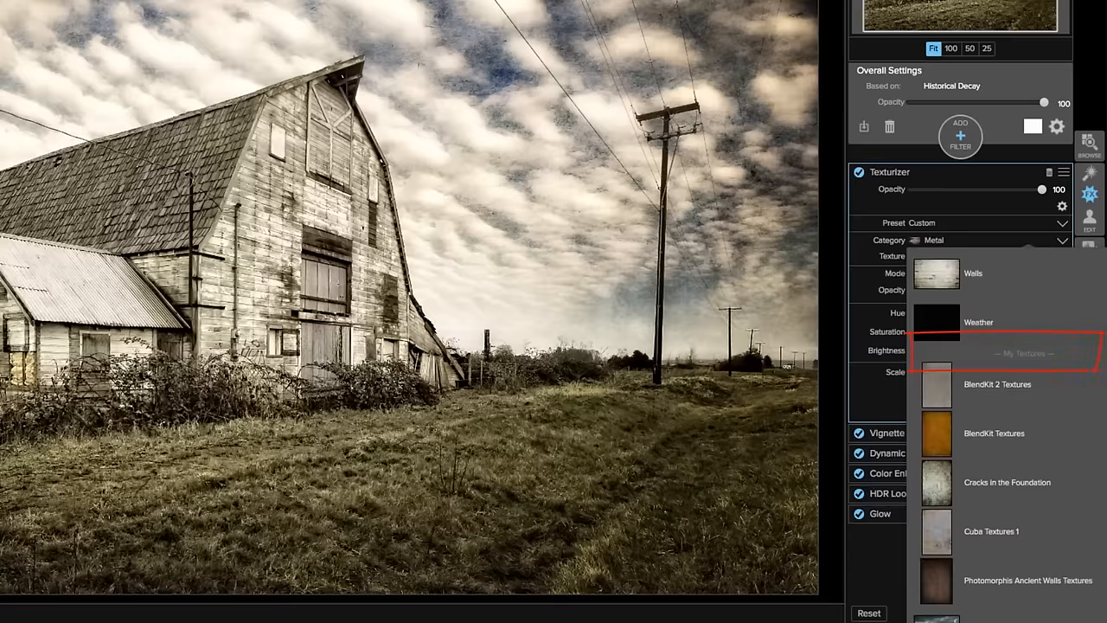
click(1000, 385)
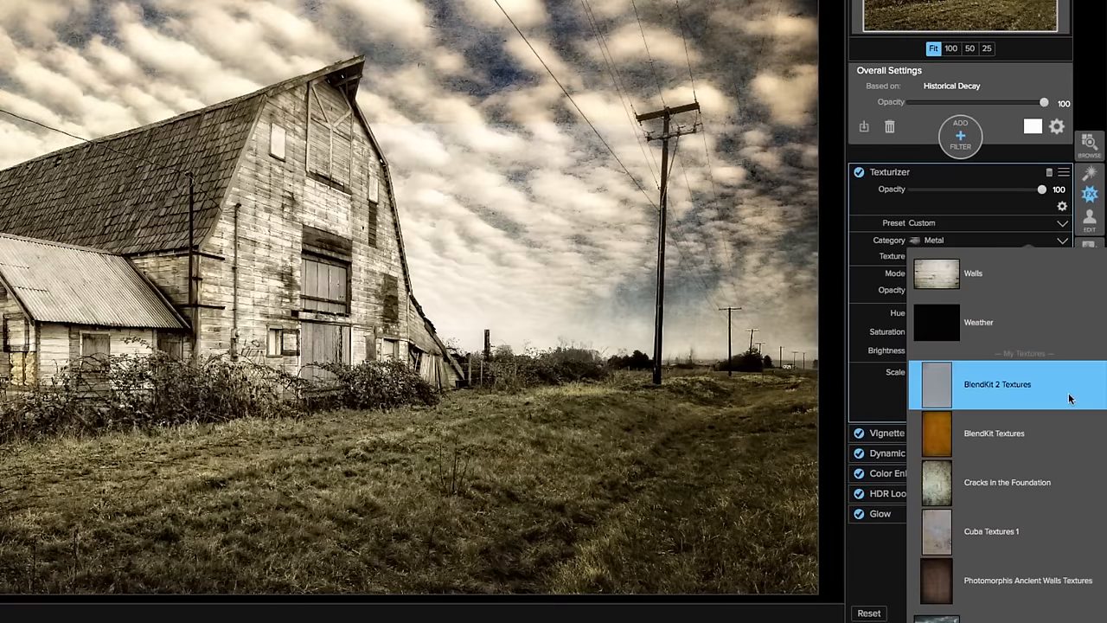
click(1007, 481)
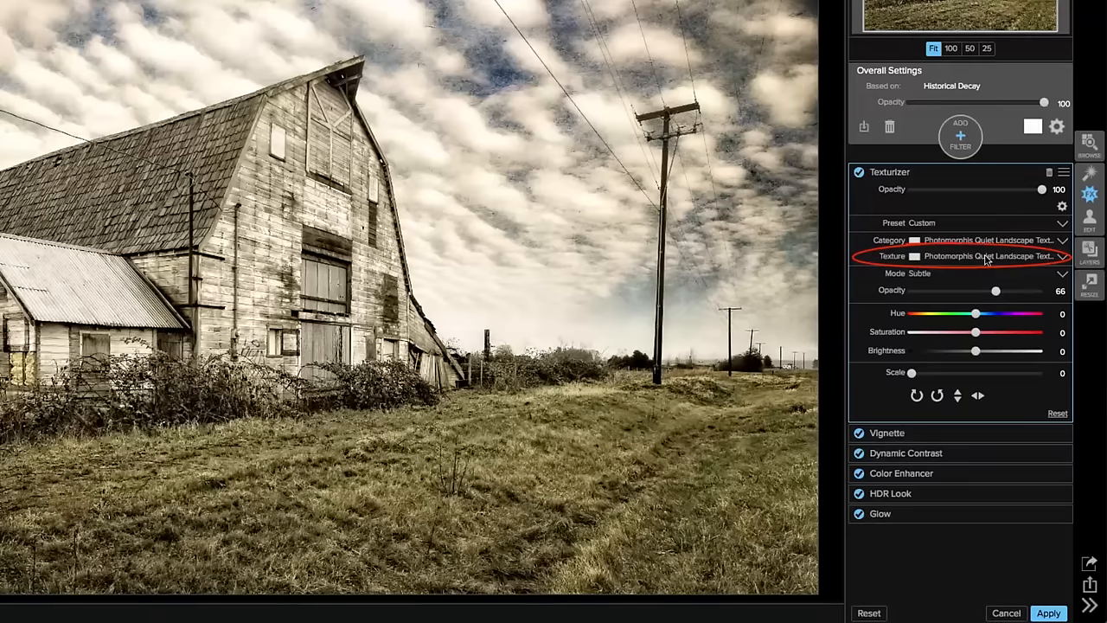
click(986, 256)
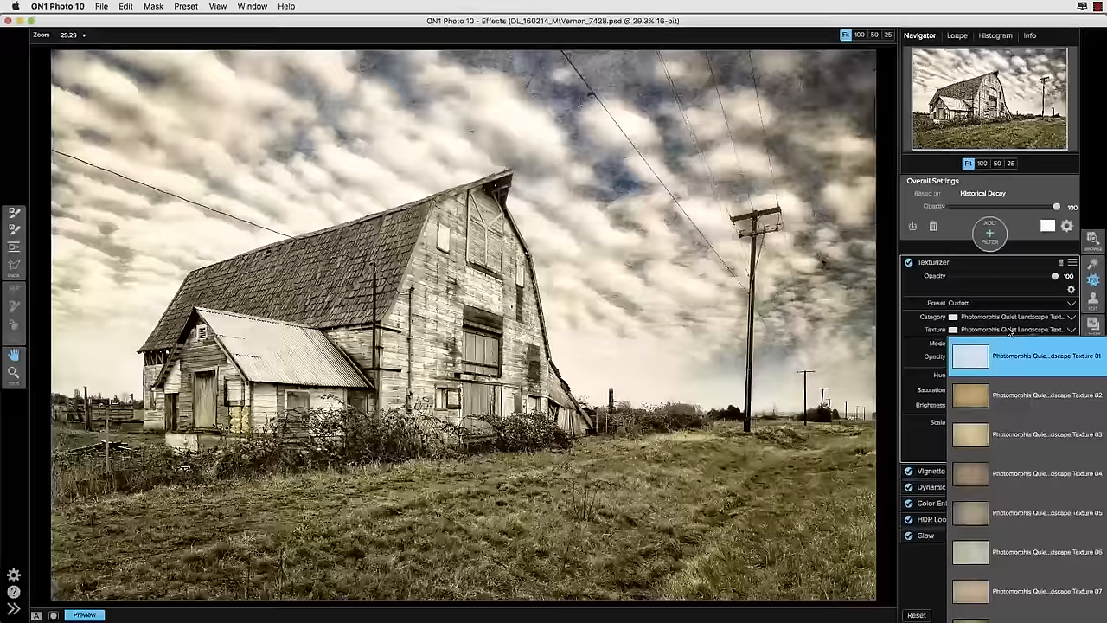
click(1025, 435)
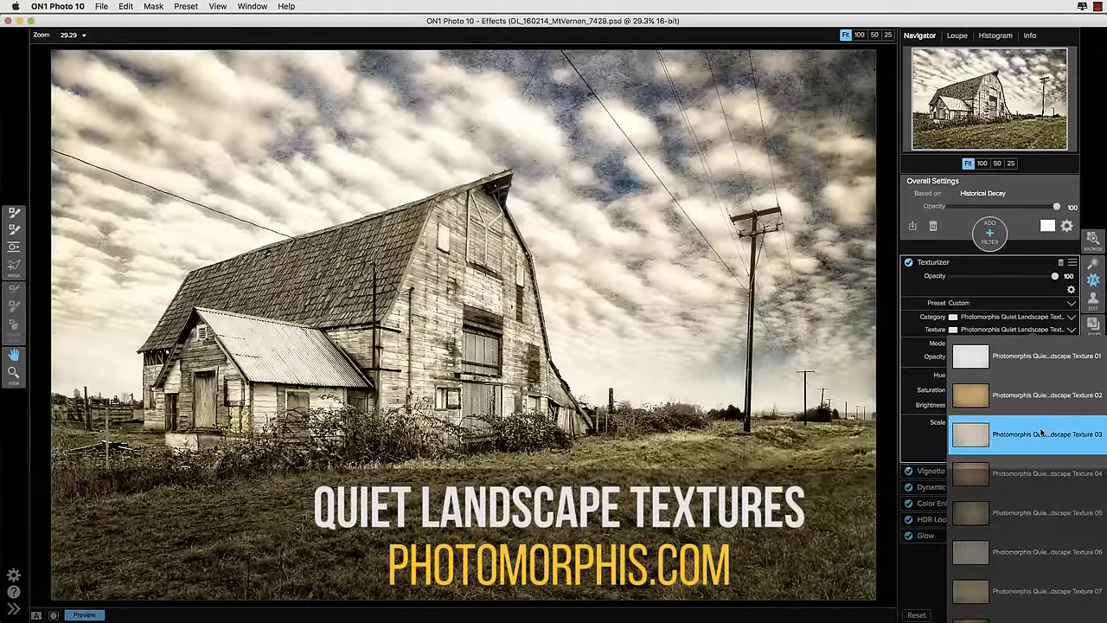
click(1024, 512)
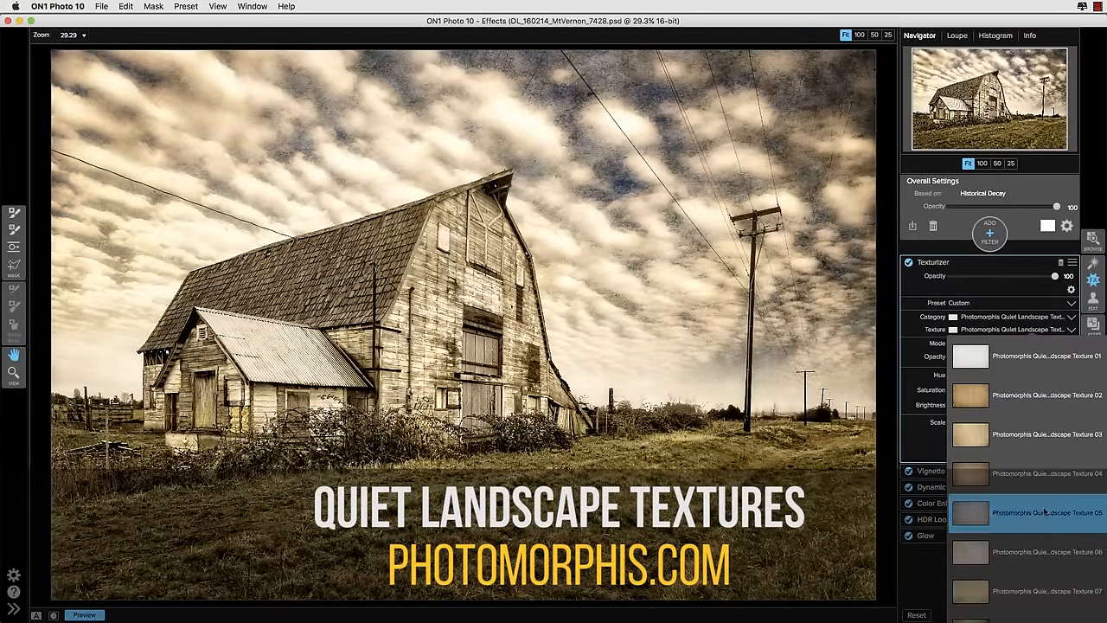
click(1021, 552)
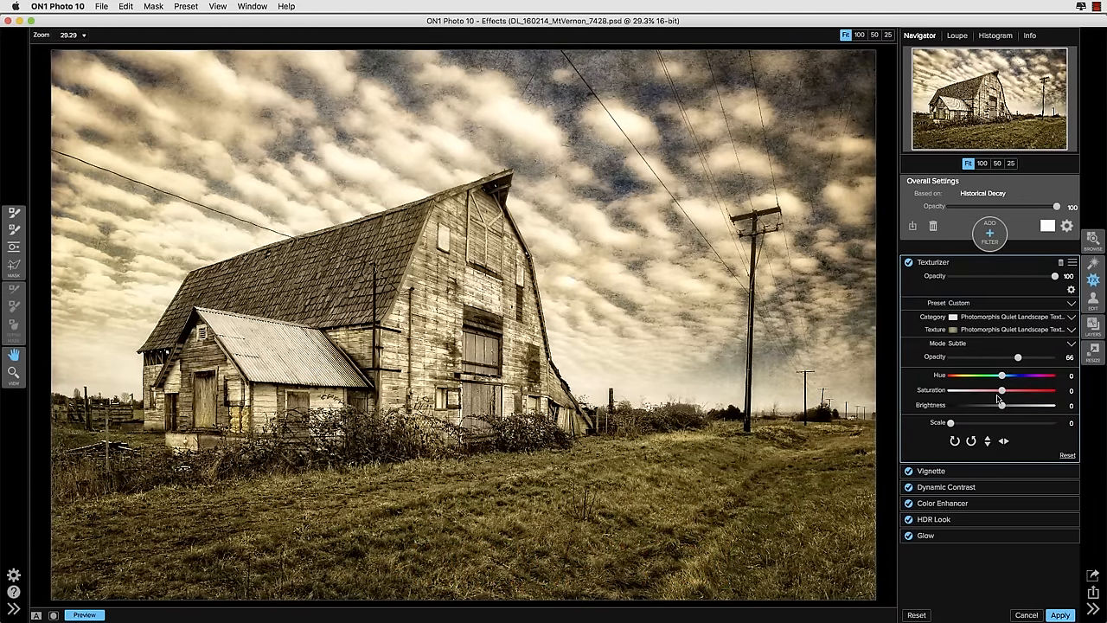
- Desaturate and brighten the texture, then lower the filter and overall opacity to about half strength
drag(1002, 389, 989, 389)
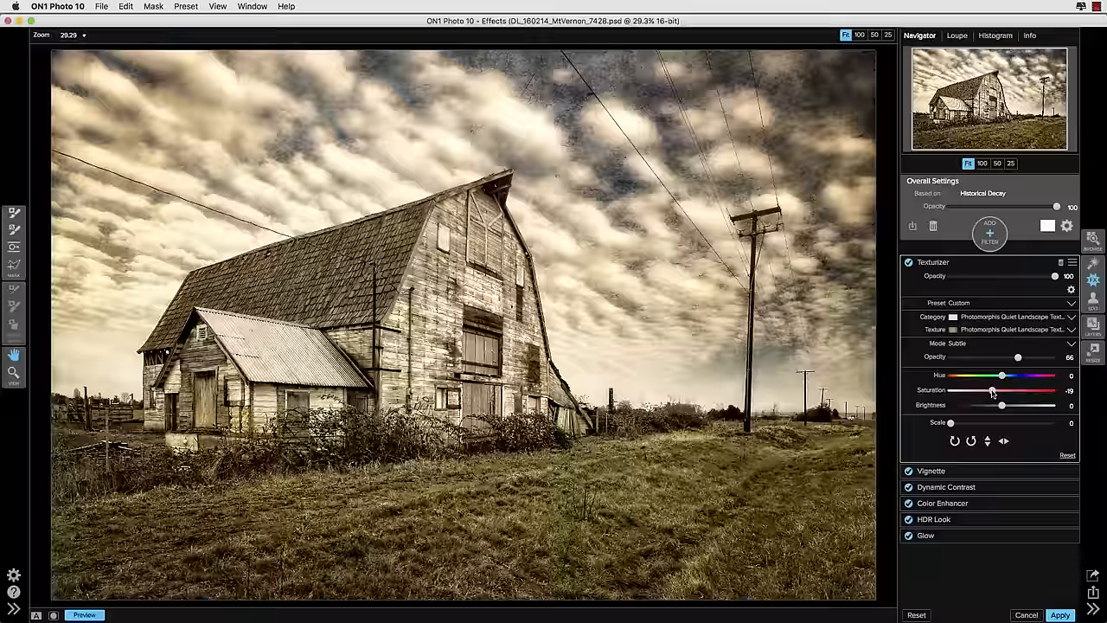
drag(1002, 391, 983, 389)
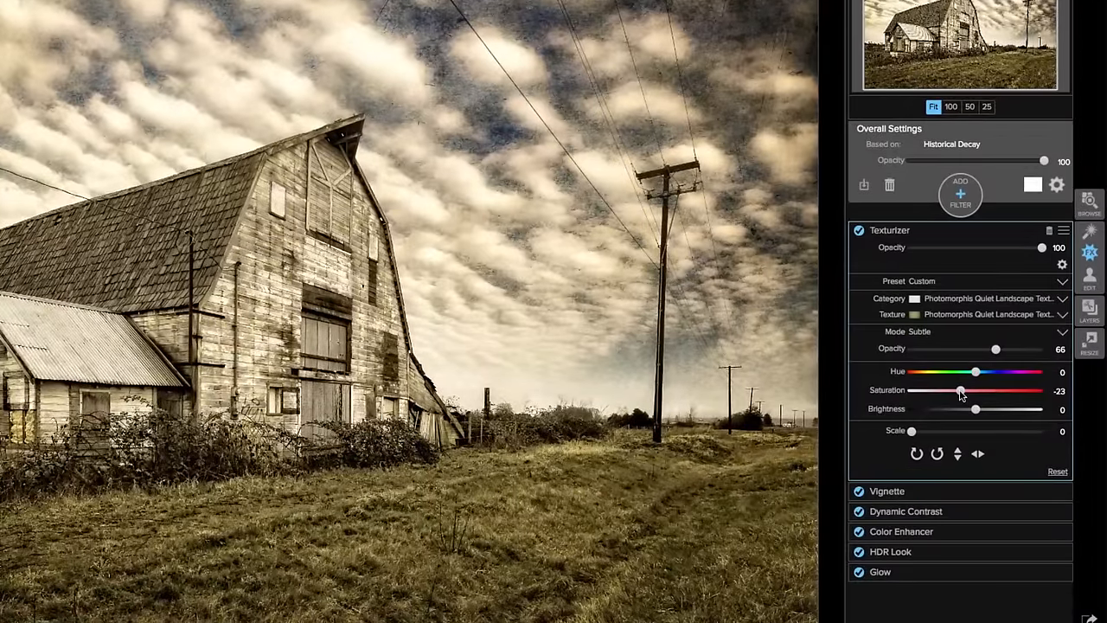
drag(958, 391, 962, 391)
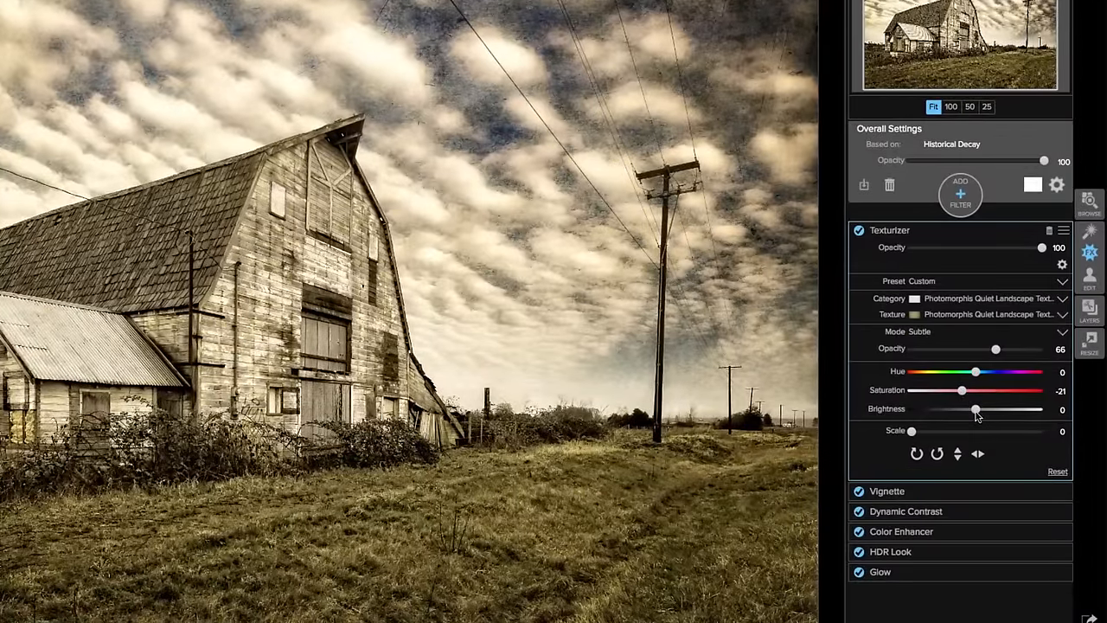
drag(976, 408, 1010, 408)
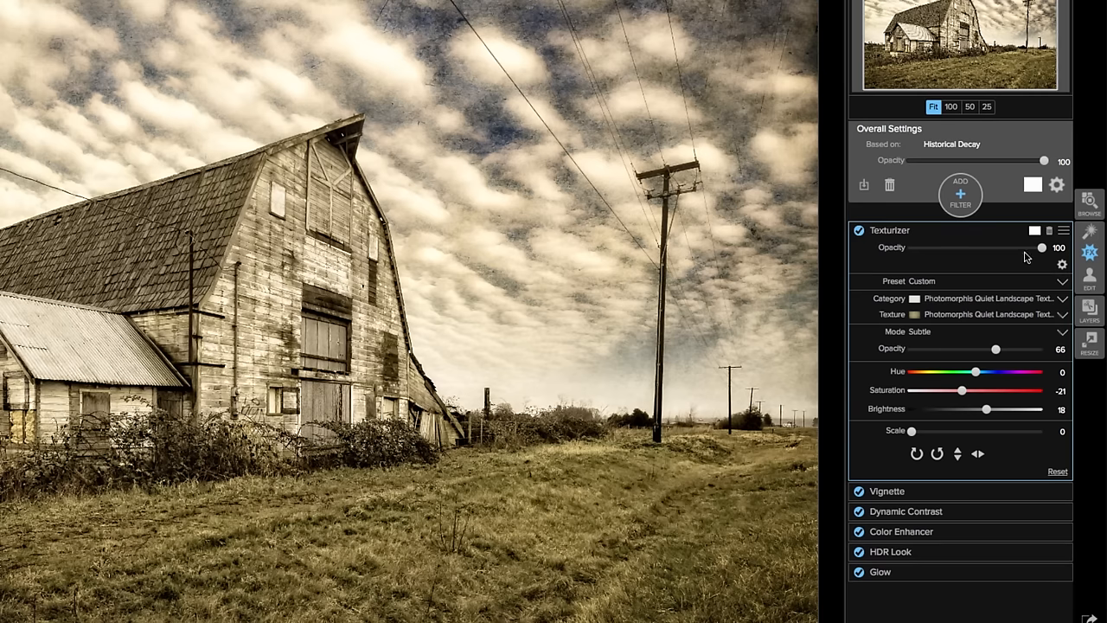
drag(1042, 249, 1002, 249)
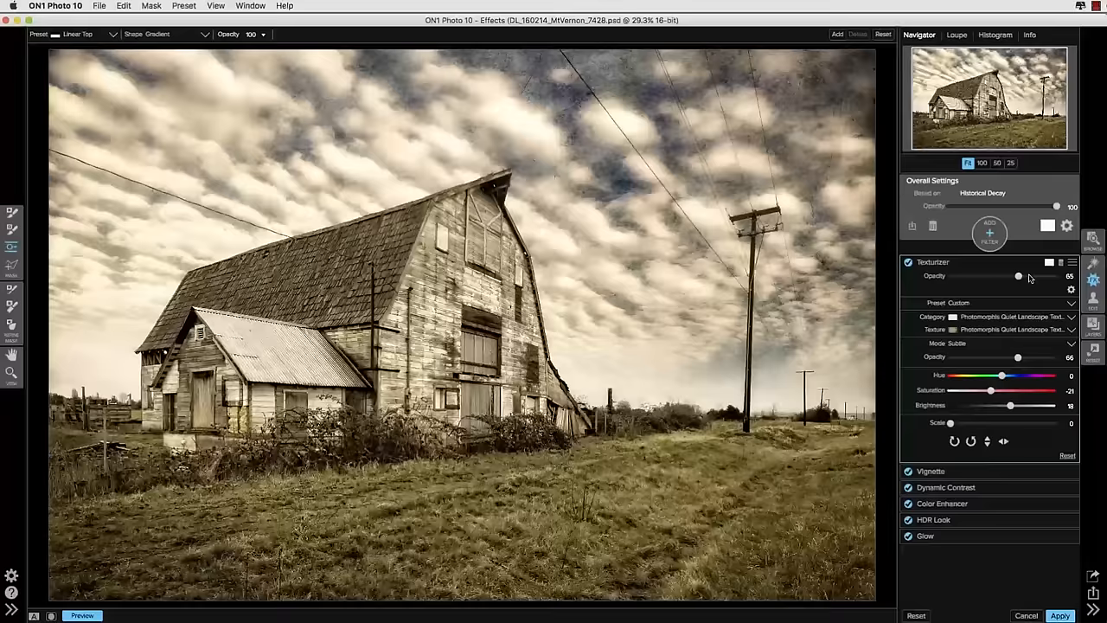
drag(1018, 277, 1004, 277)
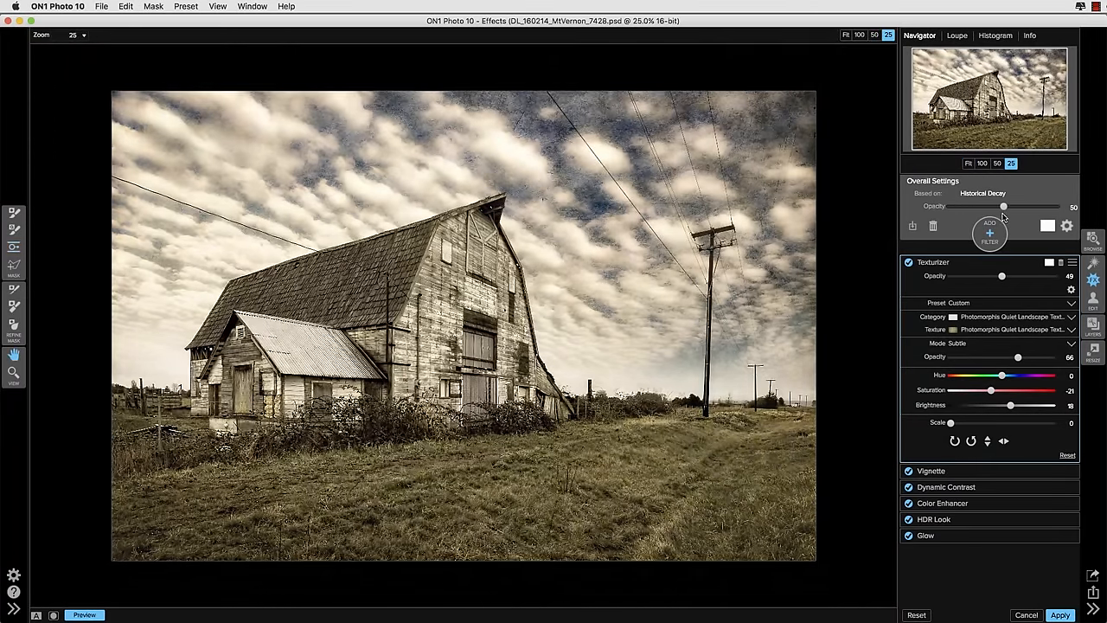
drag(1003, 206, 1032, 206)
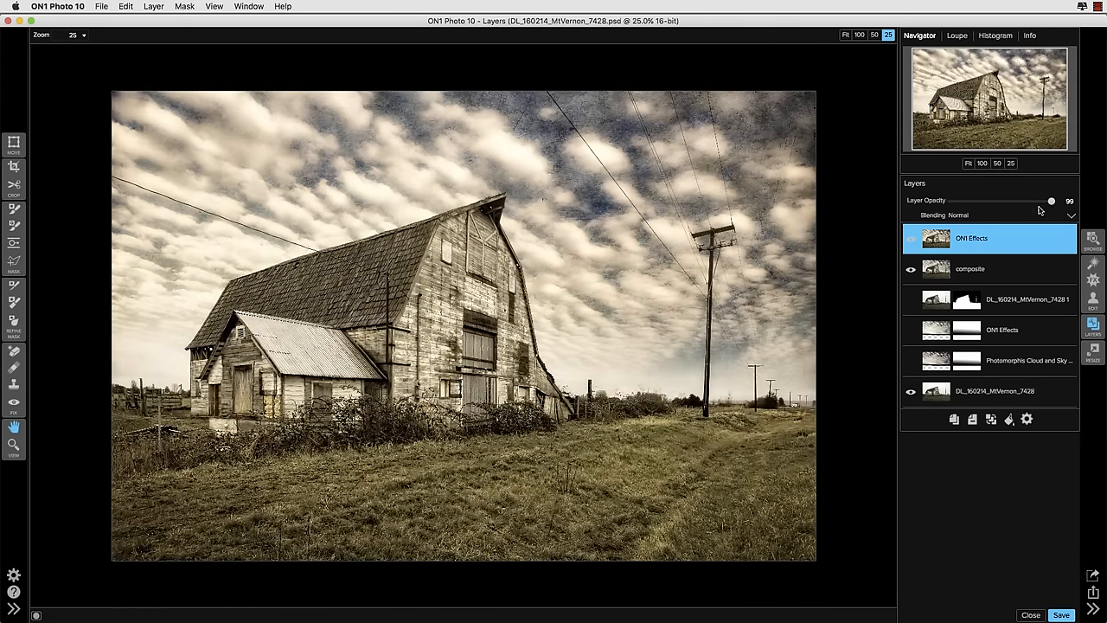
- Lower the new OnOne Effects layer's Layer Opacity in the Layers panel
drag(1053, 200, 1053, 201)
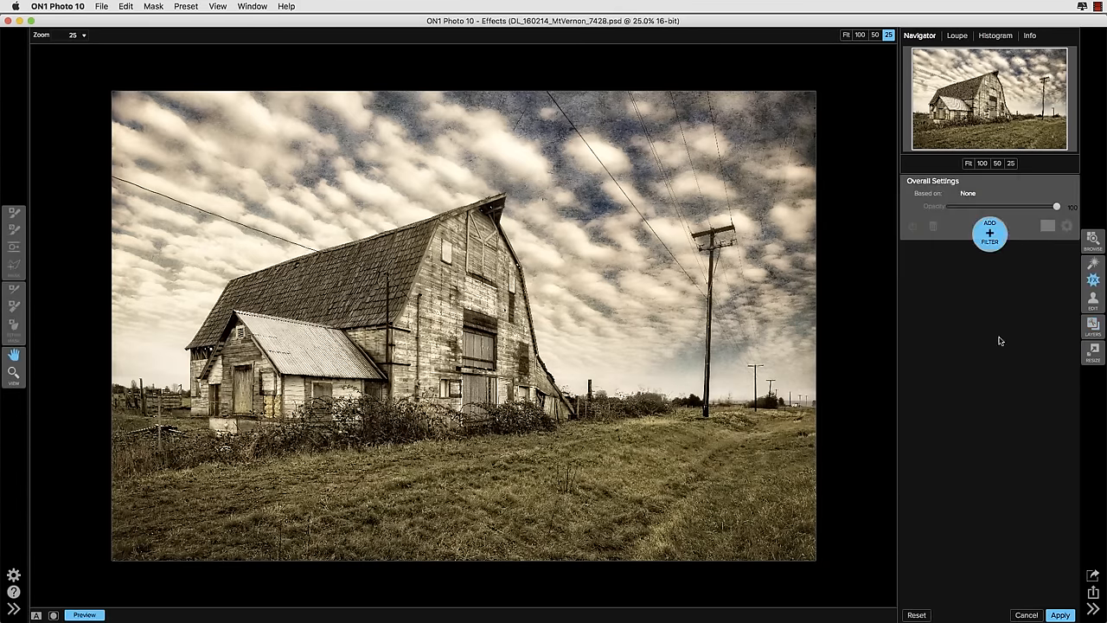
- Add a Texturizer filter with a Cracks in the Foundation texture over the barn composite
click(990, 234)
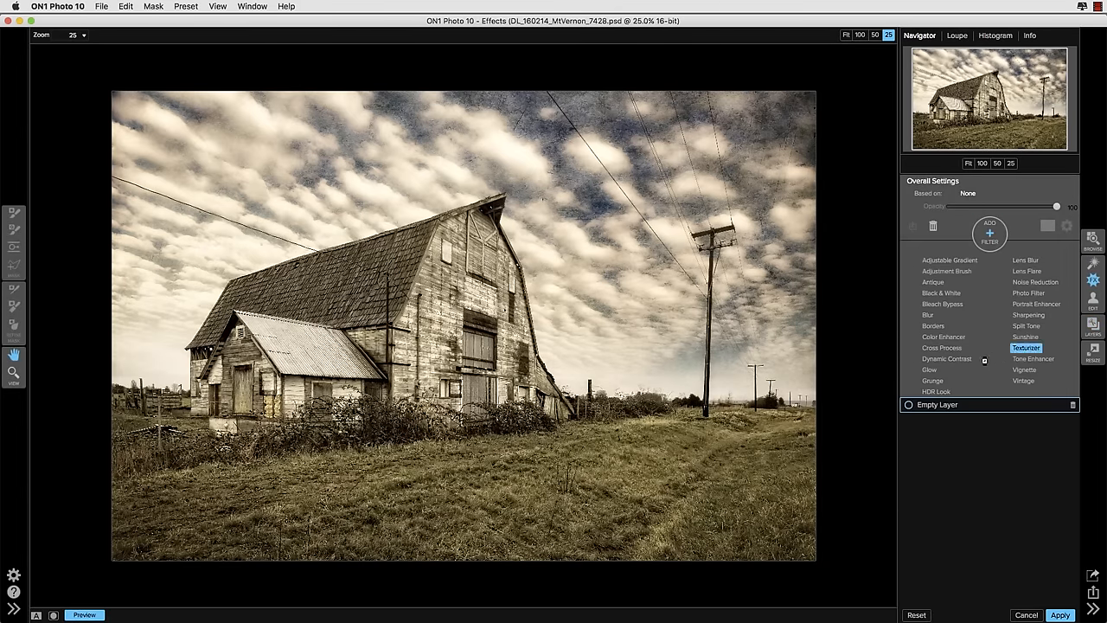
click(1028, 348)
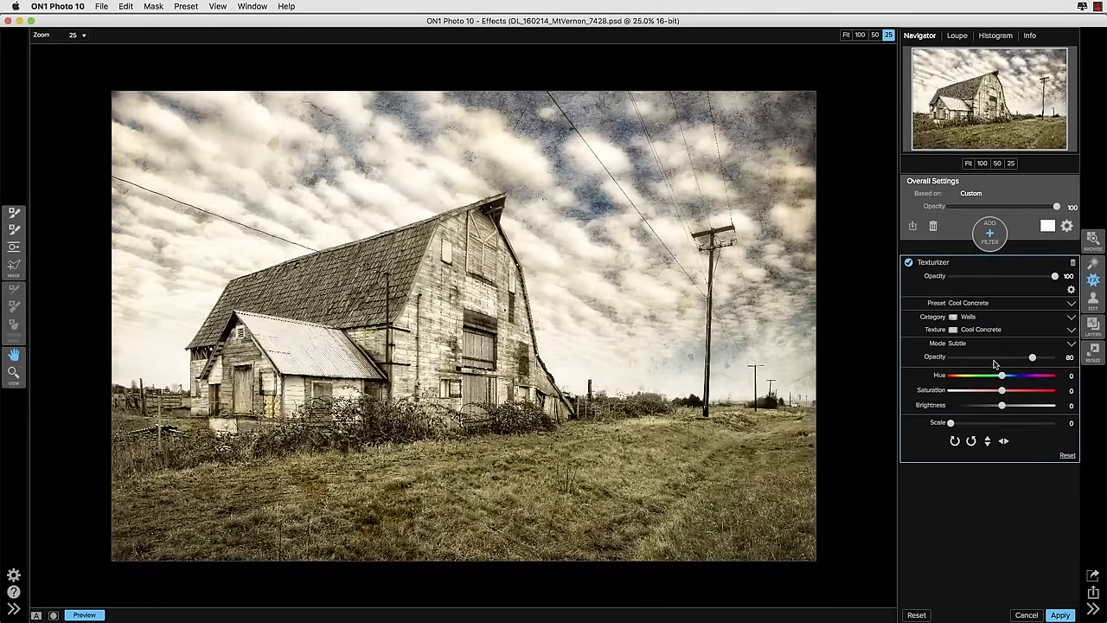
click(1071, 316)
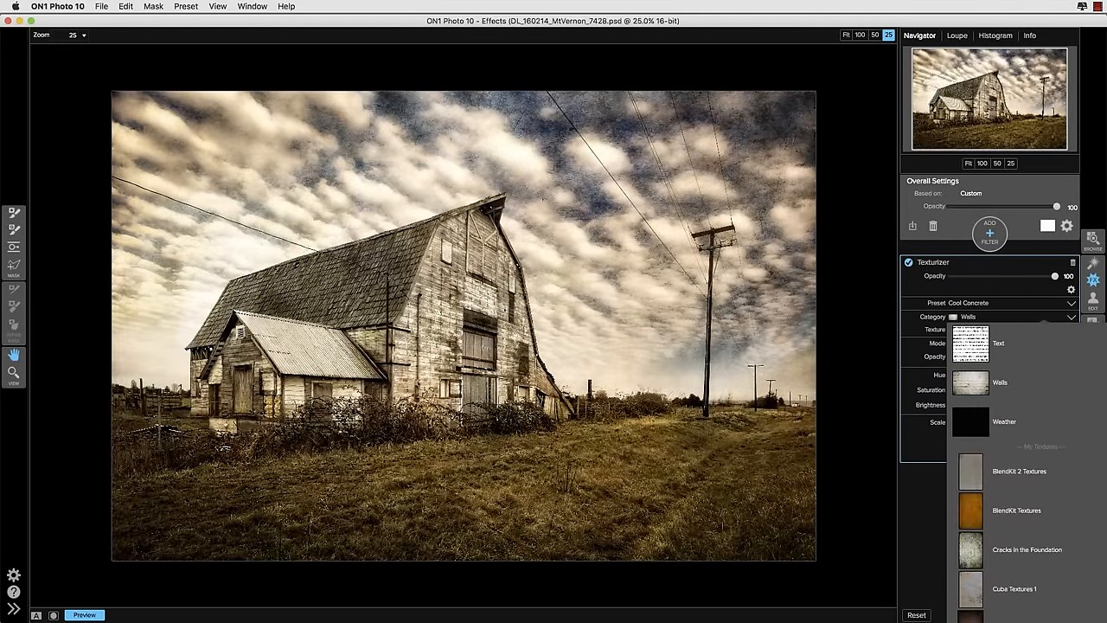
click(1020, 470)
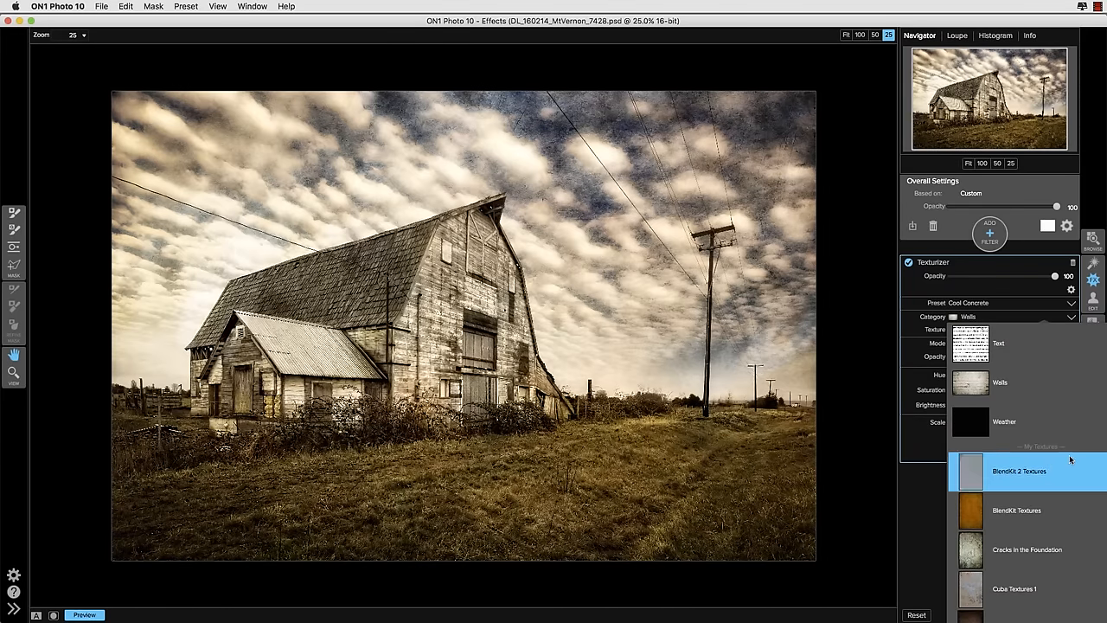
click(1027, 550)
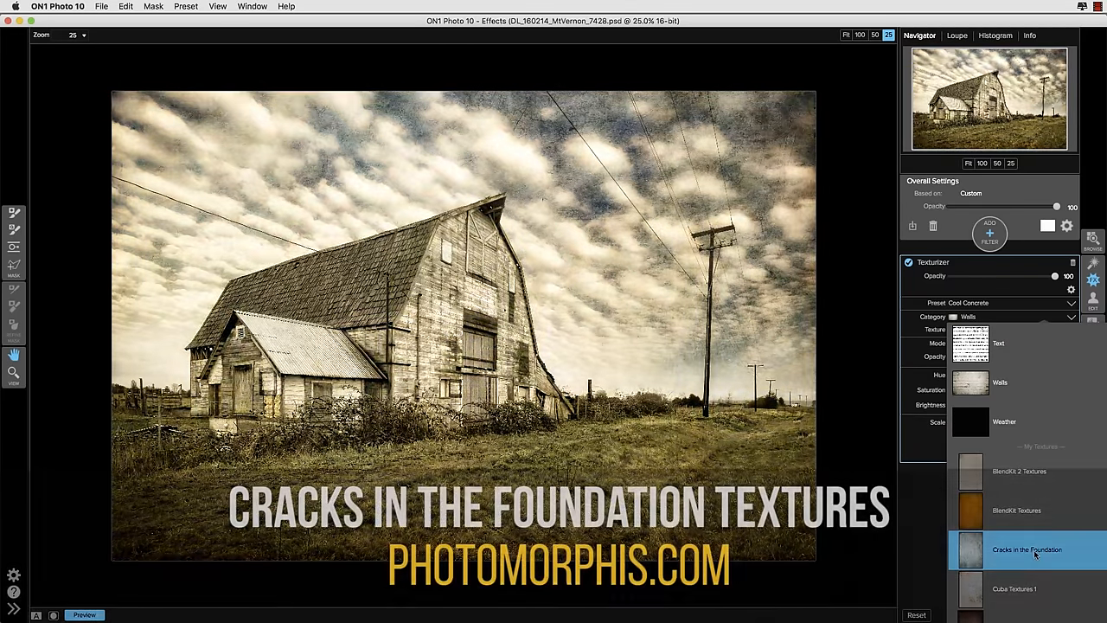
click(1028, 550)
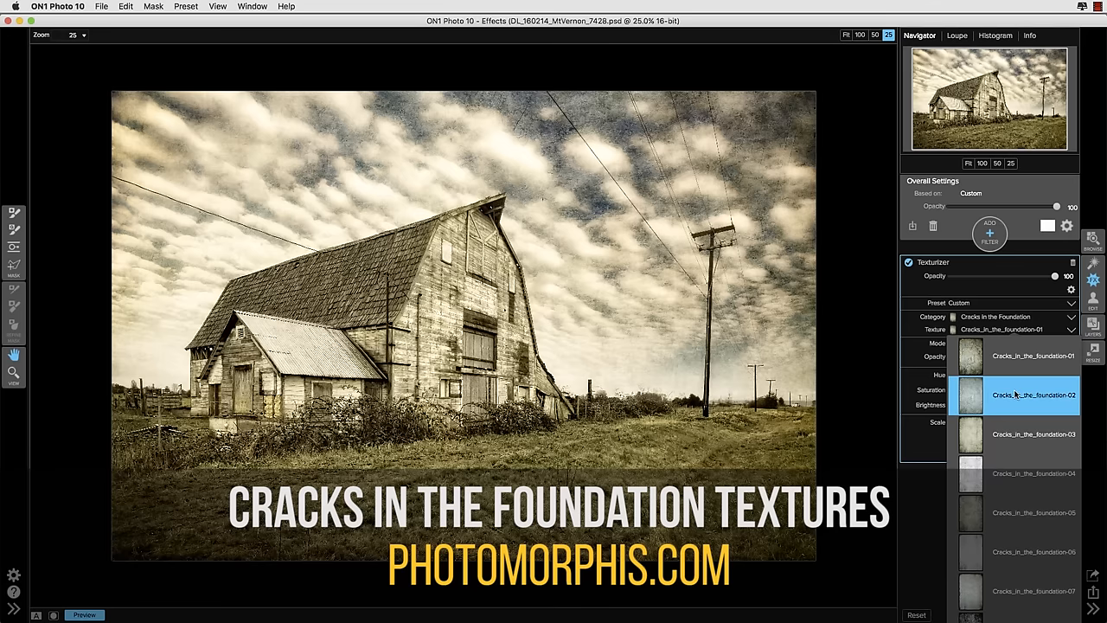
click(1035, 474)
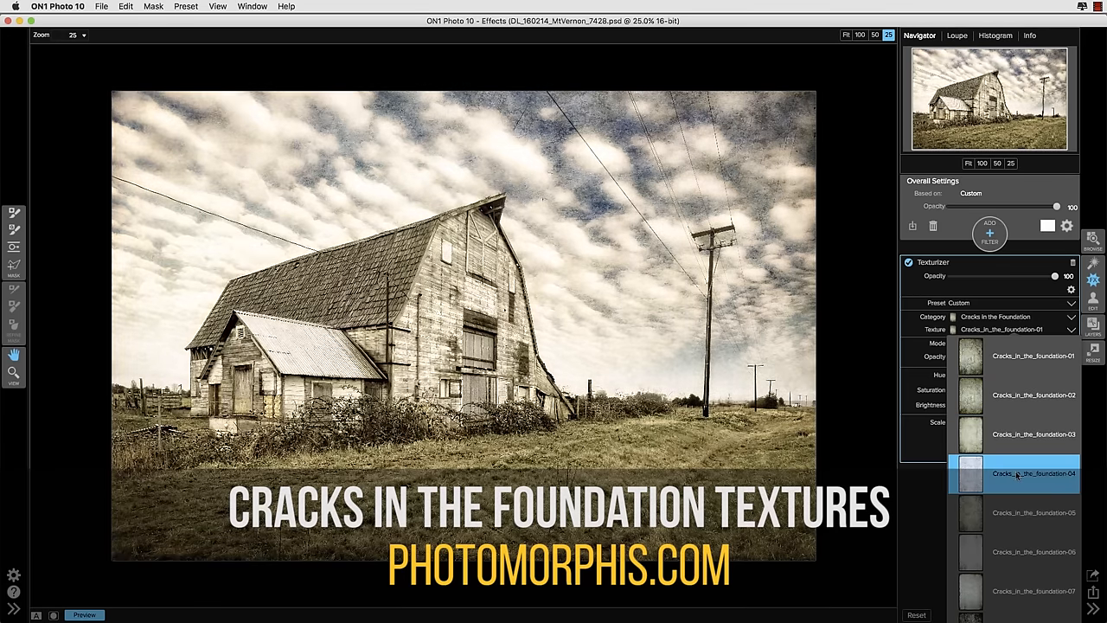
click(1033, 513)
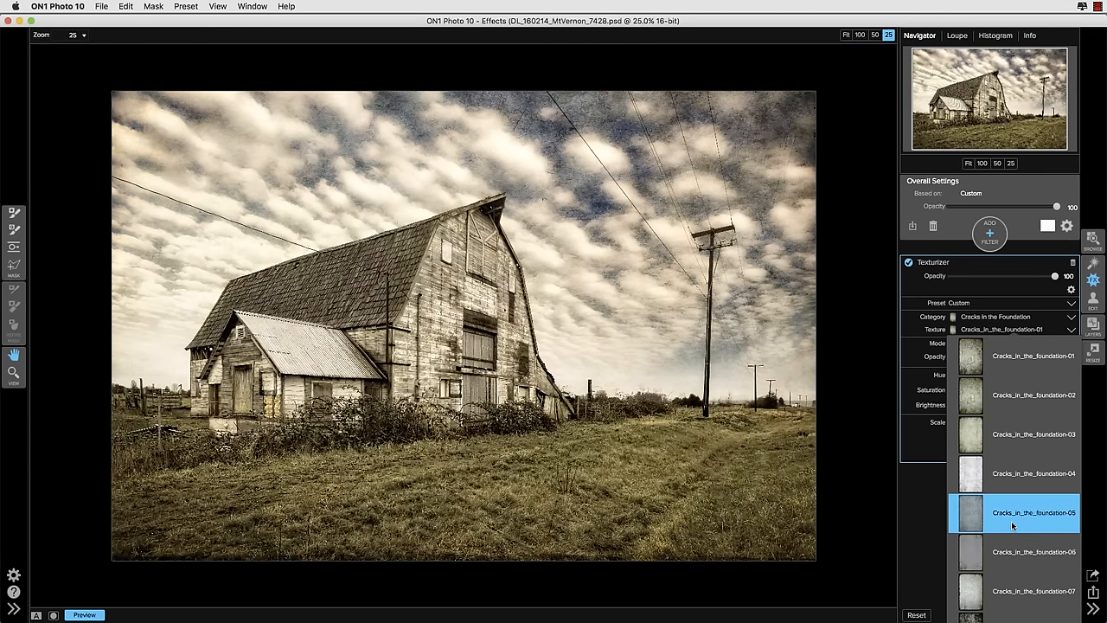
click(1035, 552)
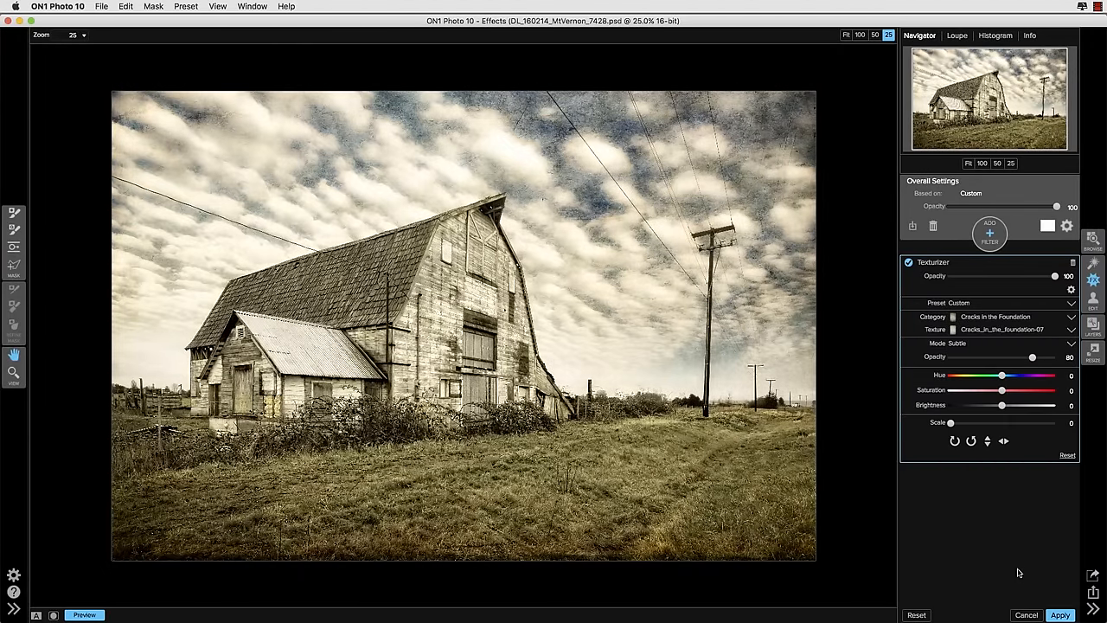
mouse_move(1007, 425)
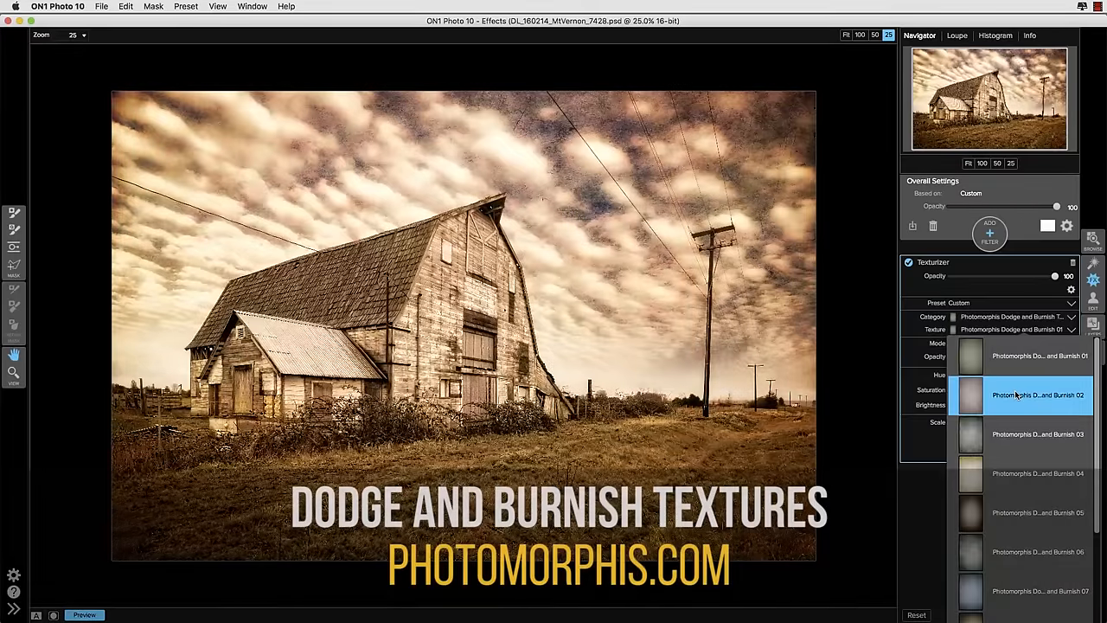
- Switch the Texturizer to a Photomorphis Dodge and Burnish texture and adjust its brightness and saturation
click(1038, 434)
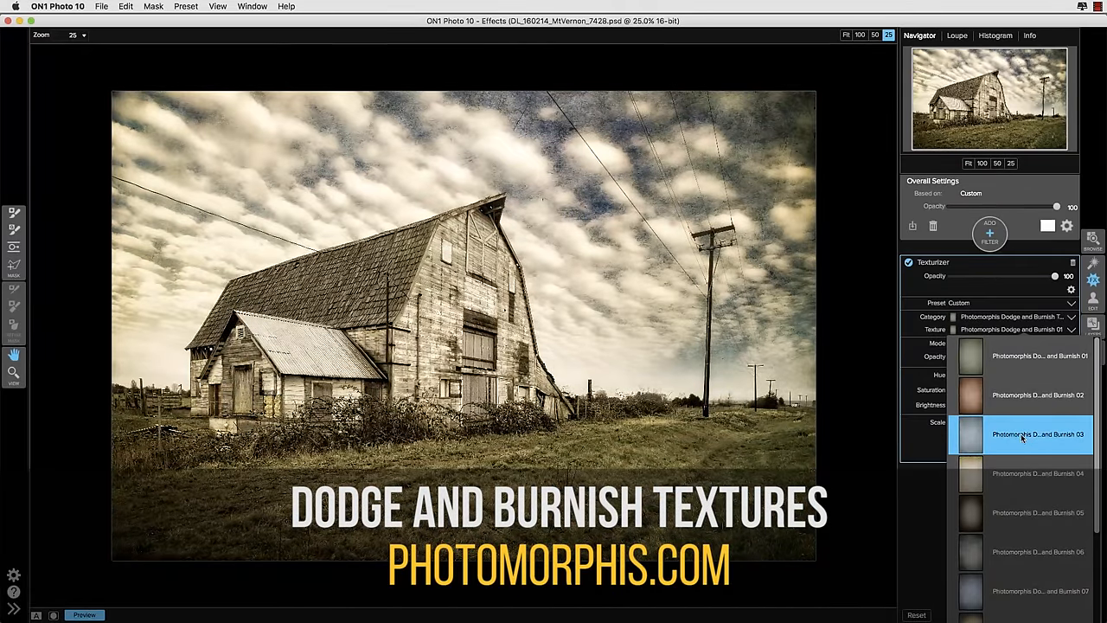
click(1038, 434)
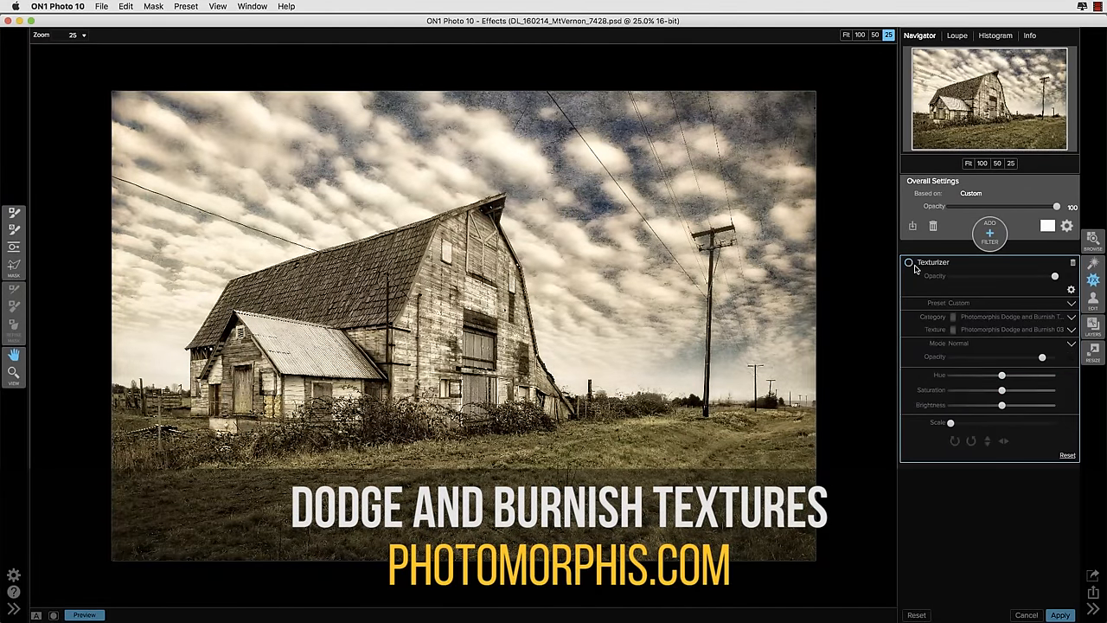
click(909, 263)
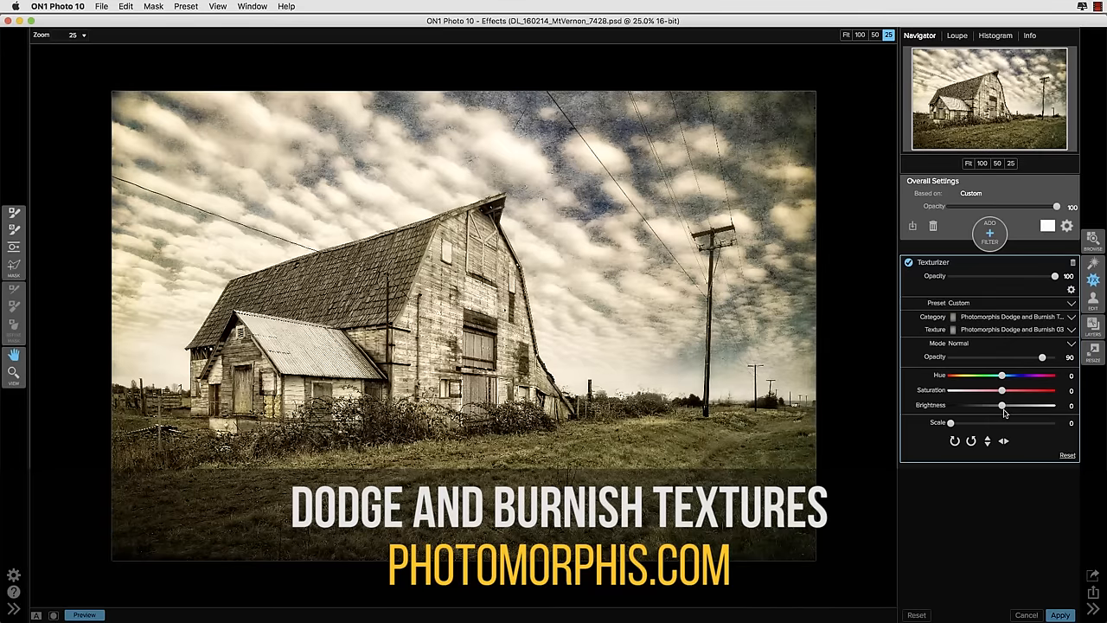
drag(1000, 391, 1014, 391)
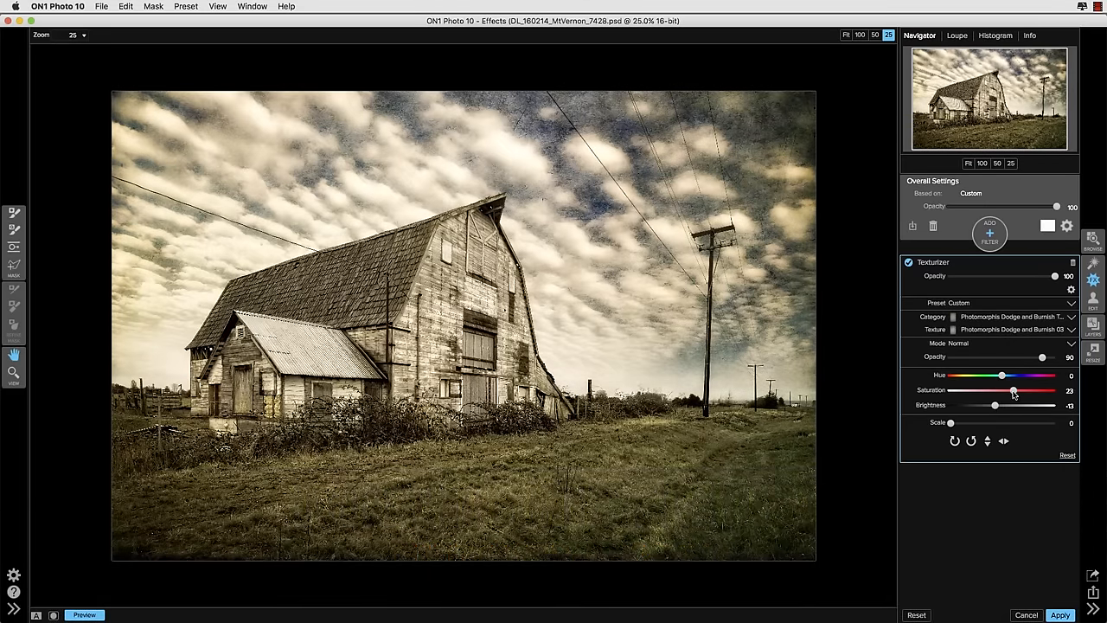
drag(1001, 391, 972, 391)
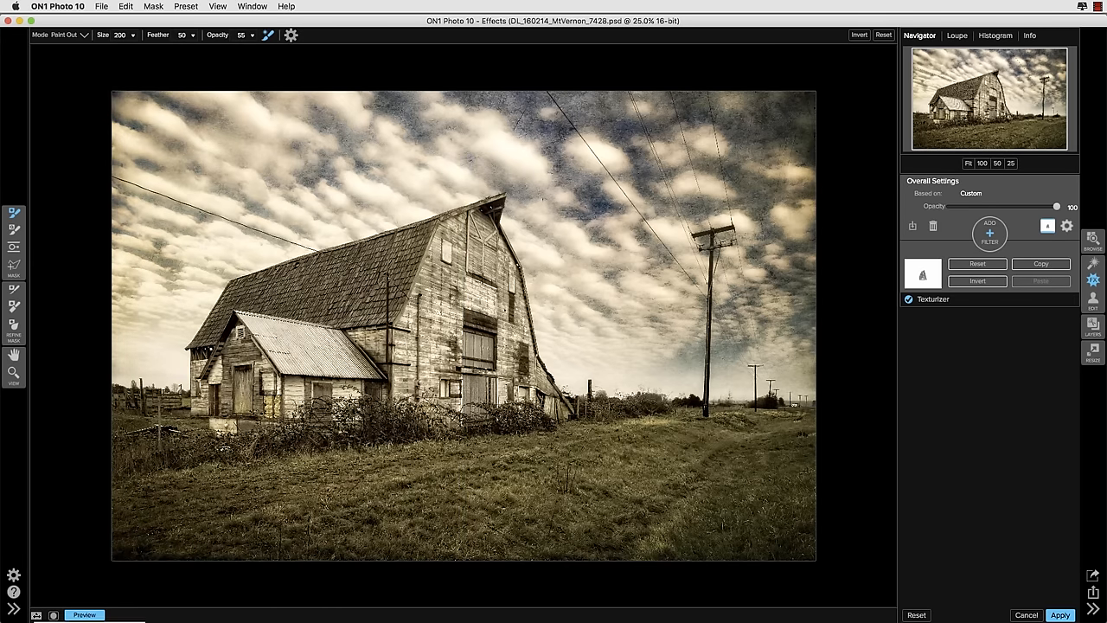
- Compare the Dodge and Burnish look with preview off and on, then apply it back to Layers
click(79, 615)
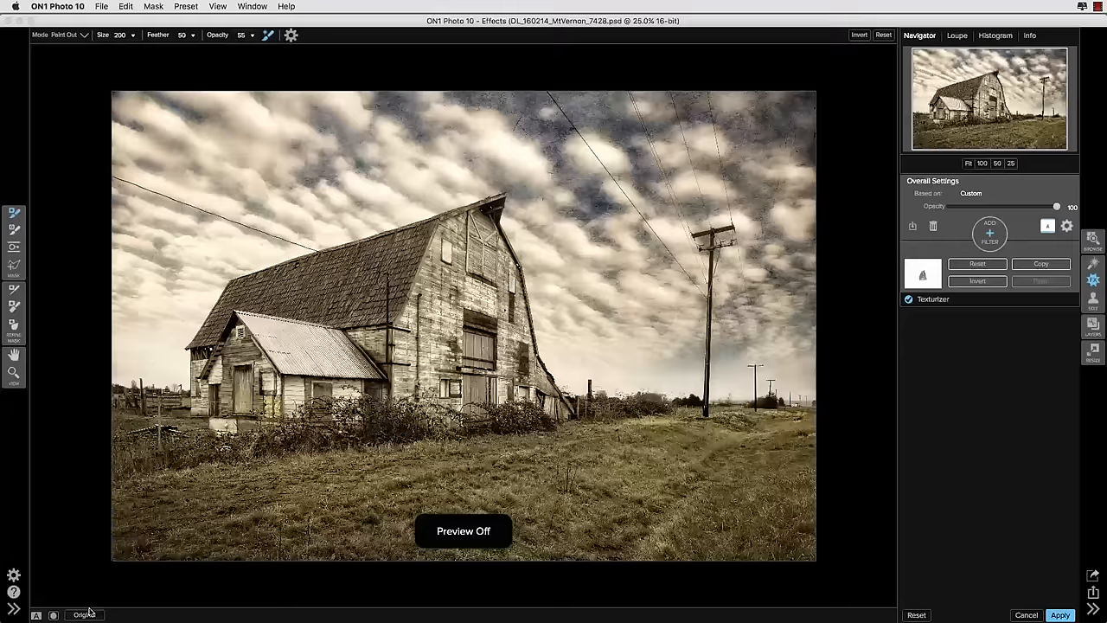
click(52, 616)
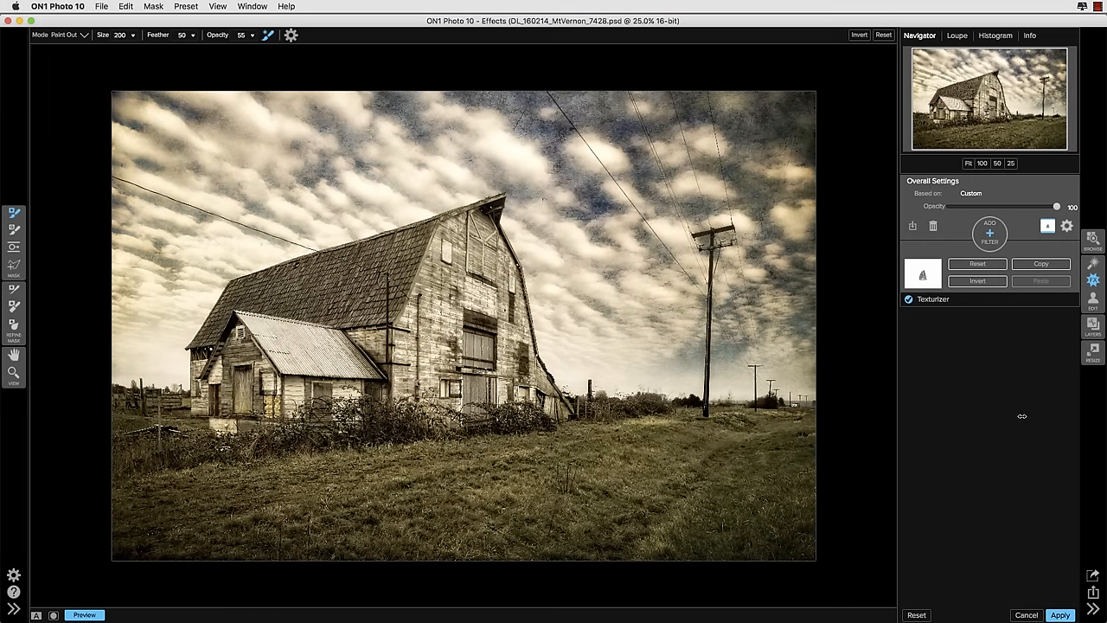
mouse_move(1004, 372)
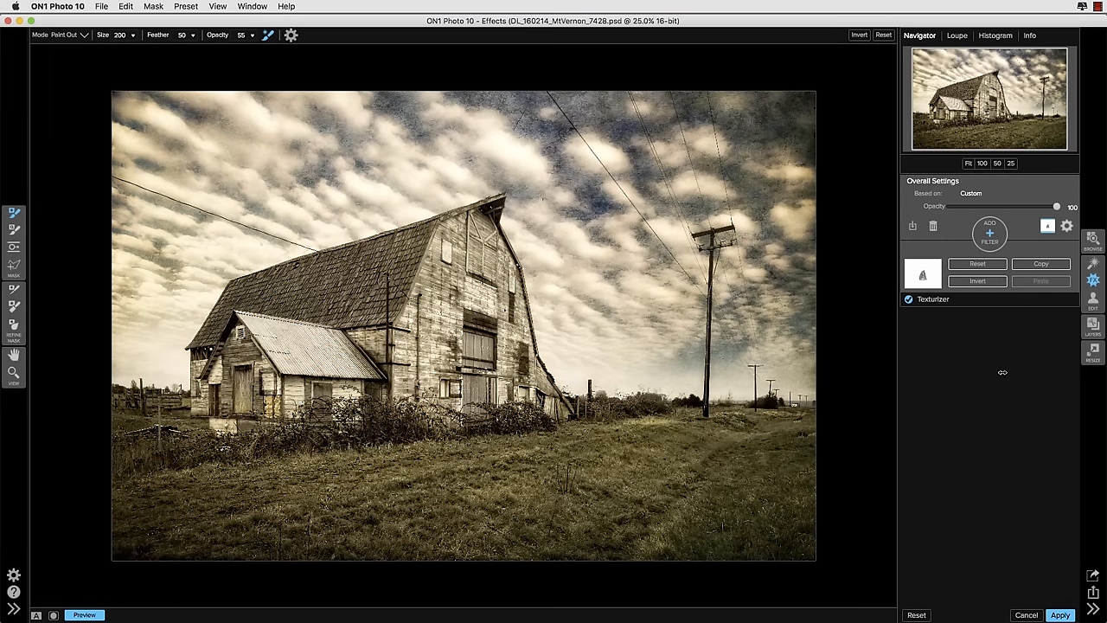
click(1059, 616)
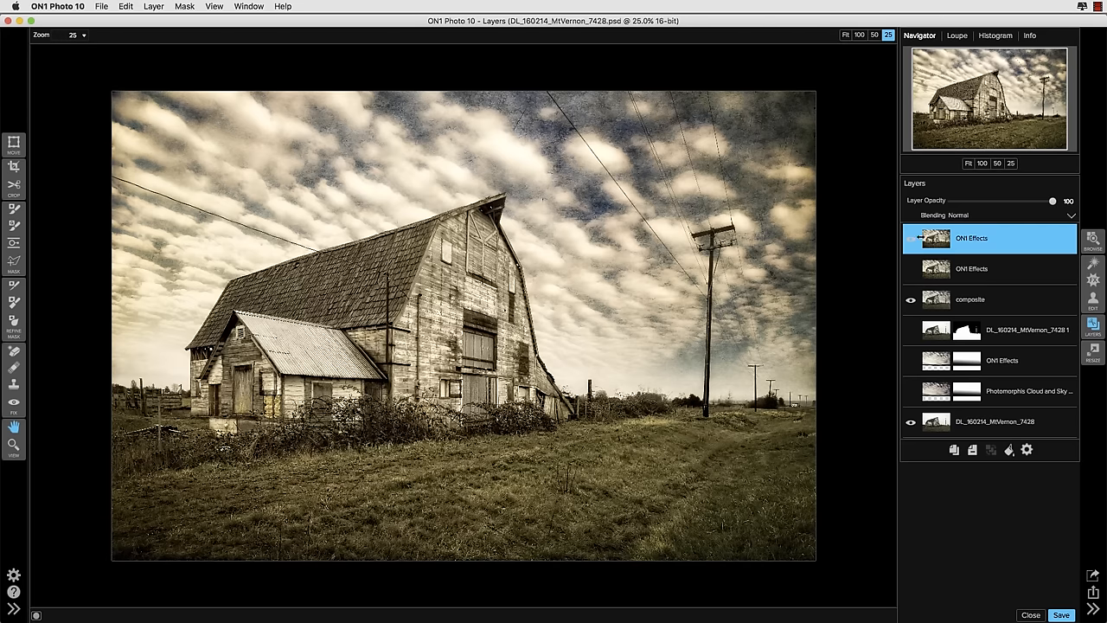